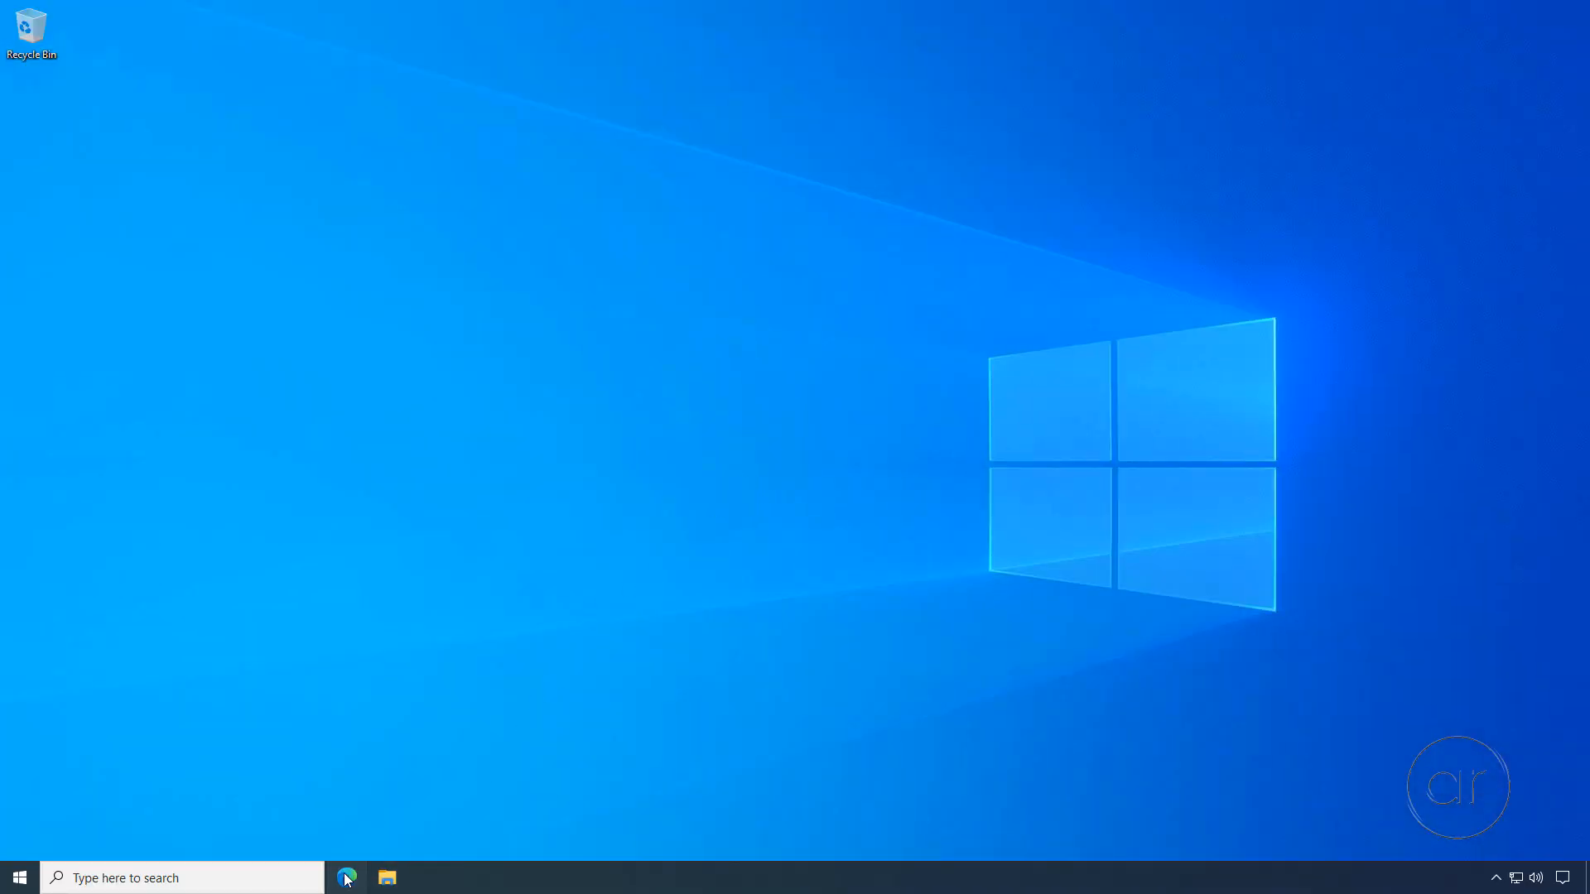
- Browse to onionshare.org in Edge and download the OnionShare v2.3.2 Windows installer
click(347, 878)
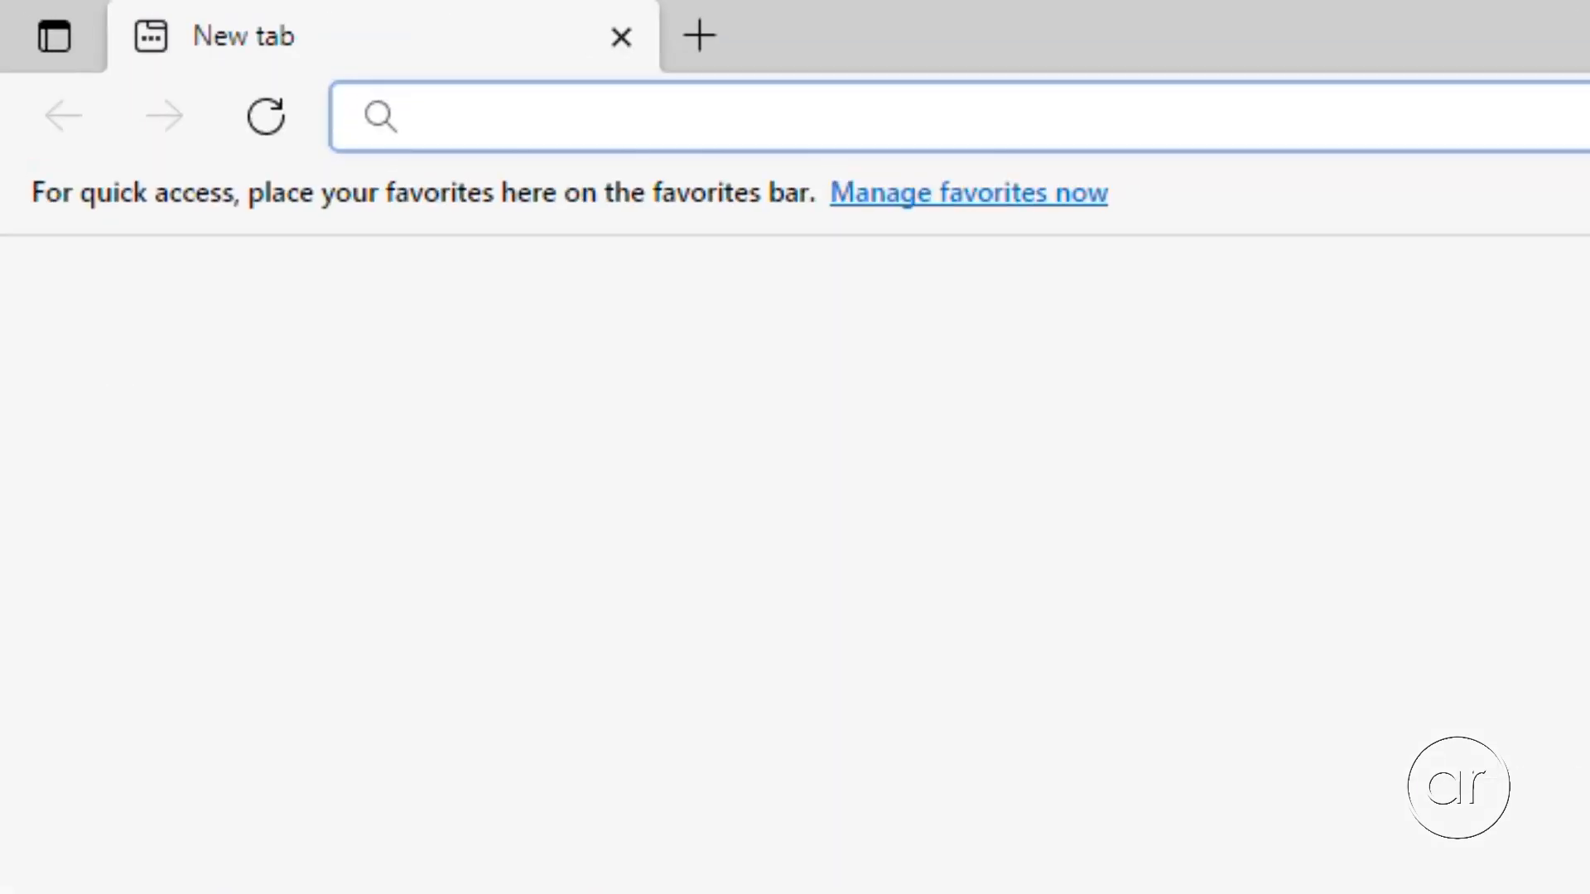
text(onionshare.org)
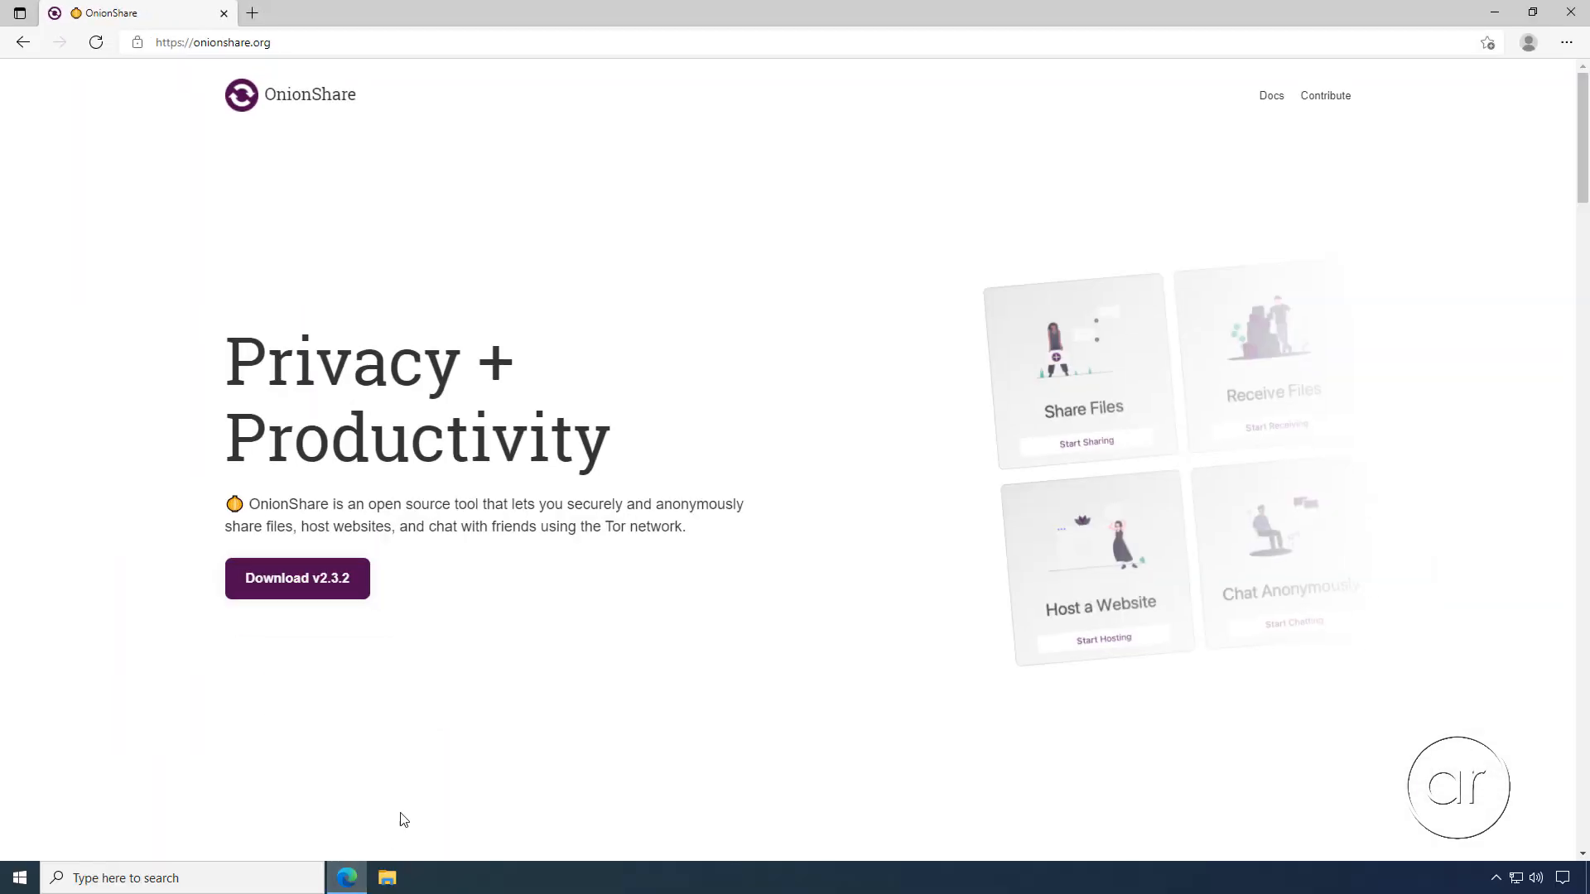
click(296, 578)
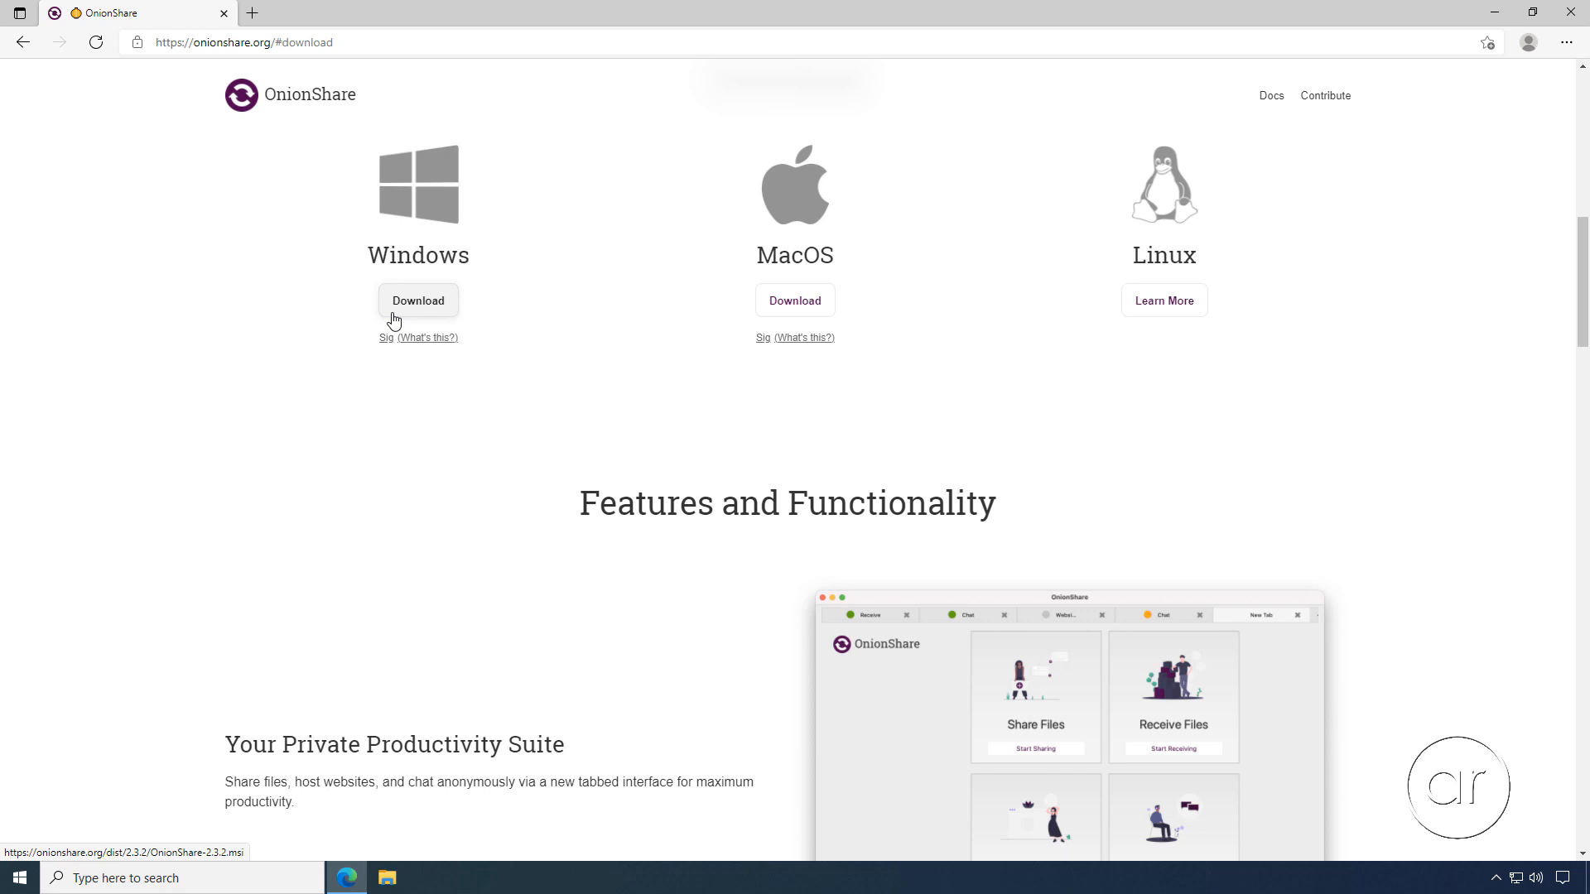
click(418, 300)
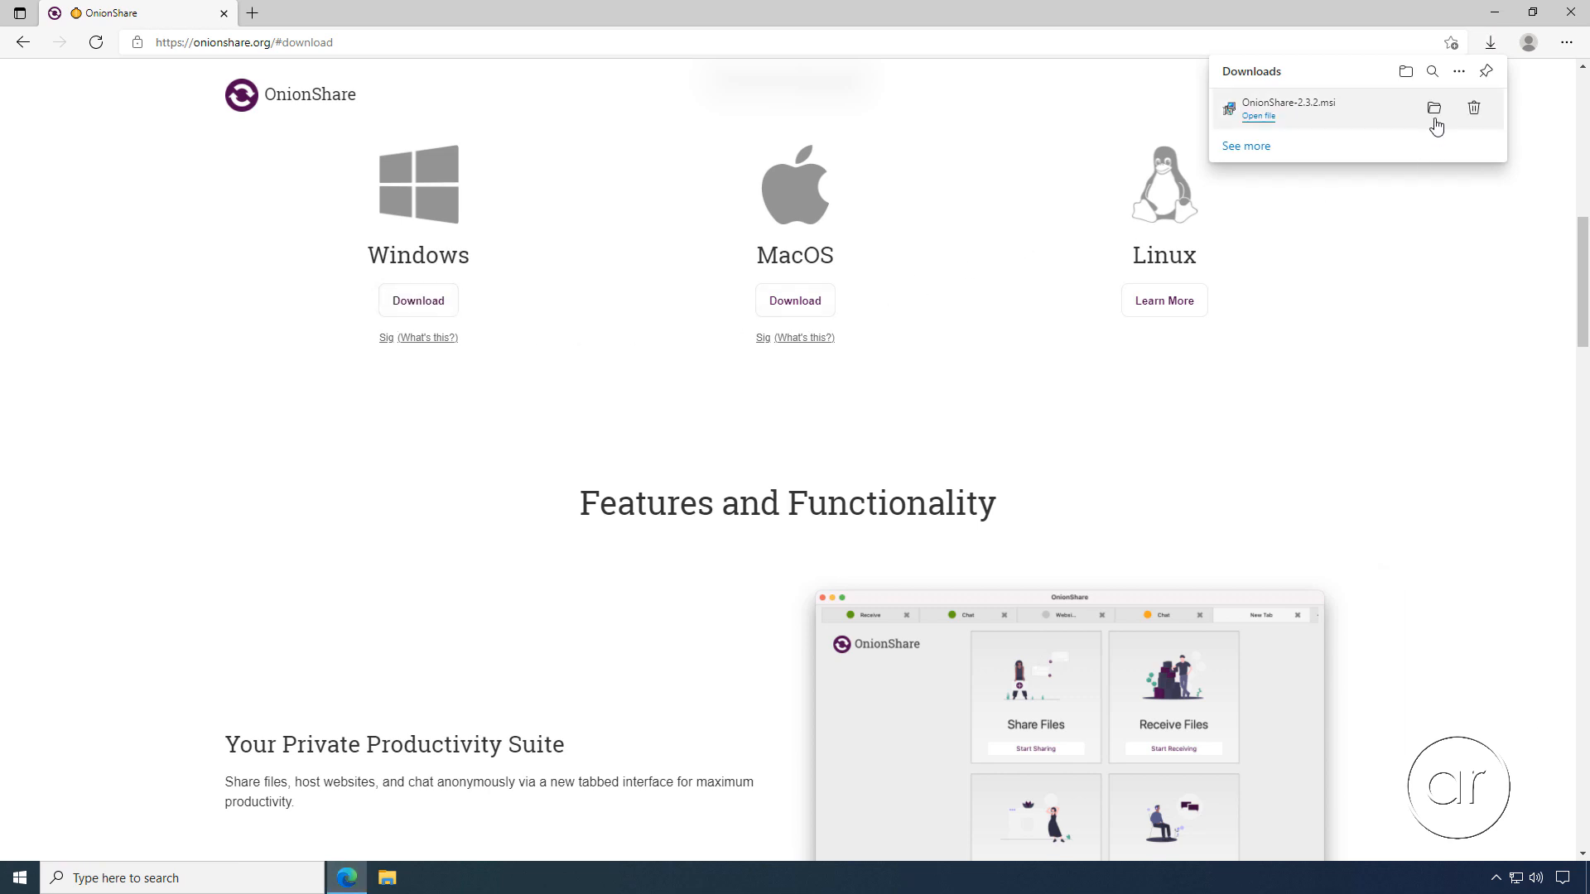
- Run OnionShare-2.3.2.msi from Downloads and proceed through the setup wizard
click(1435, 109)
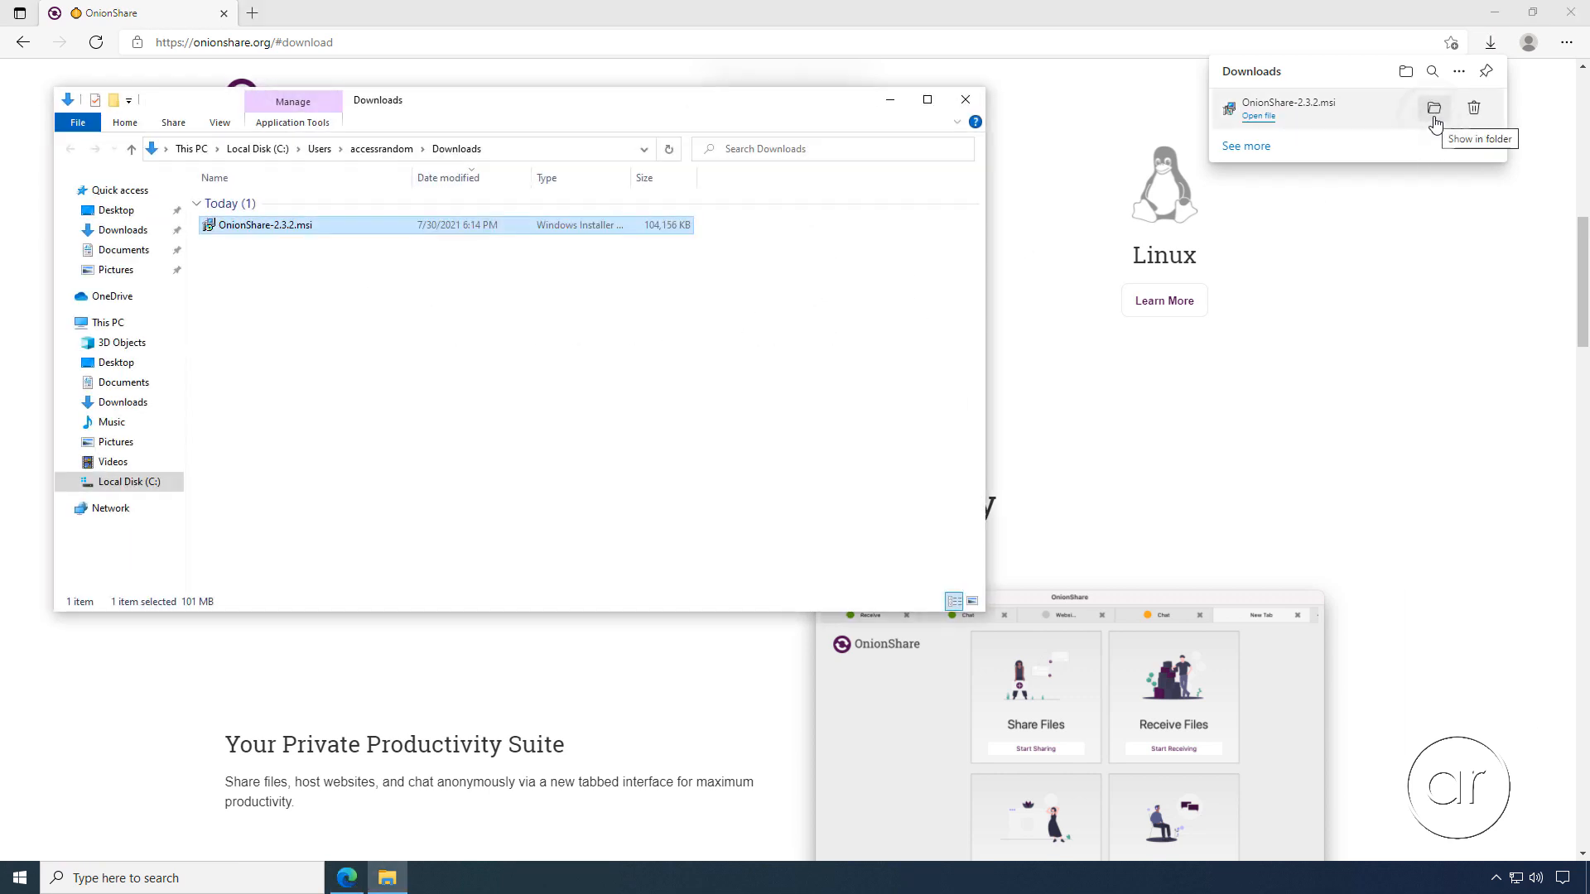
click(1435, 107)
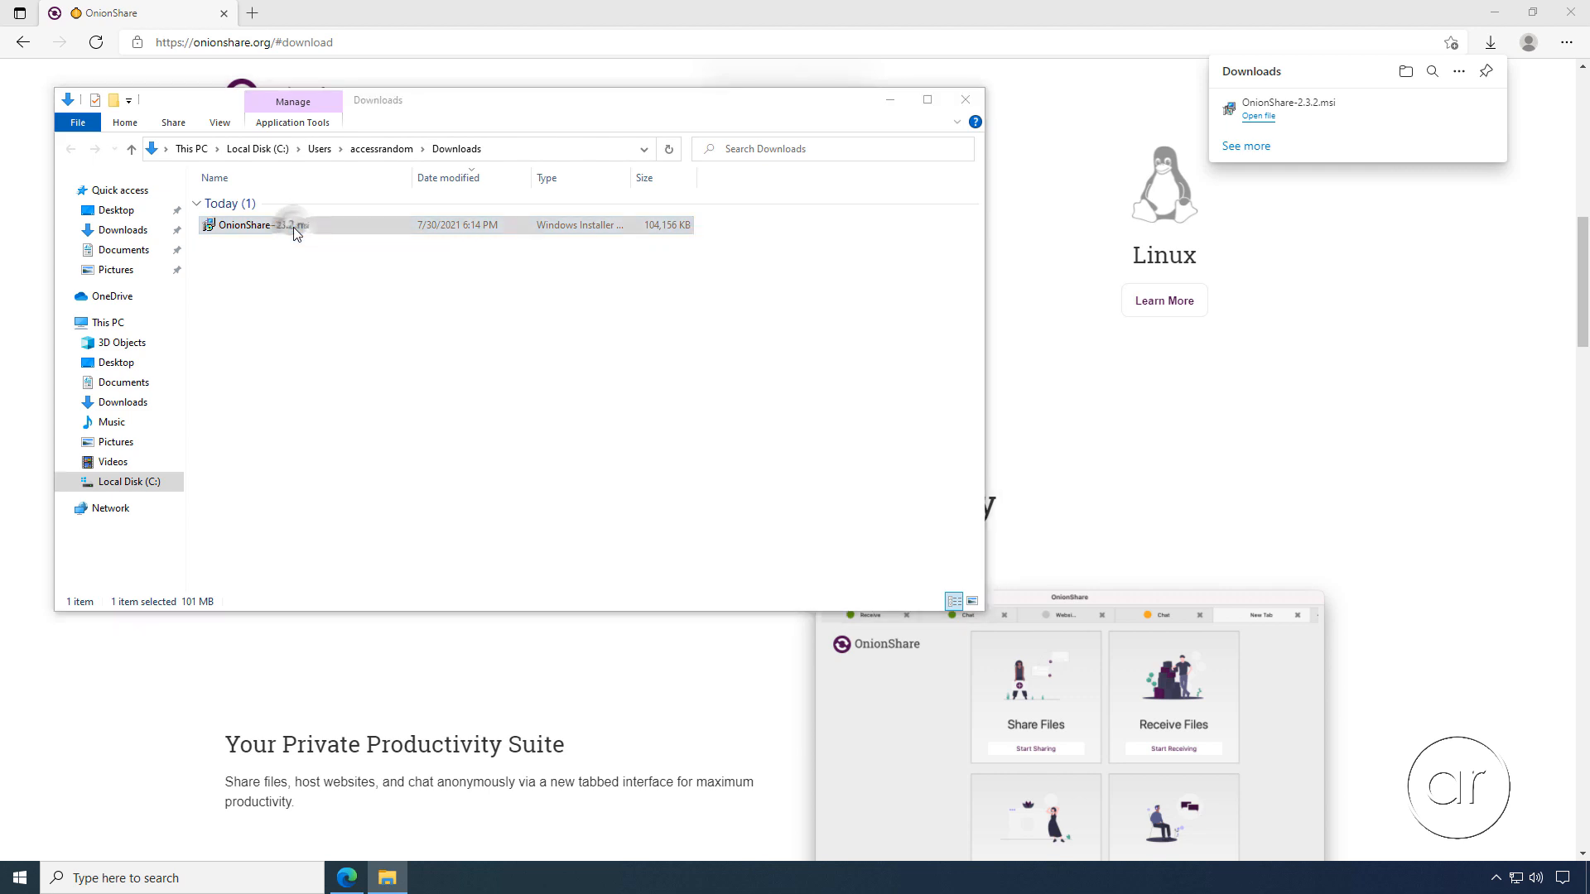
double_click(259, 224)
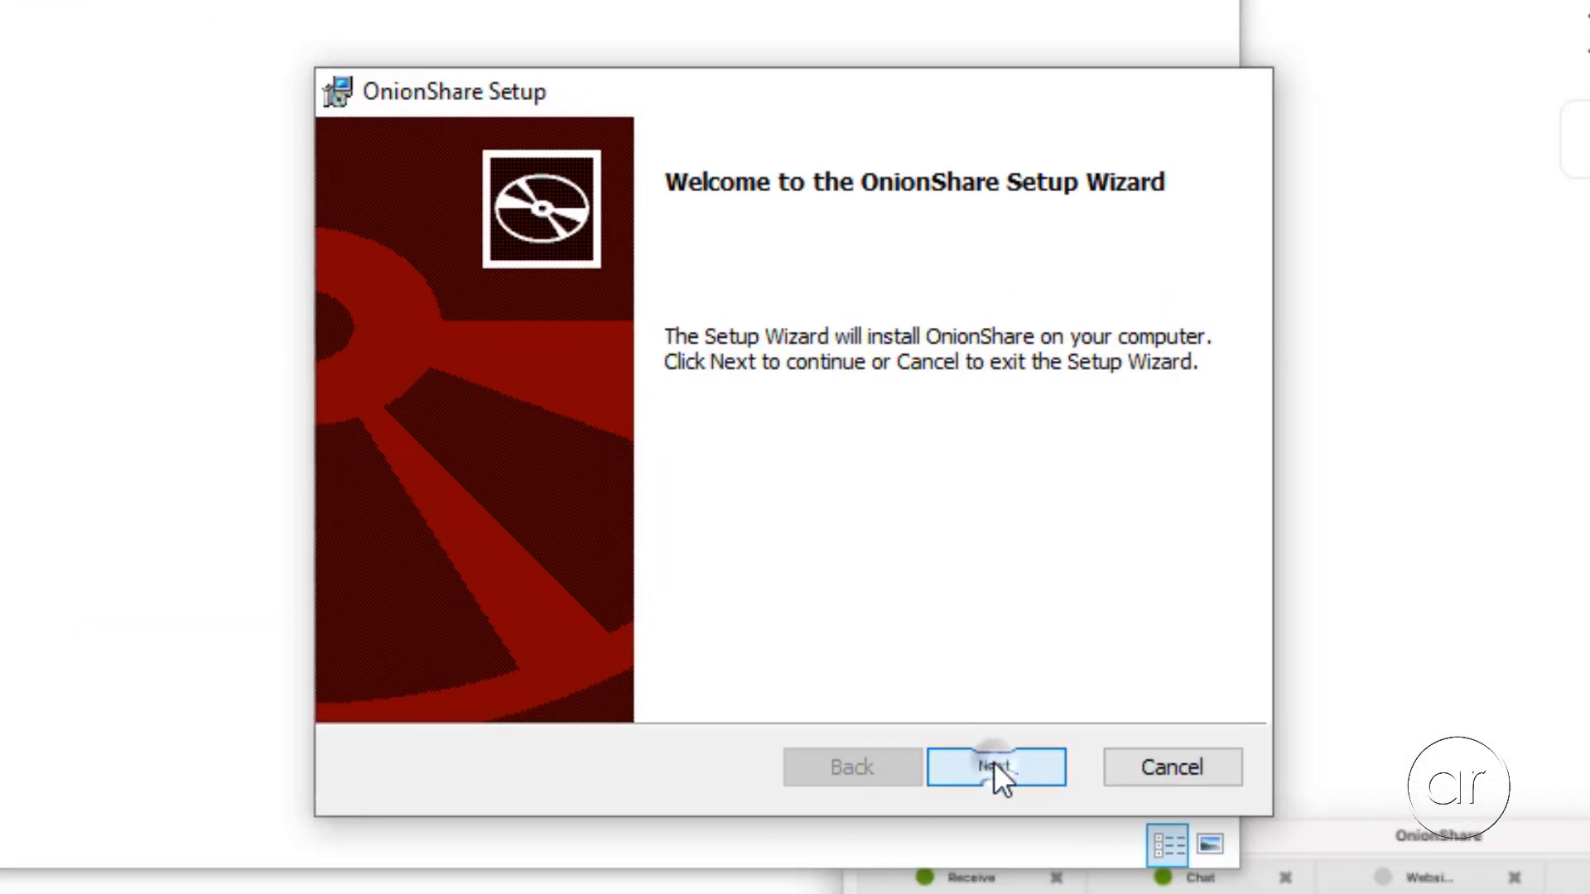
click(996, 767)
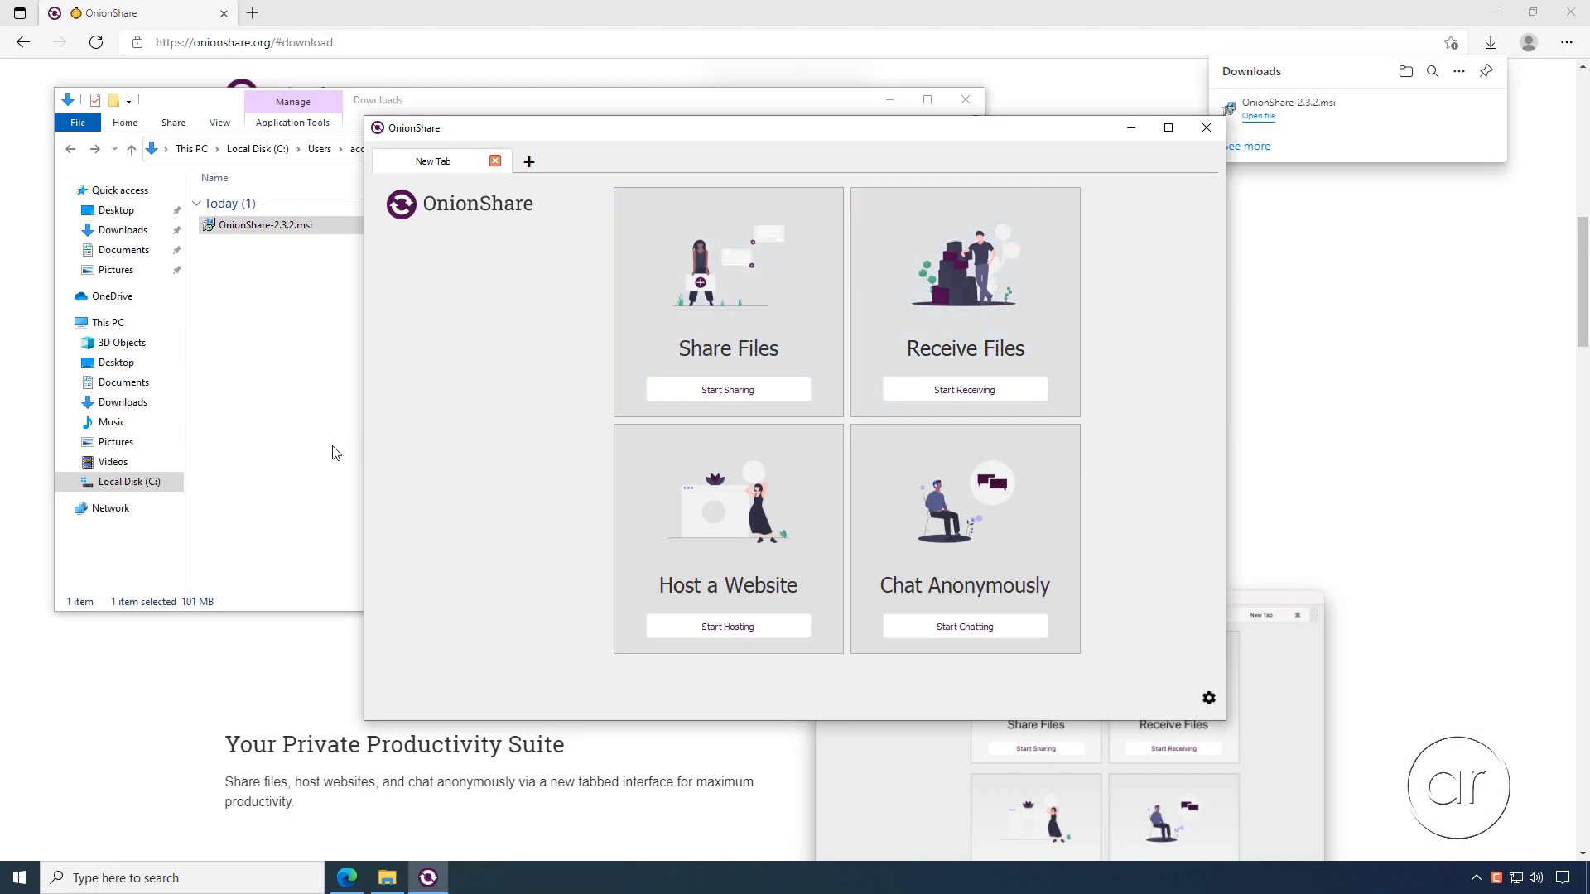
- Go to the Videos folder and select Rough Draft.mp4
click(113, 462)
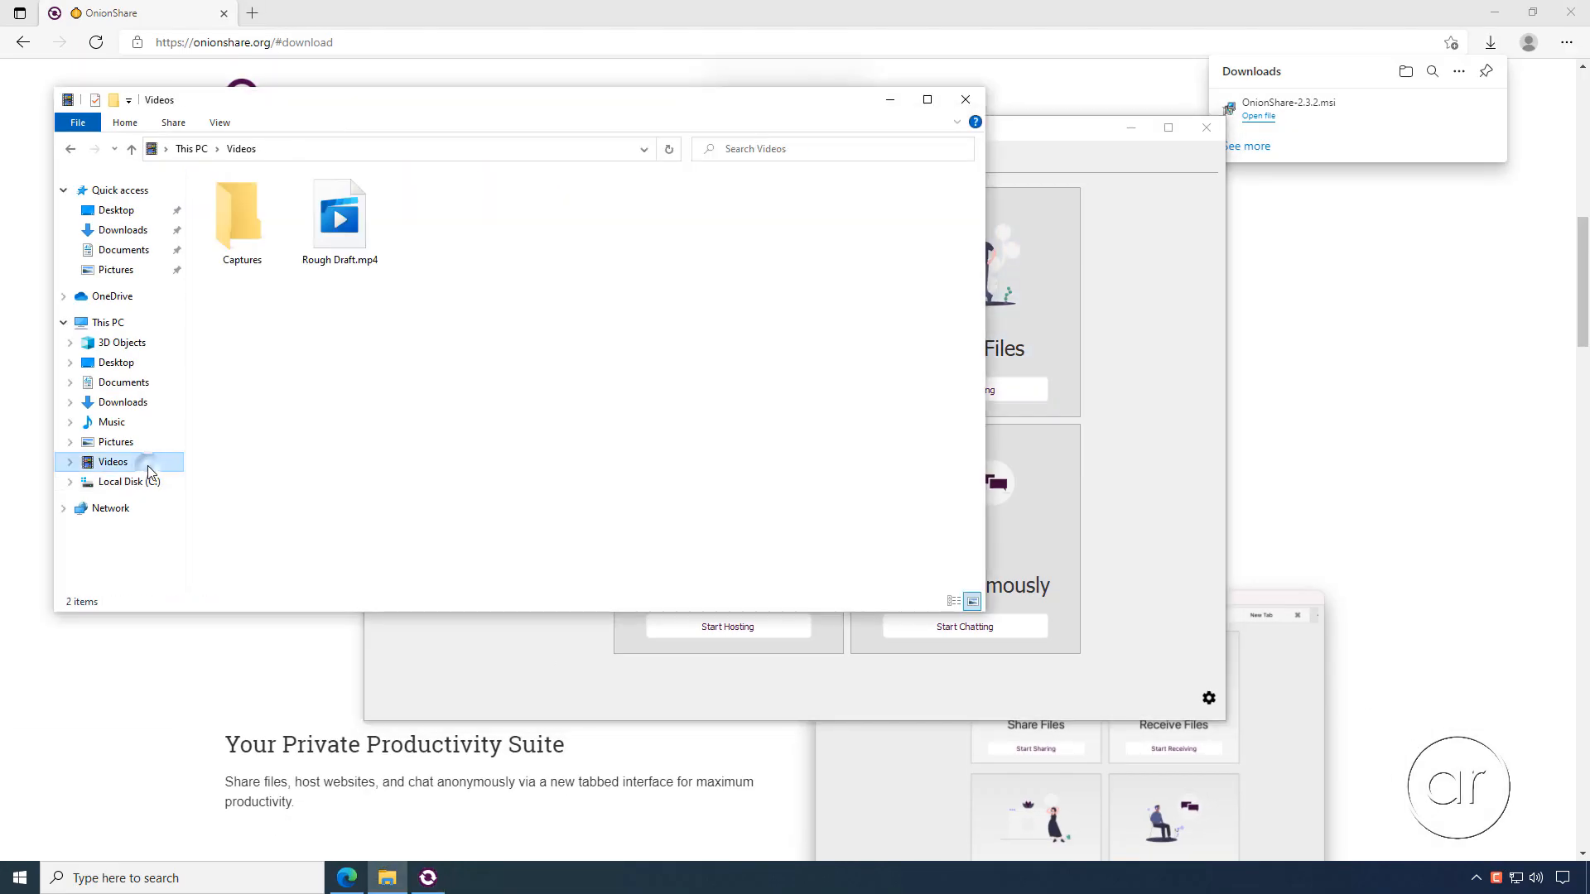
mouse_move(163, 469)
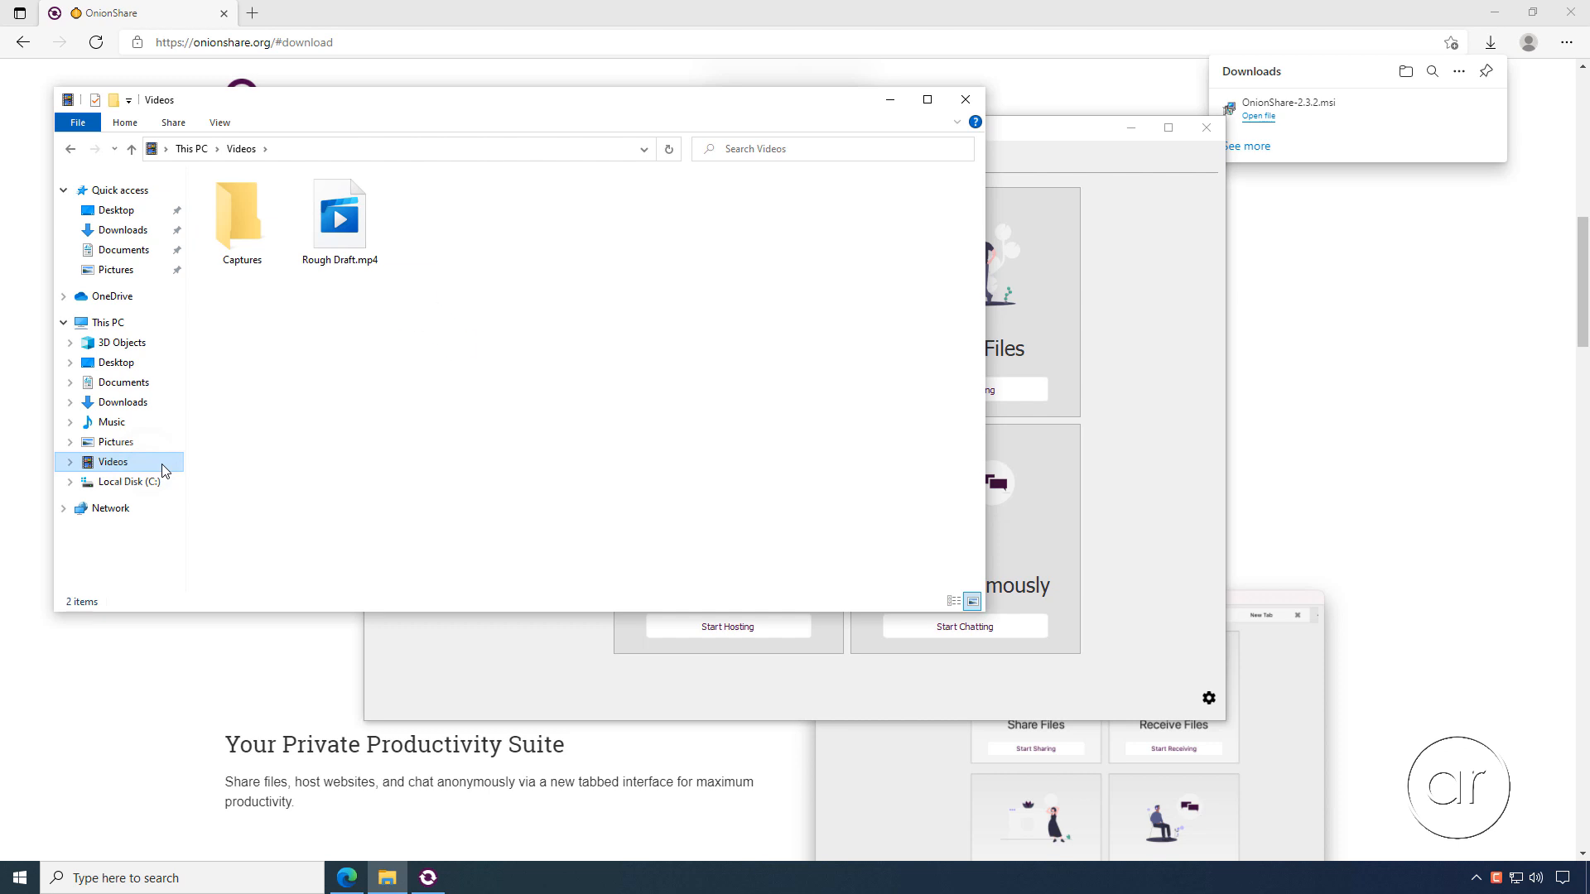
click(339, 214)
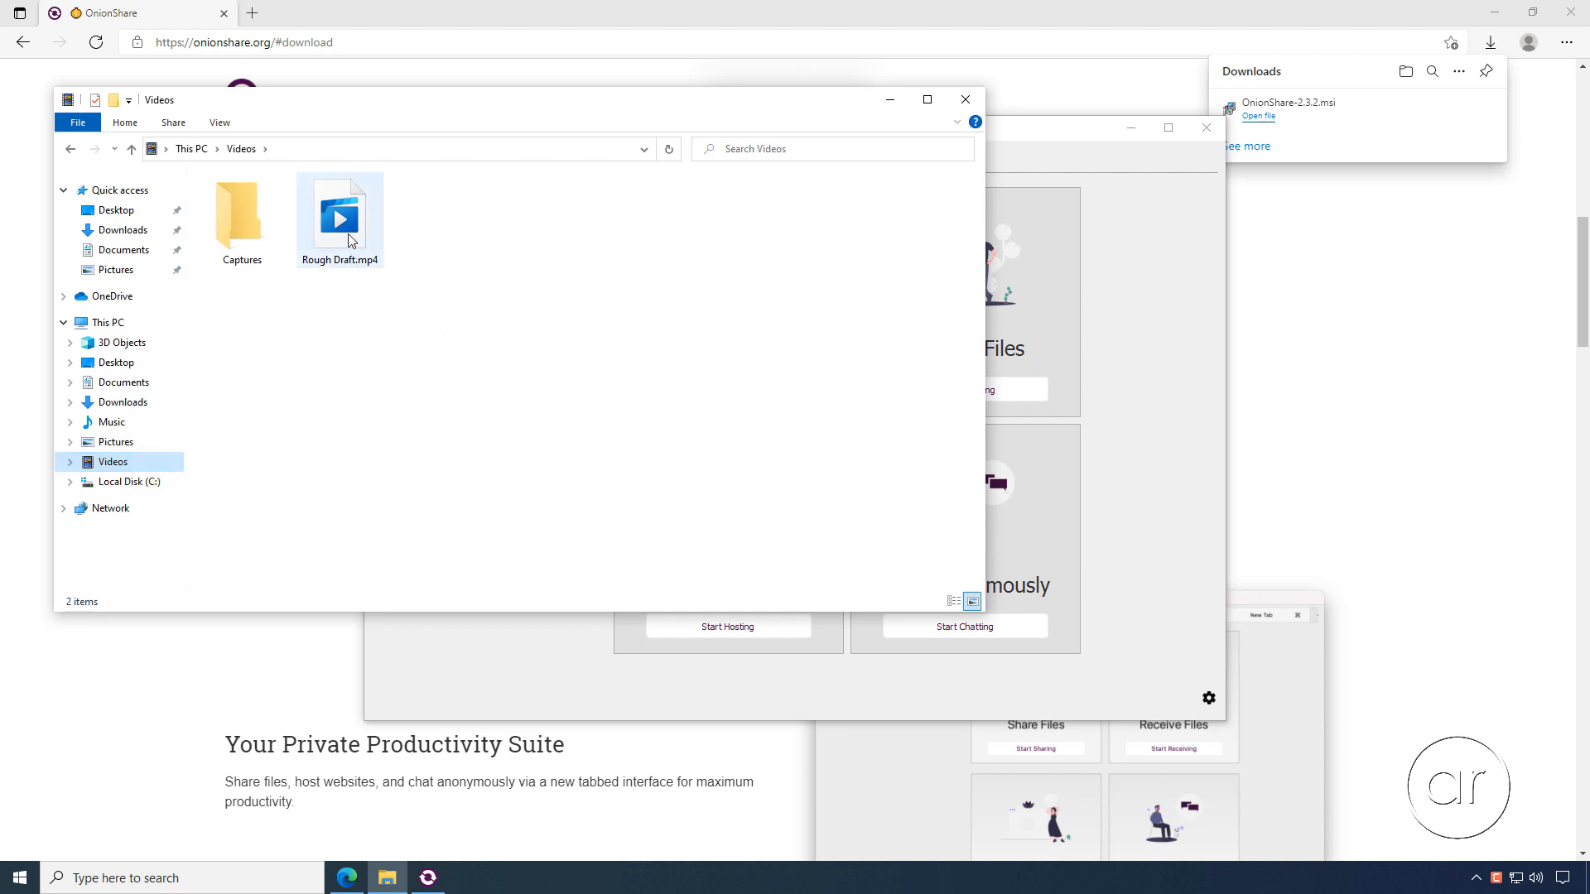
mouse_move(345, 229)
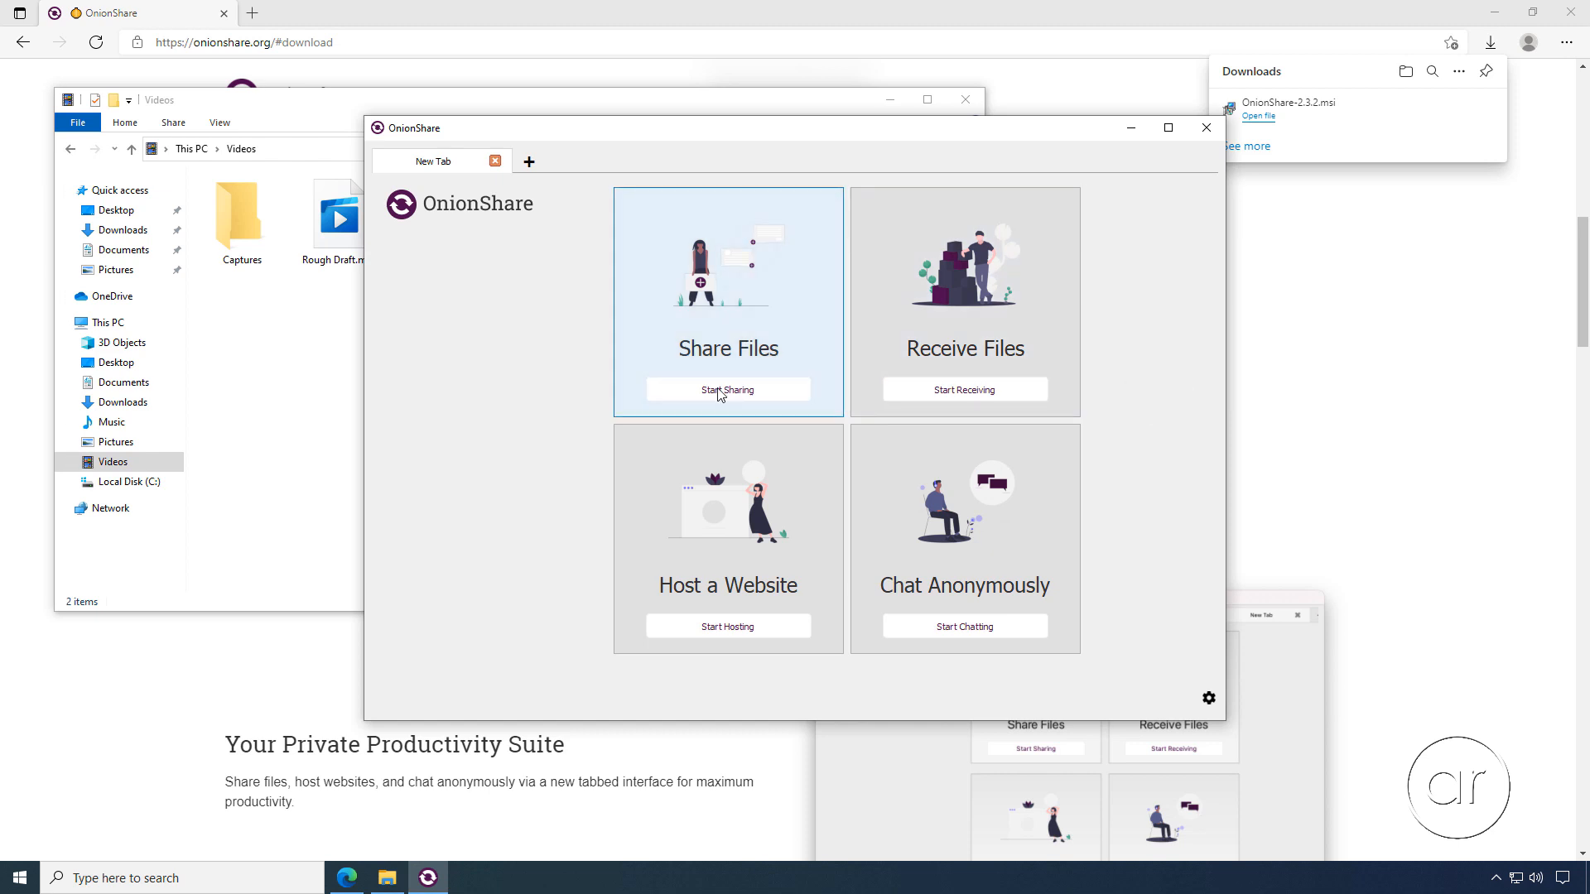
- Create a Share Files tab with Rough Draft.mp4 (6.6 GB) and start sharing it
click(727, 389)
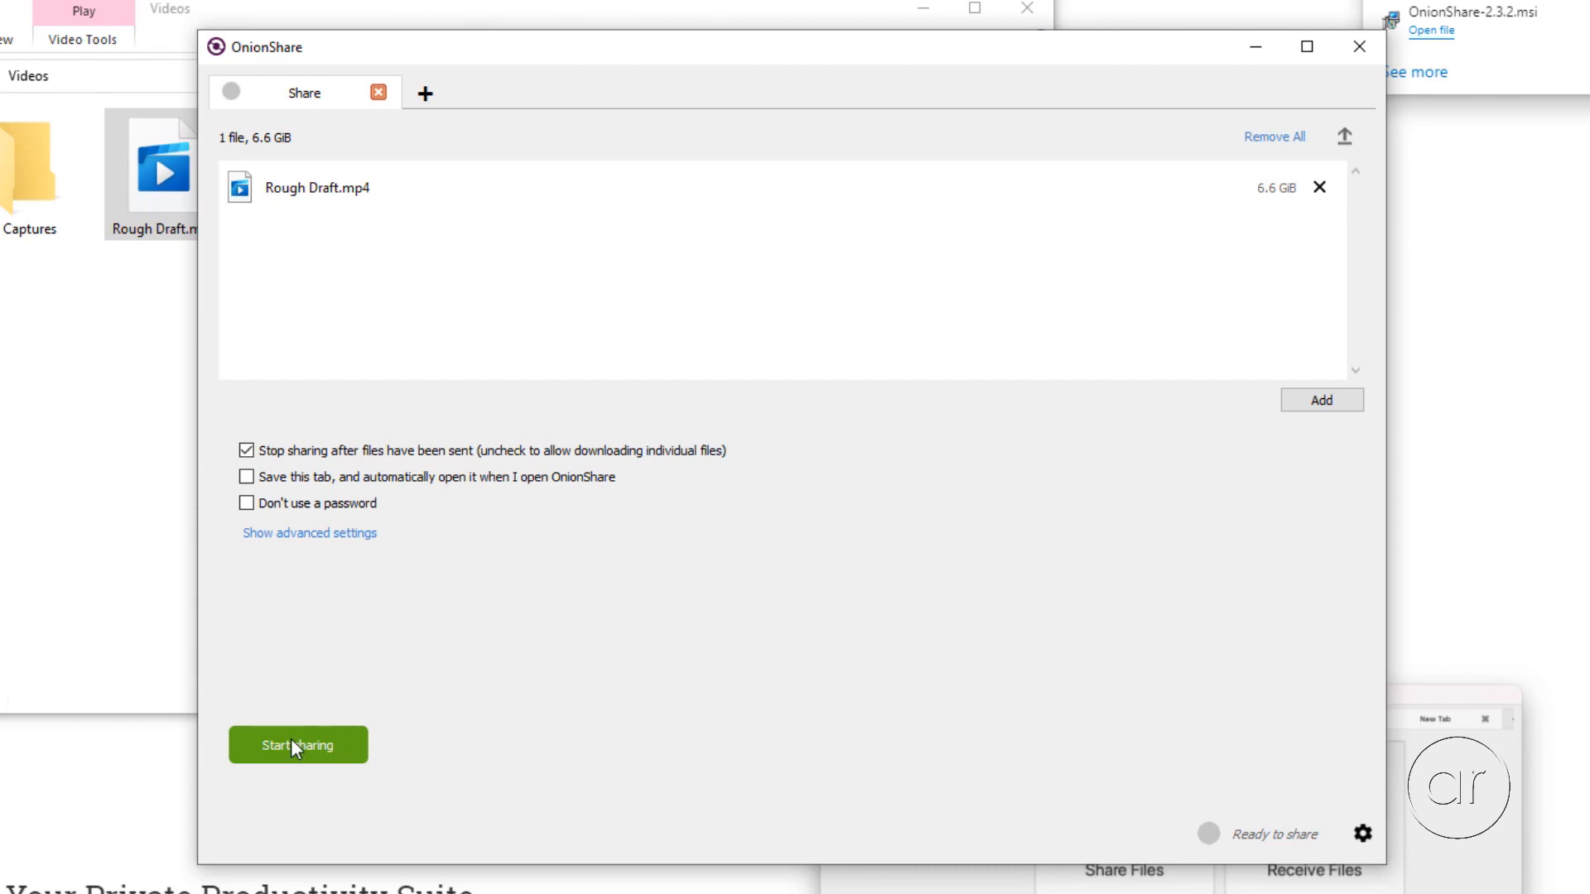
click(296, 743)
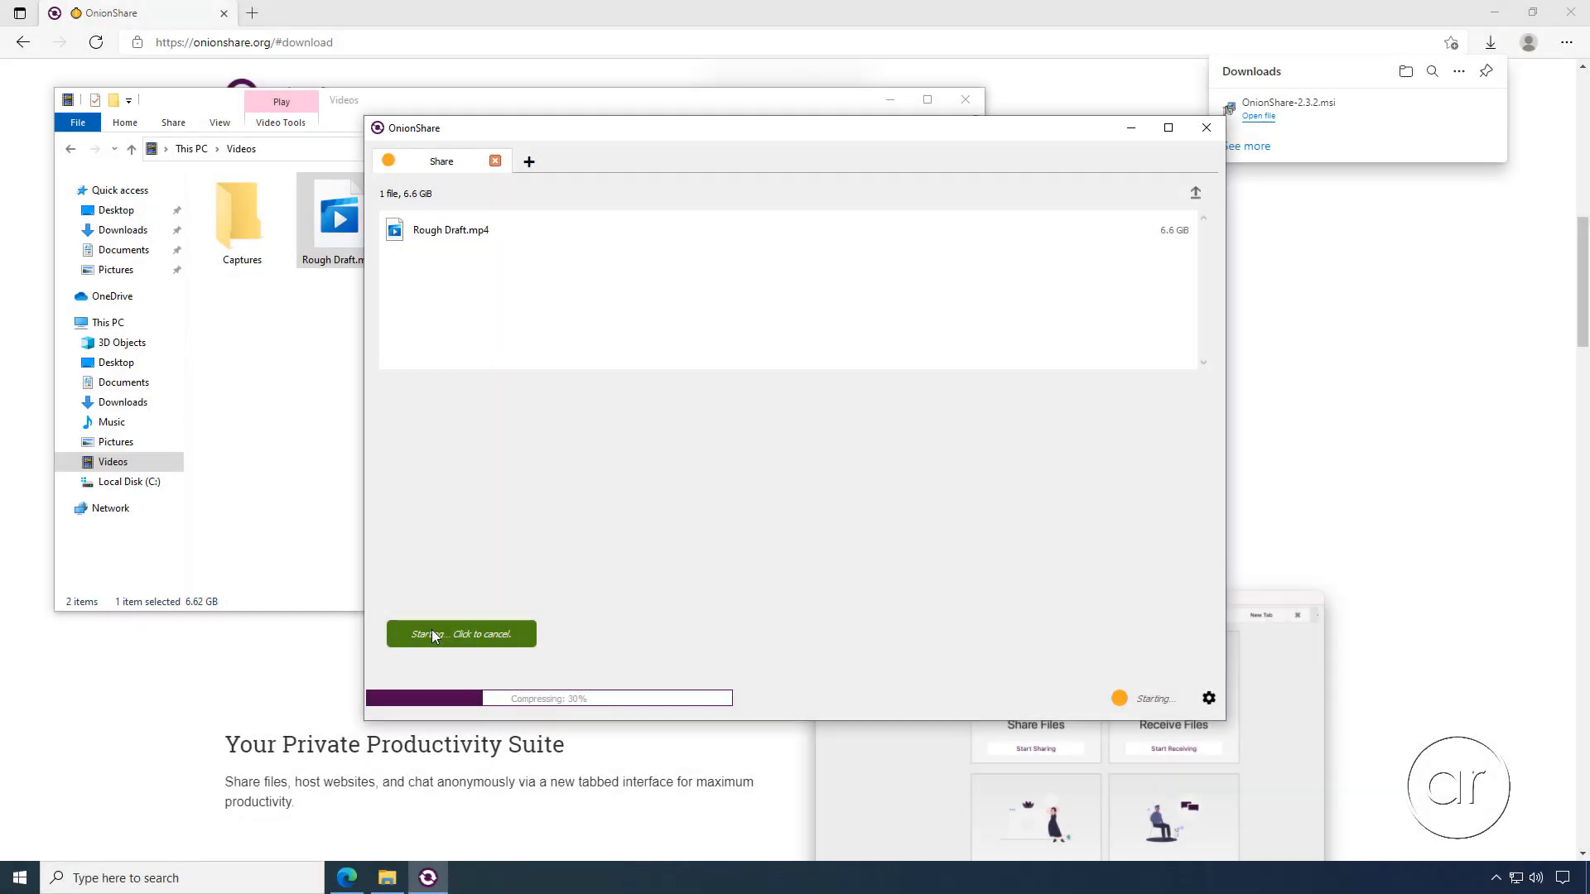
- Copy the live Rough Draft share's onion address to the clipboard
click(462, 634)
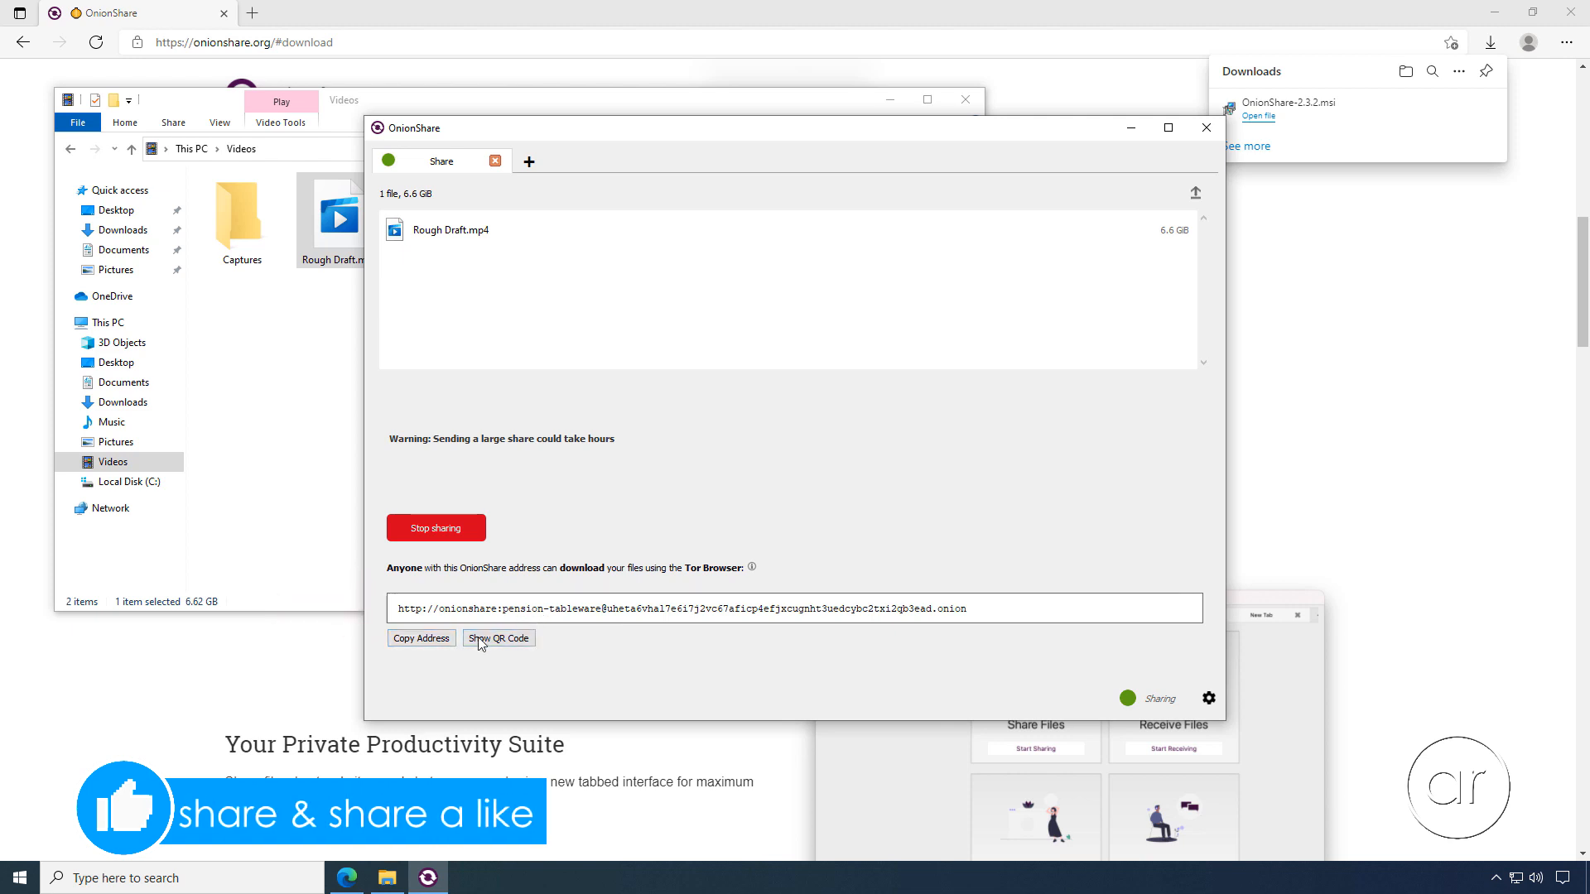
click(421, 638)
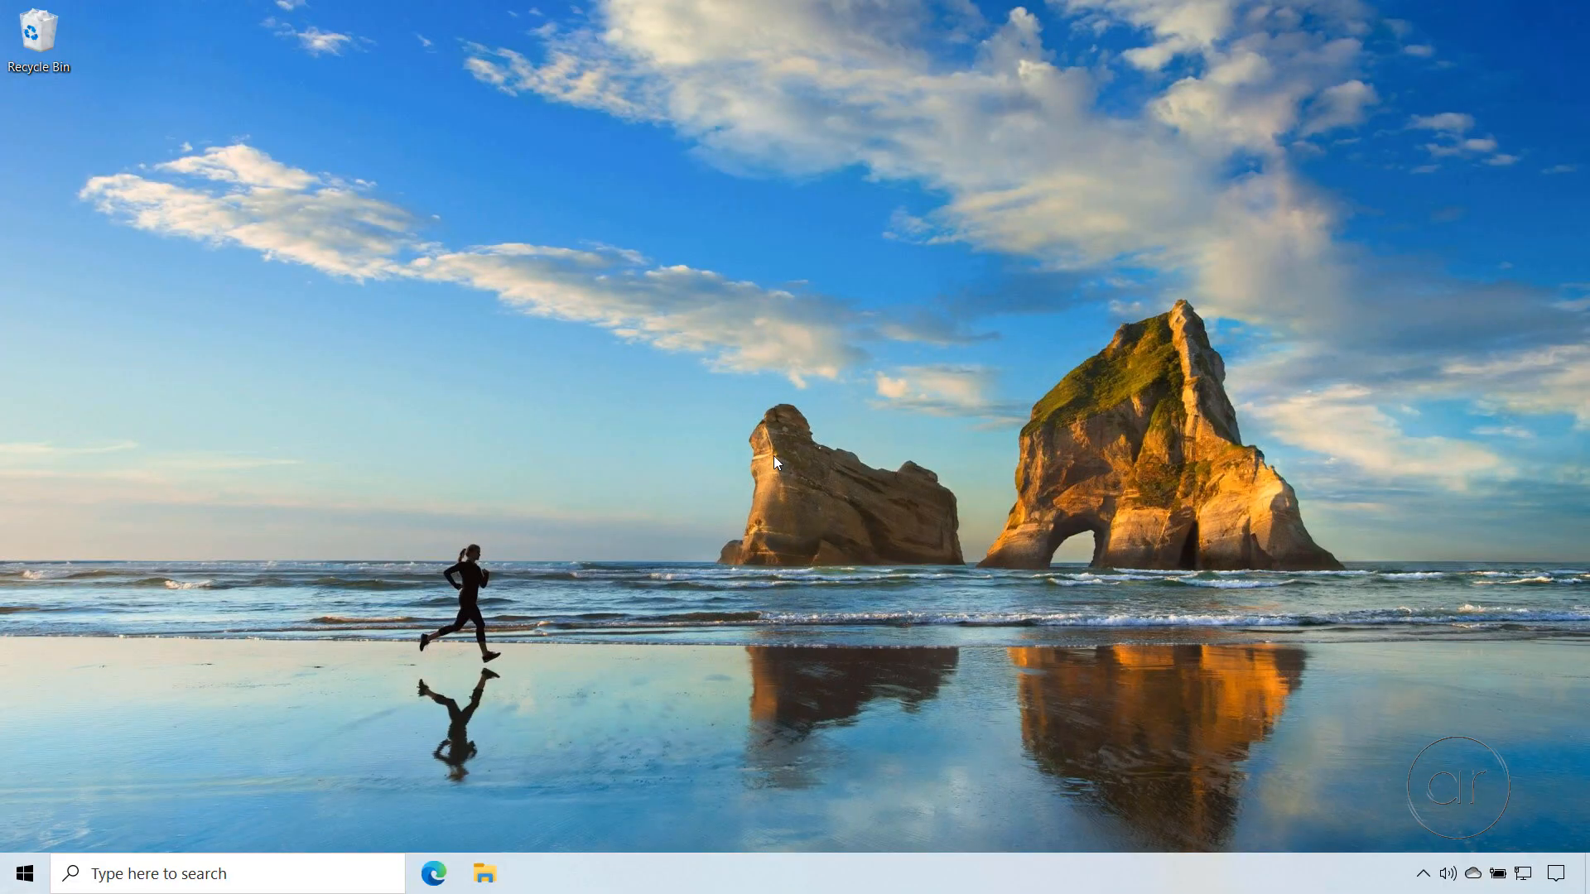
mouse_move(440, 803)
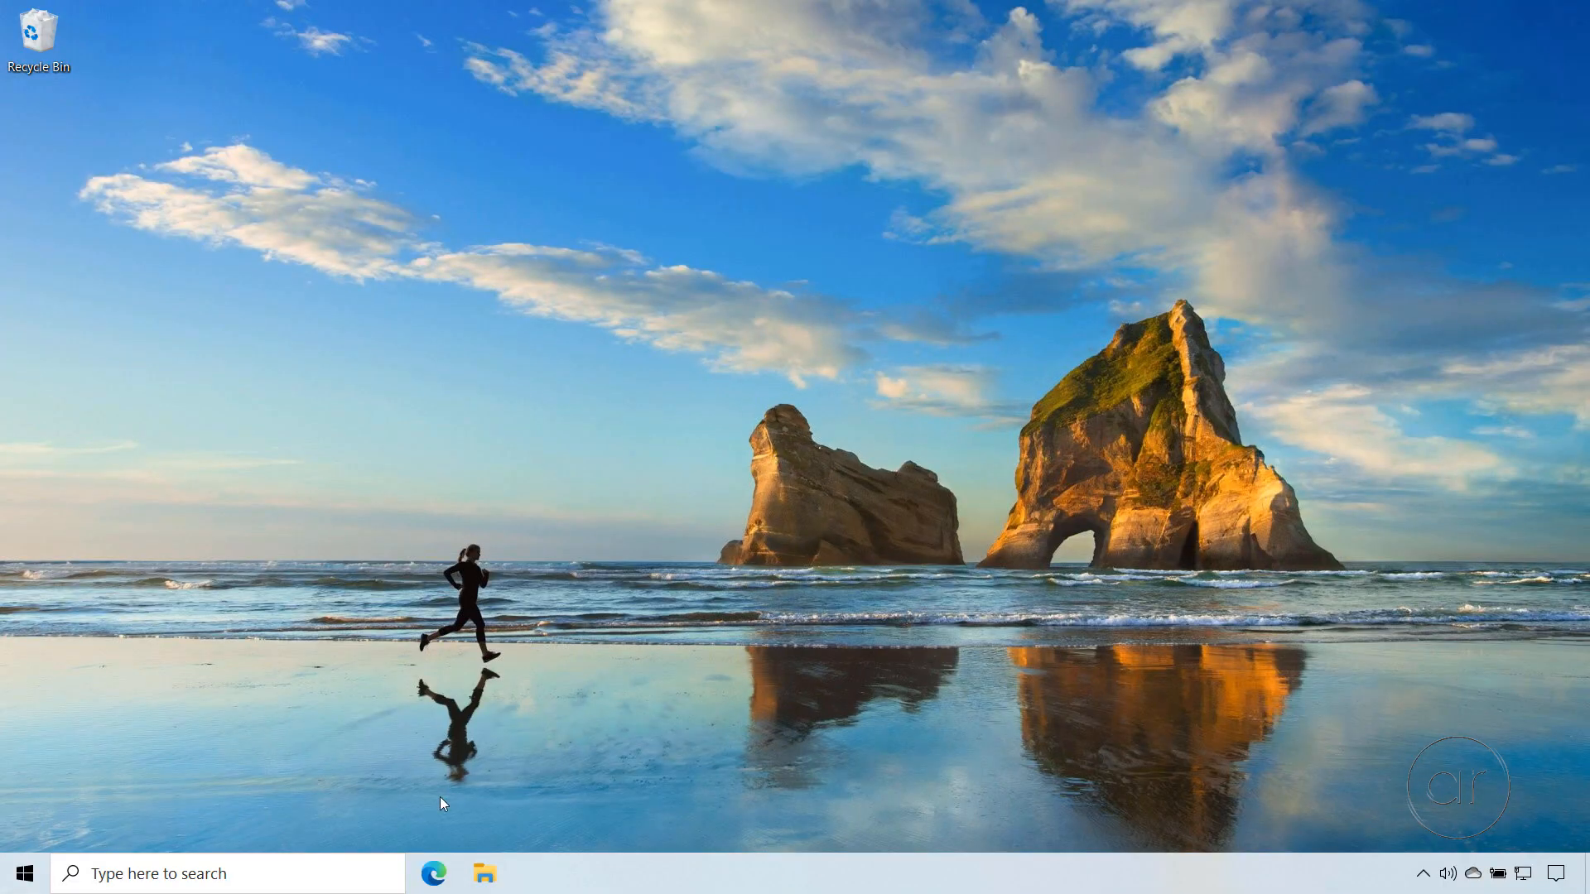
- Download the Tor Browser Windows installer from torproject.org and locate it in Downloads
text(torproject.org)
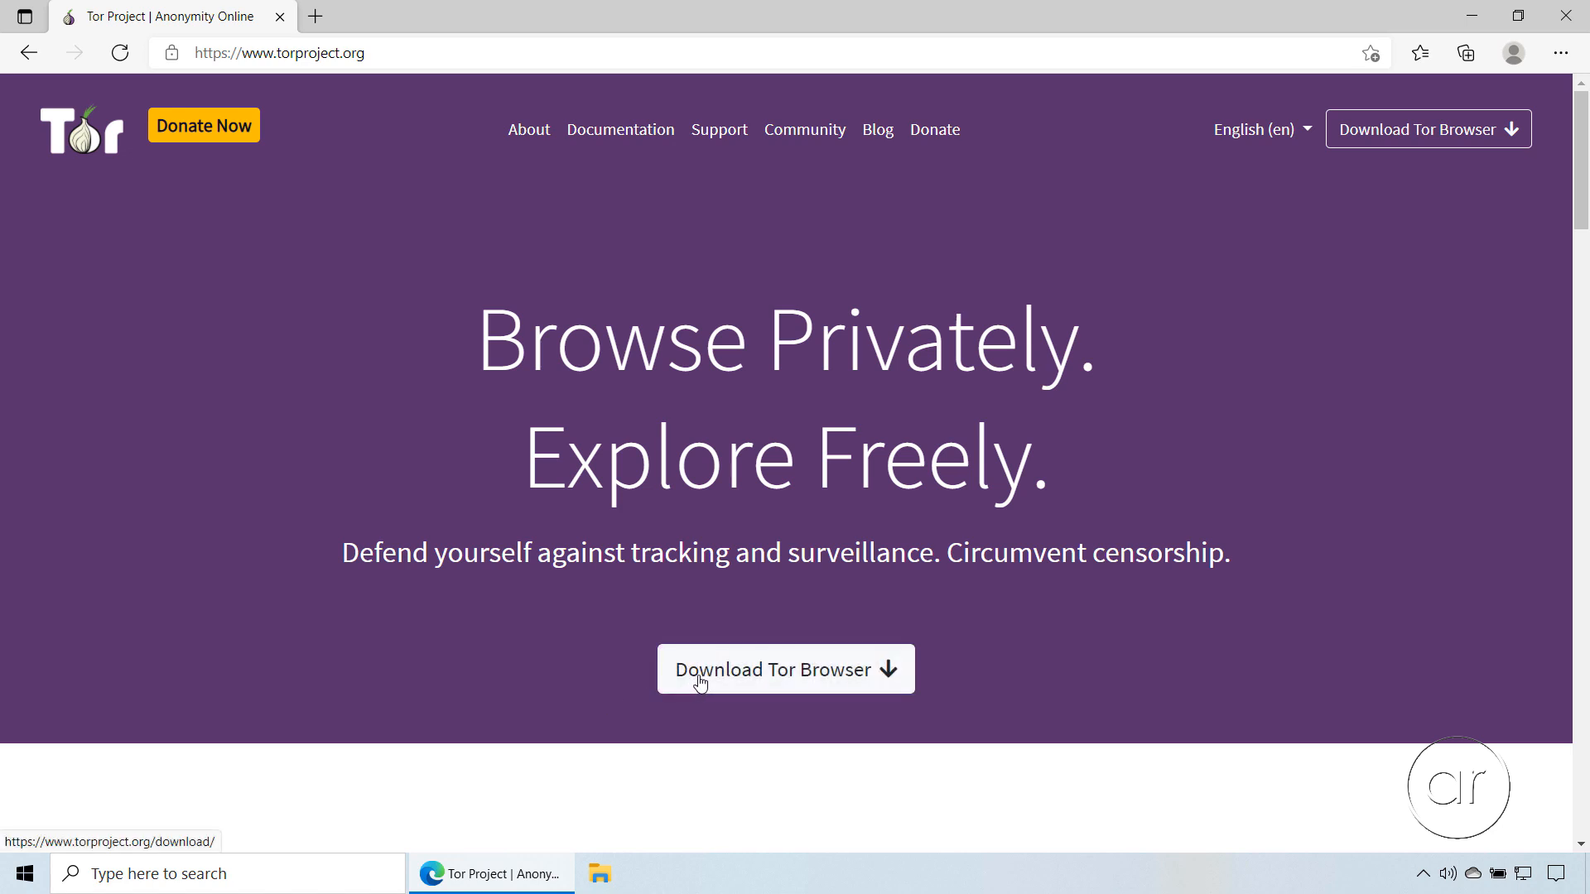
click(784, 669)
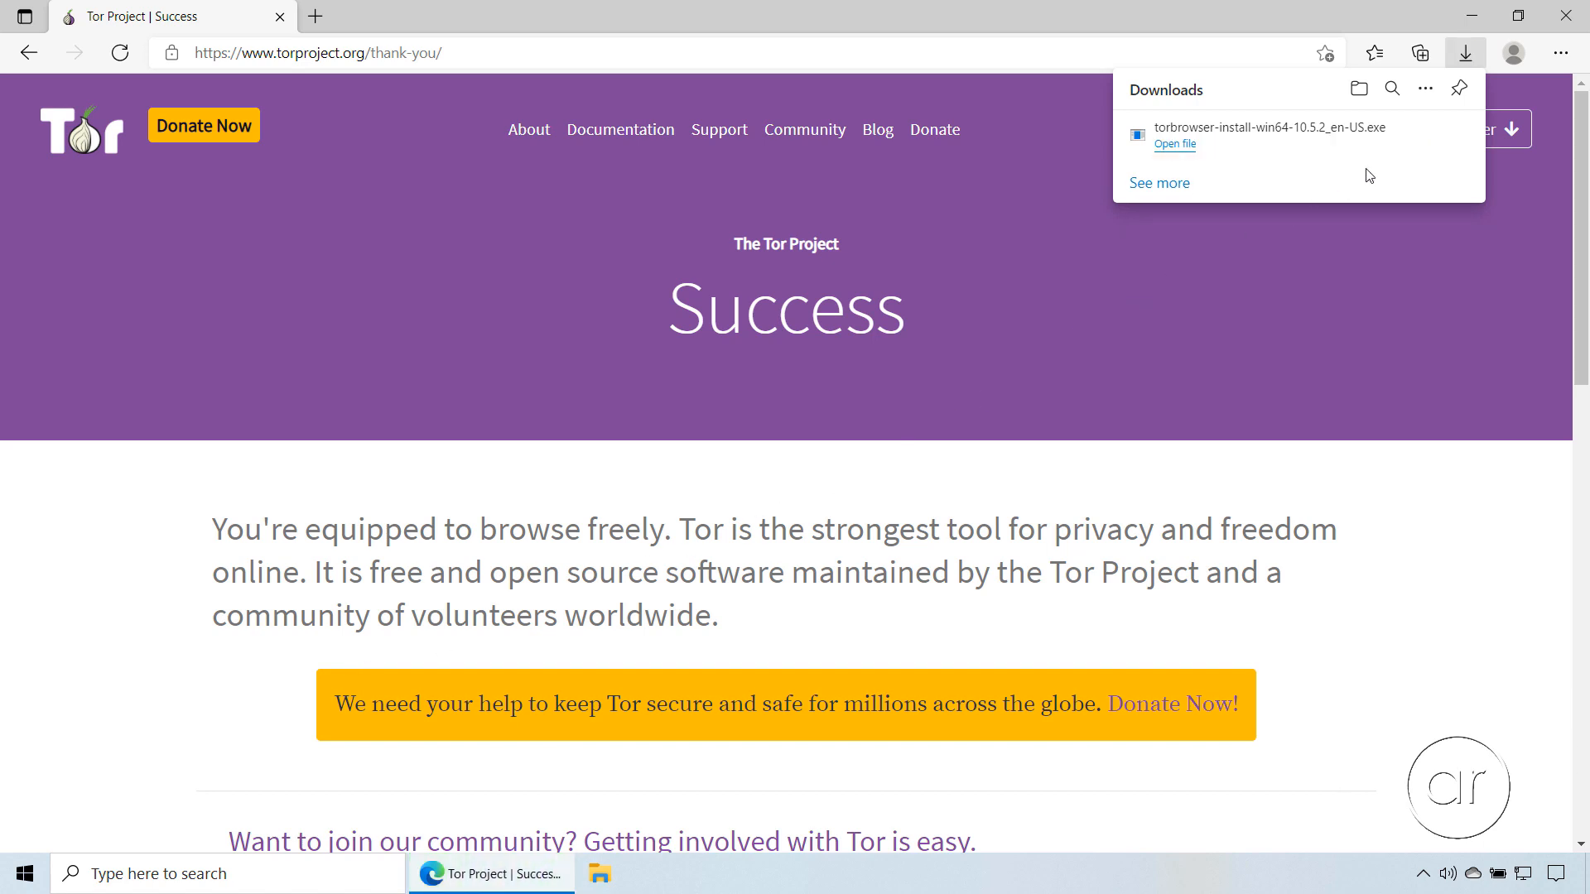
click(1393, 134)
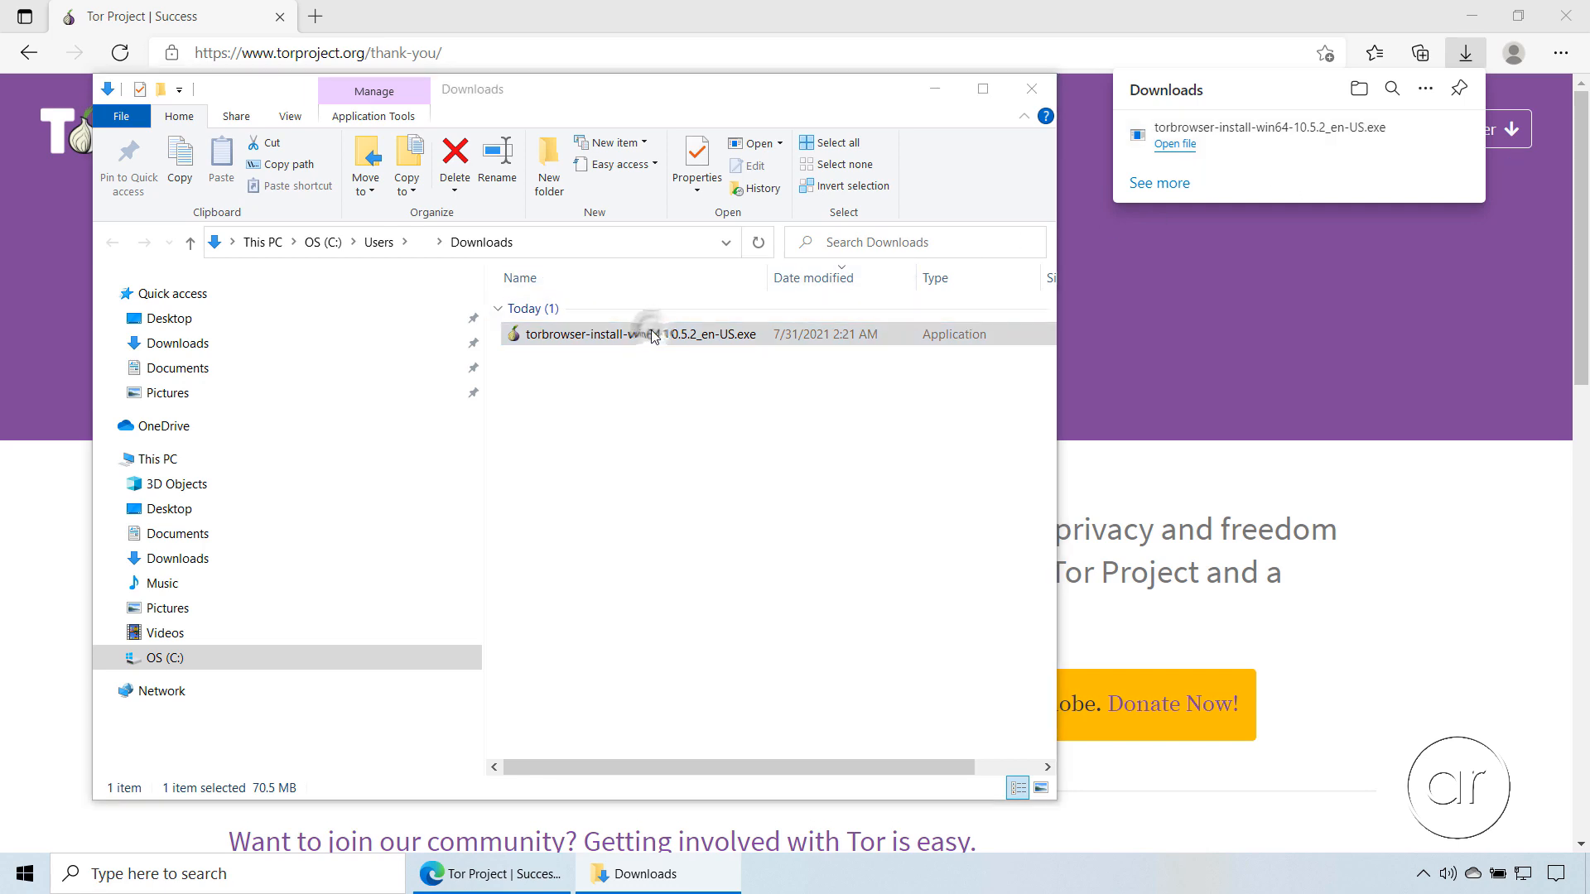
- Install Tor Browser in English to the default folder and launch it from the finished setup
double_click(636, 333)
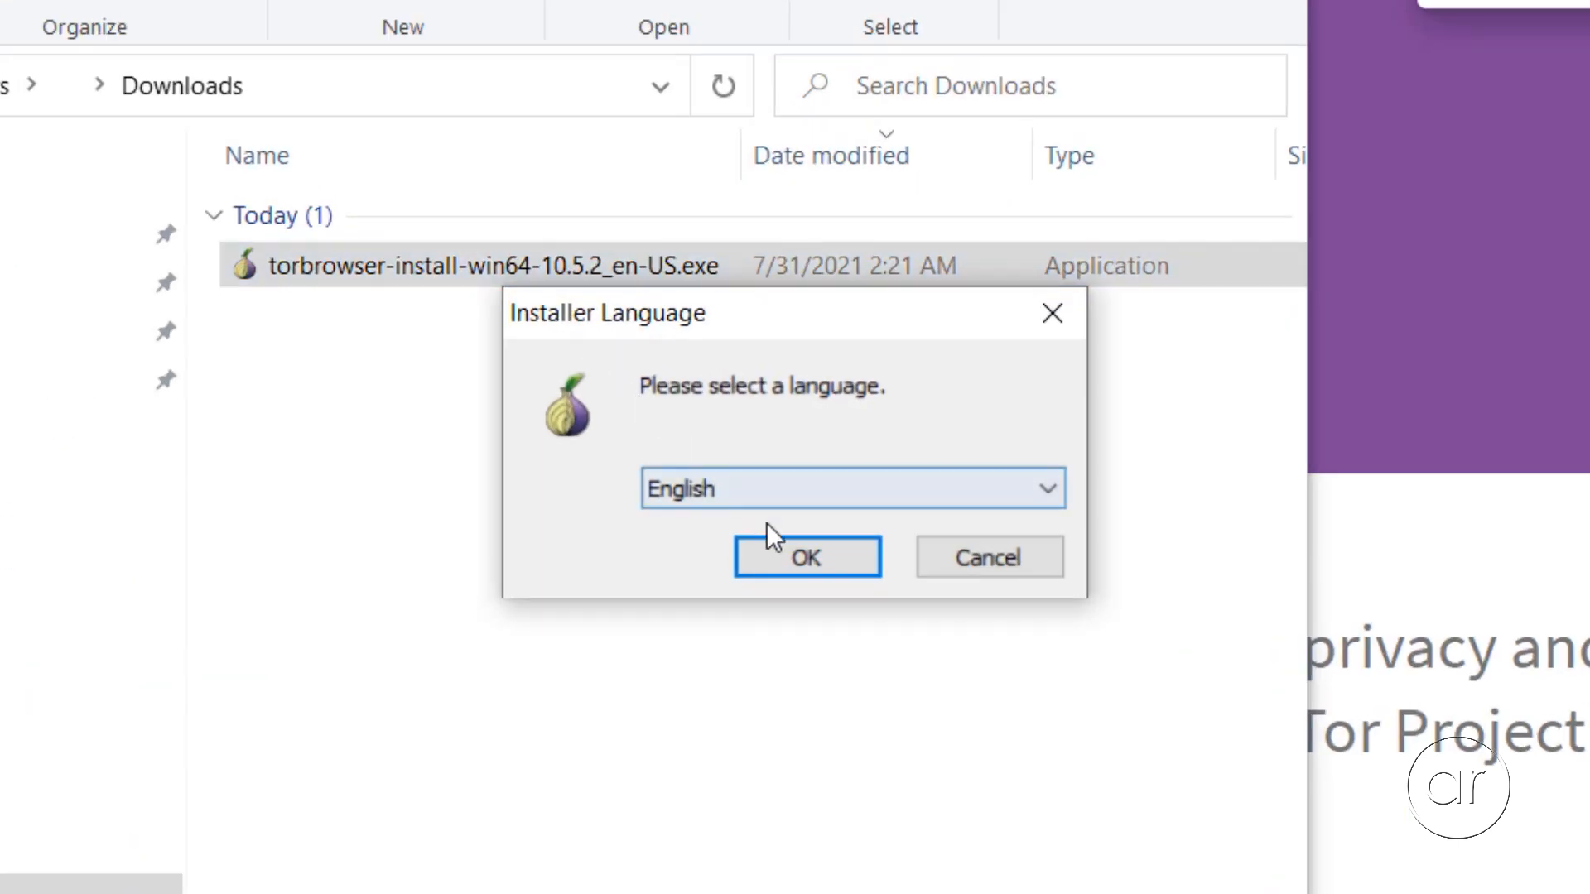
click(807, 556)
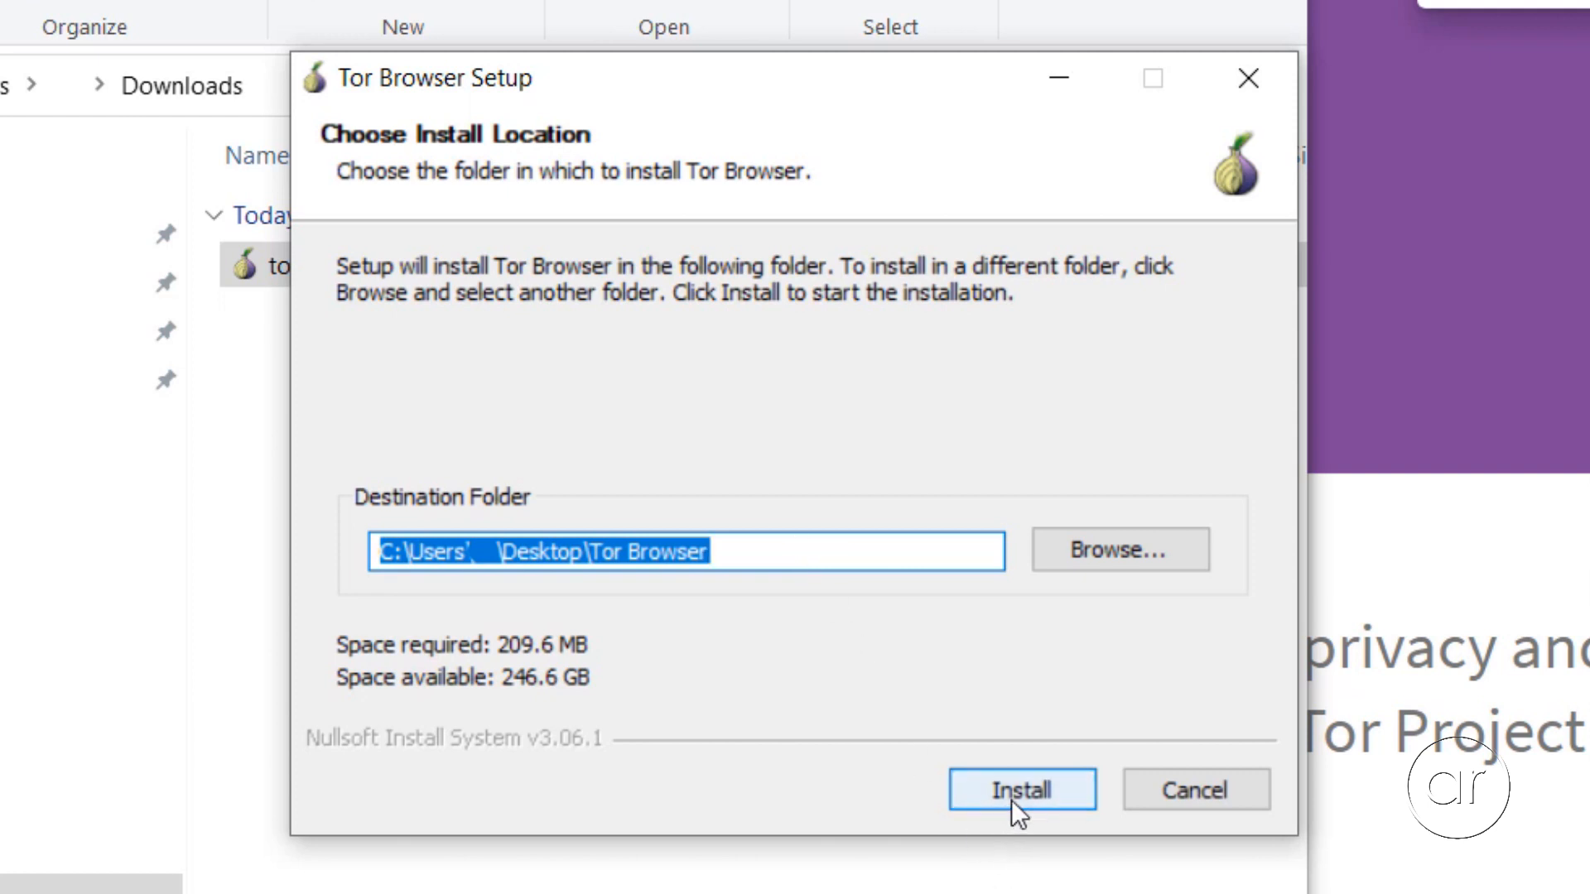
click(1022, 789)
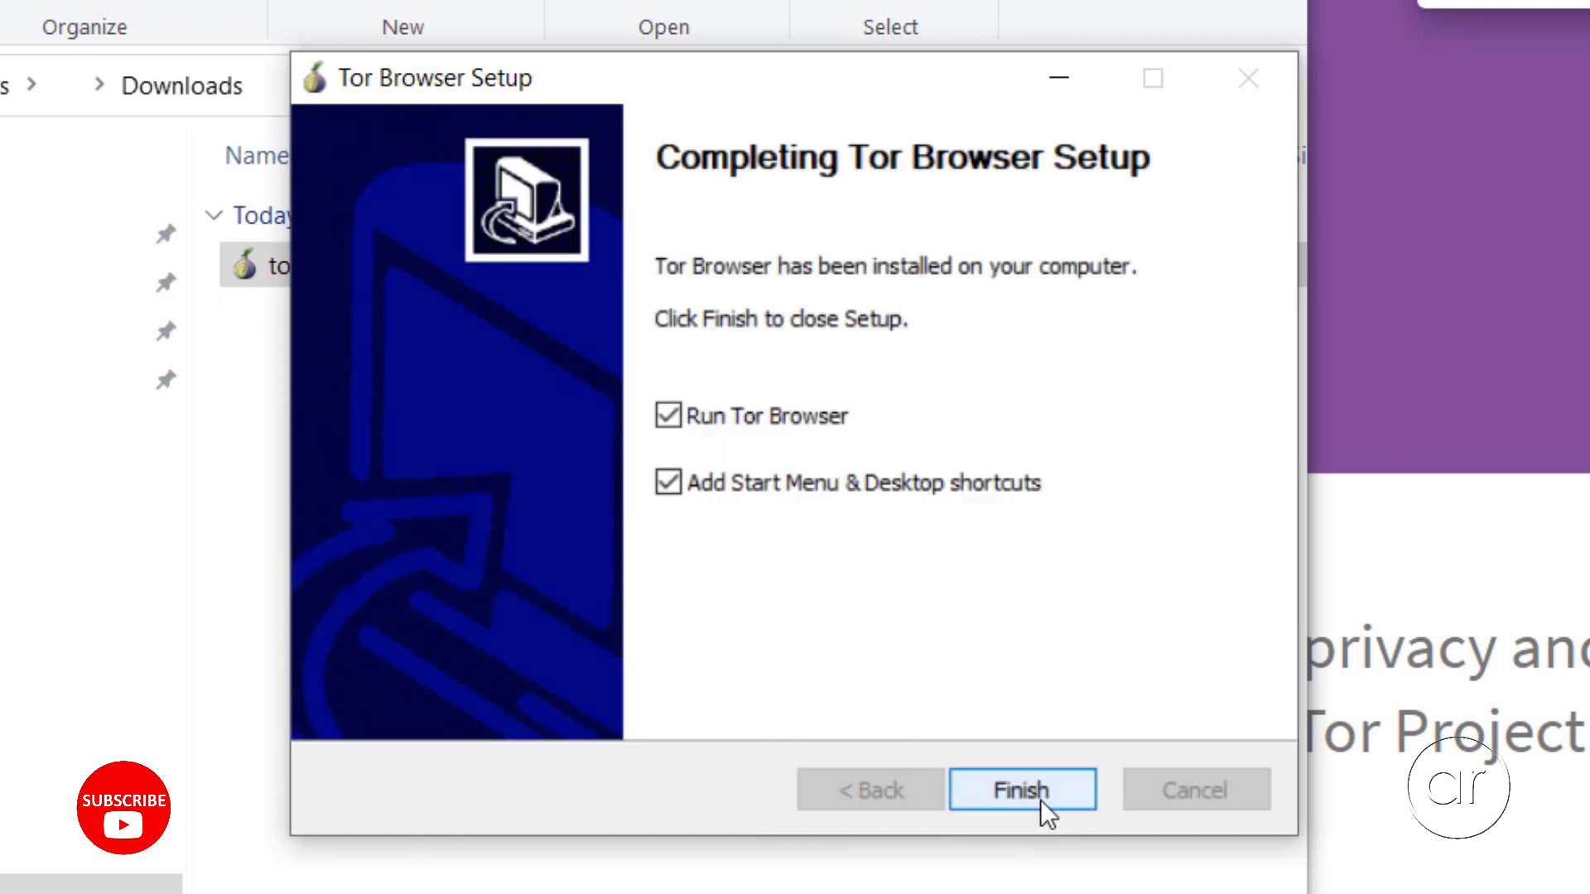
click(1022, 788)
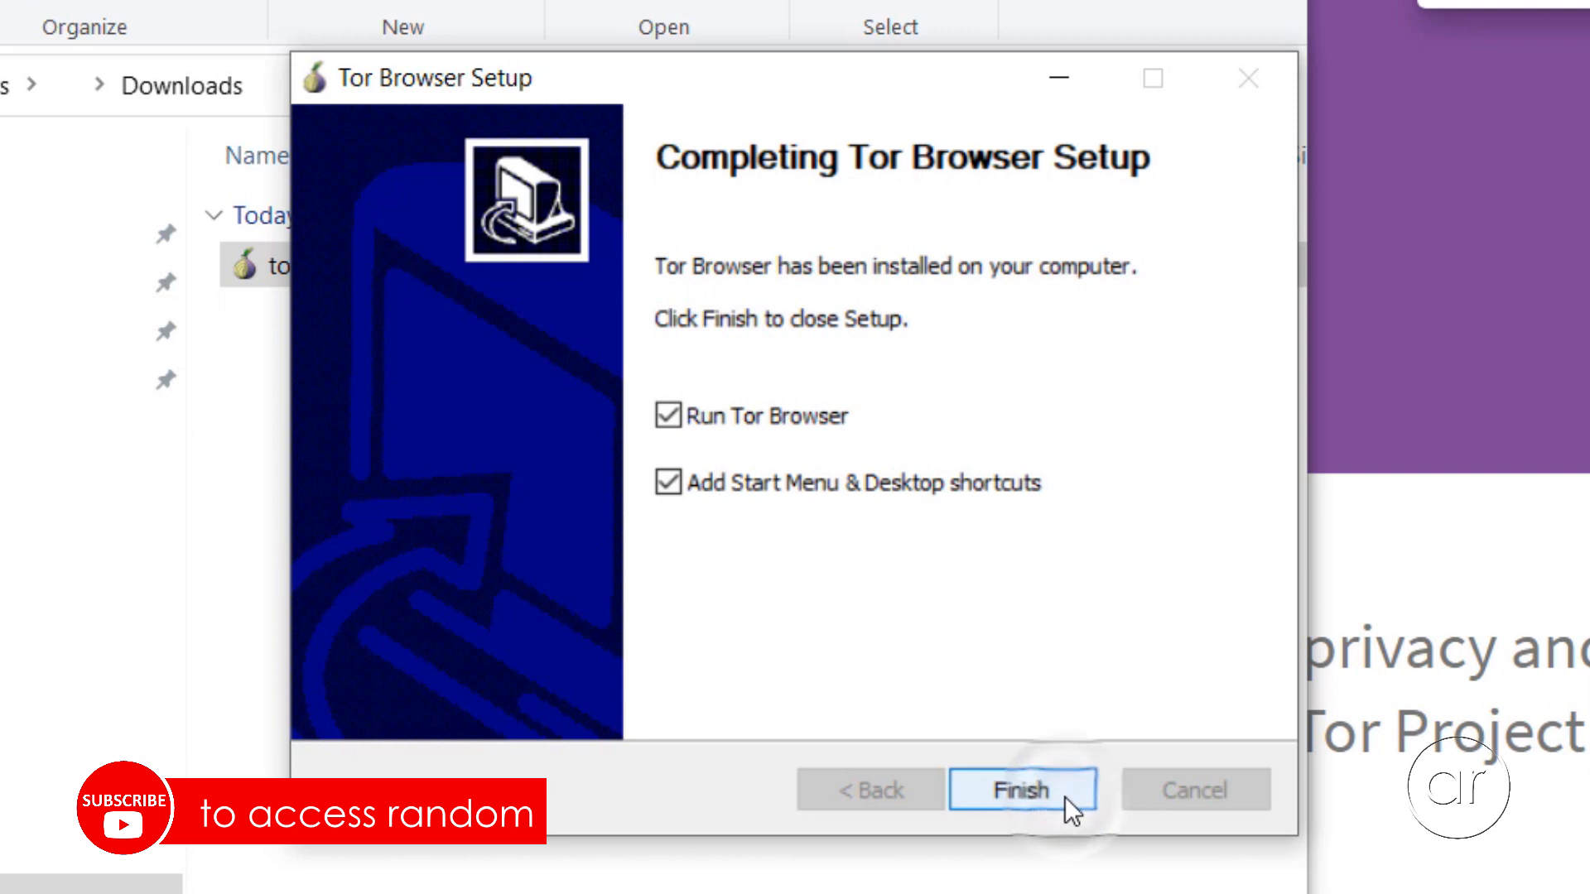
click(1022, 790)
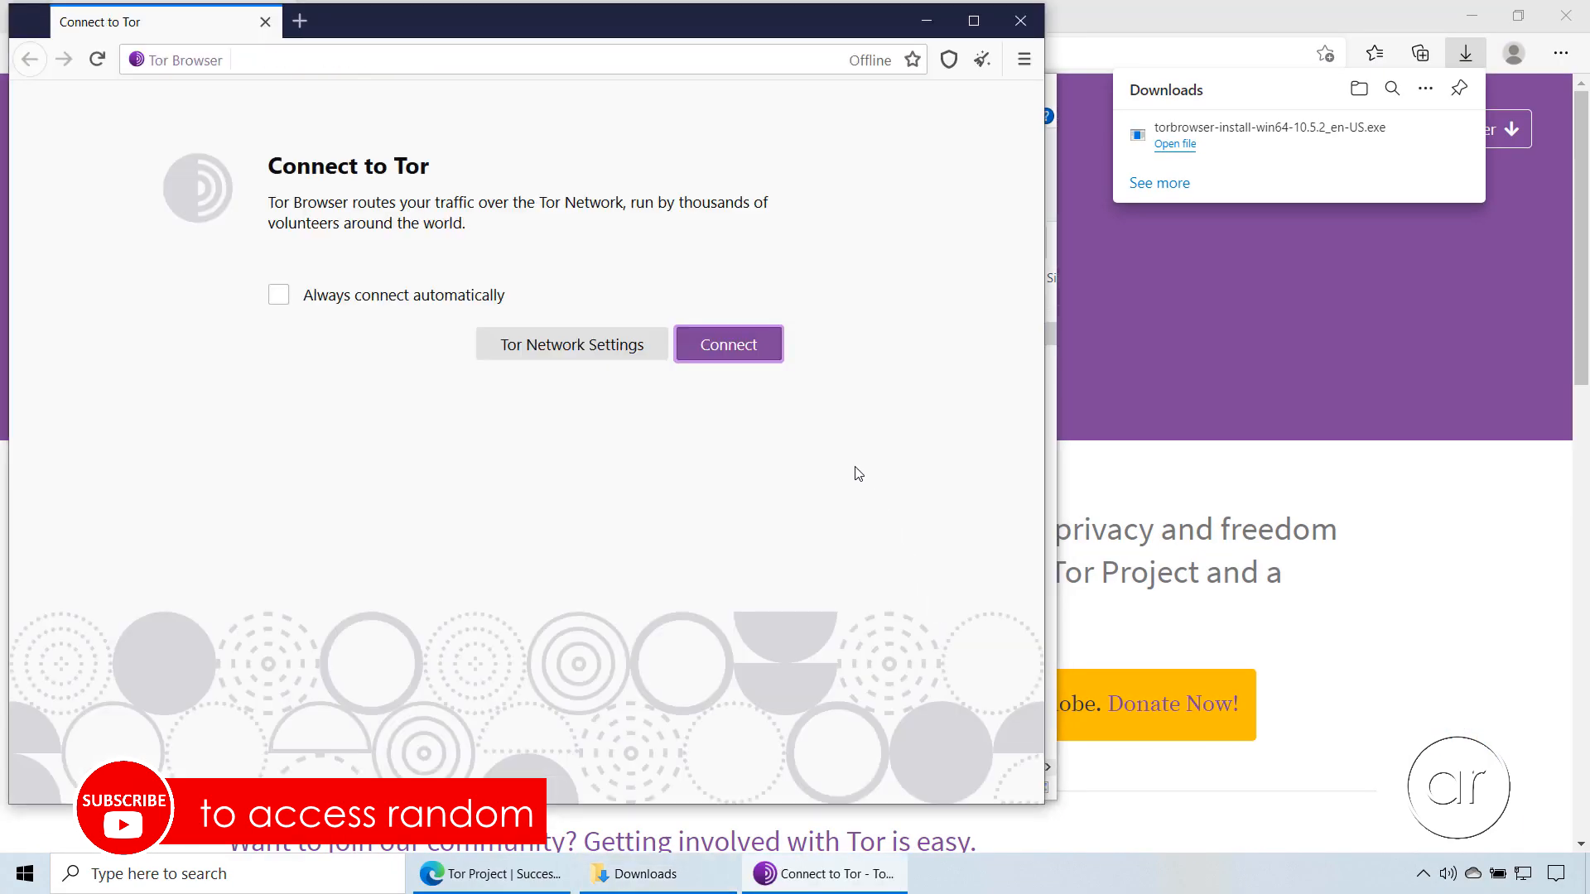
- Connect to Tor and enter the share's onionshare onion URL with its credentials
click(728, 345)
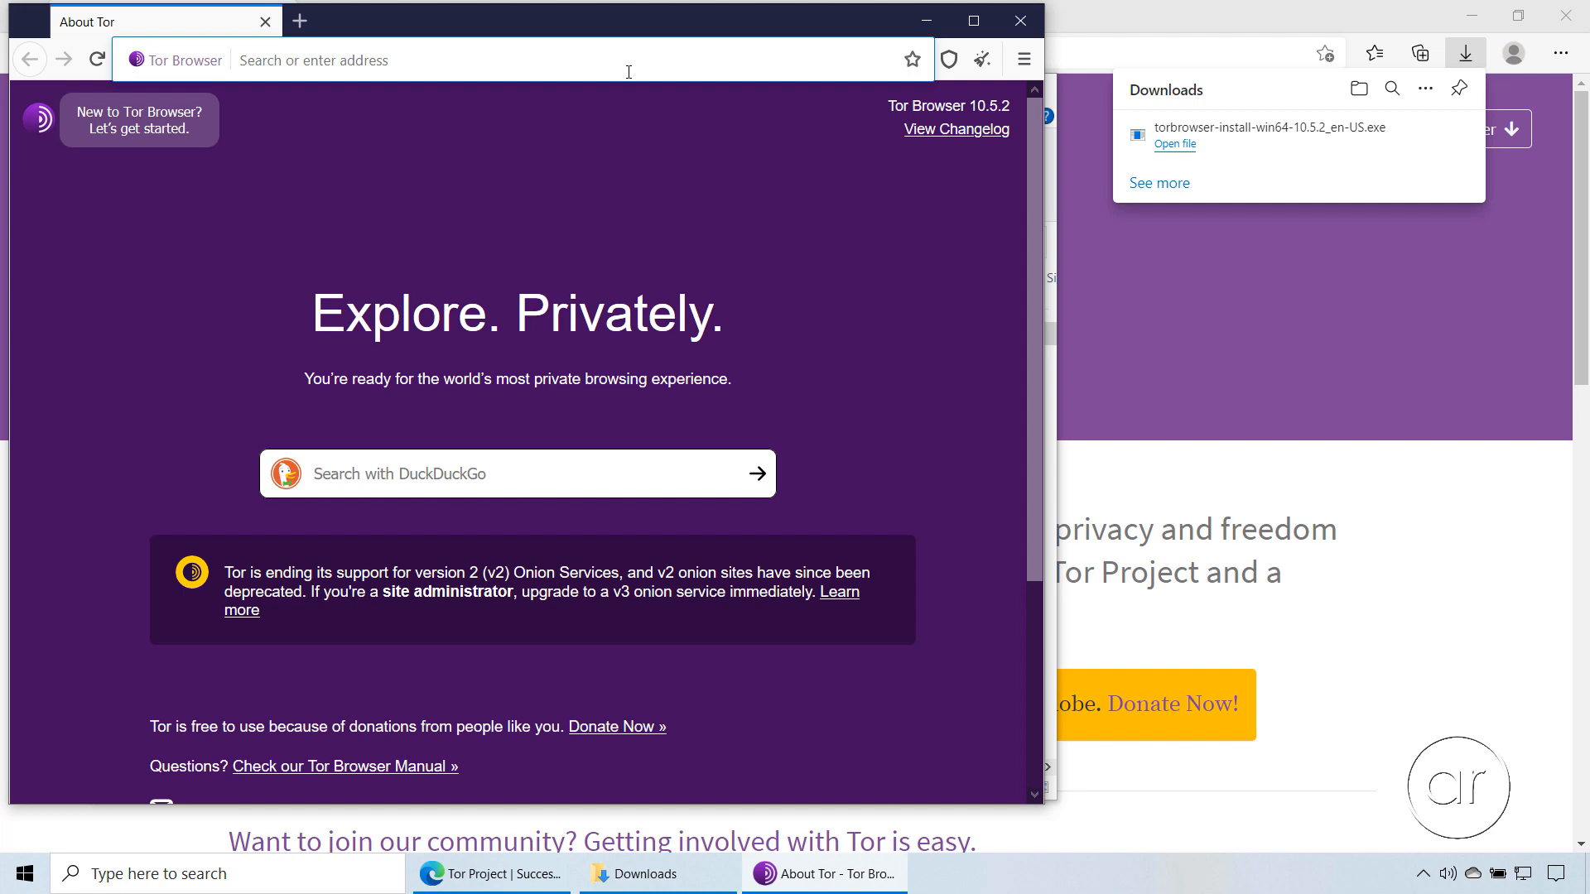
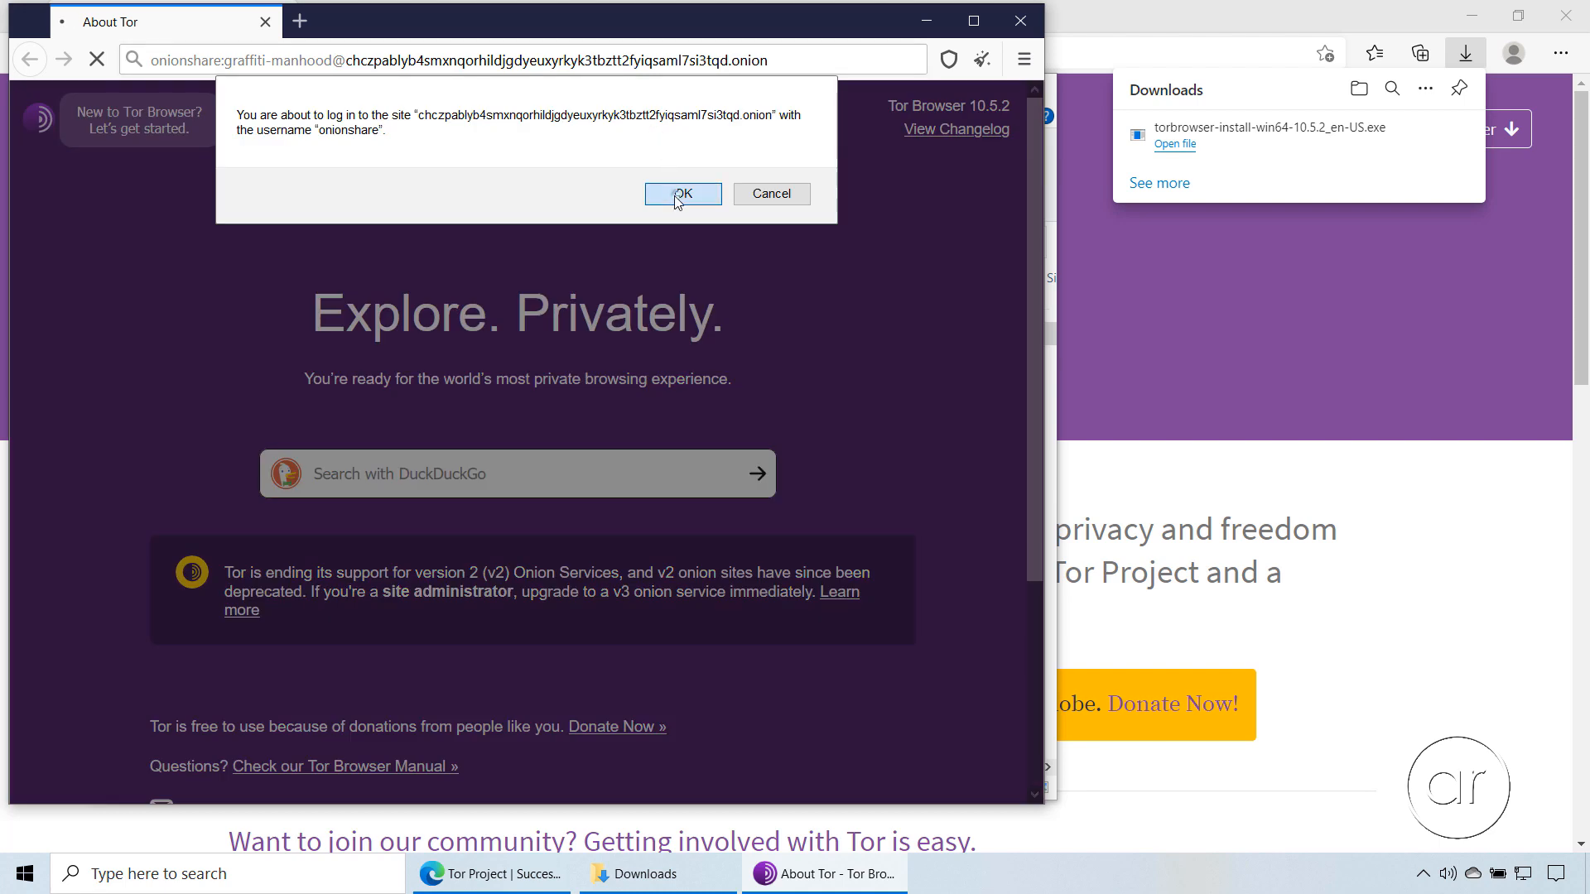
- Log in as onionshare and save the shared Rough Draft.mp4 (6.6 GiB) into Downloads
click(681, 194)
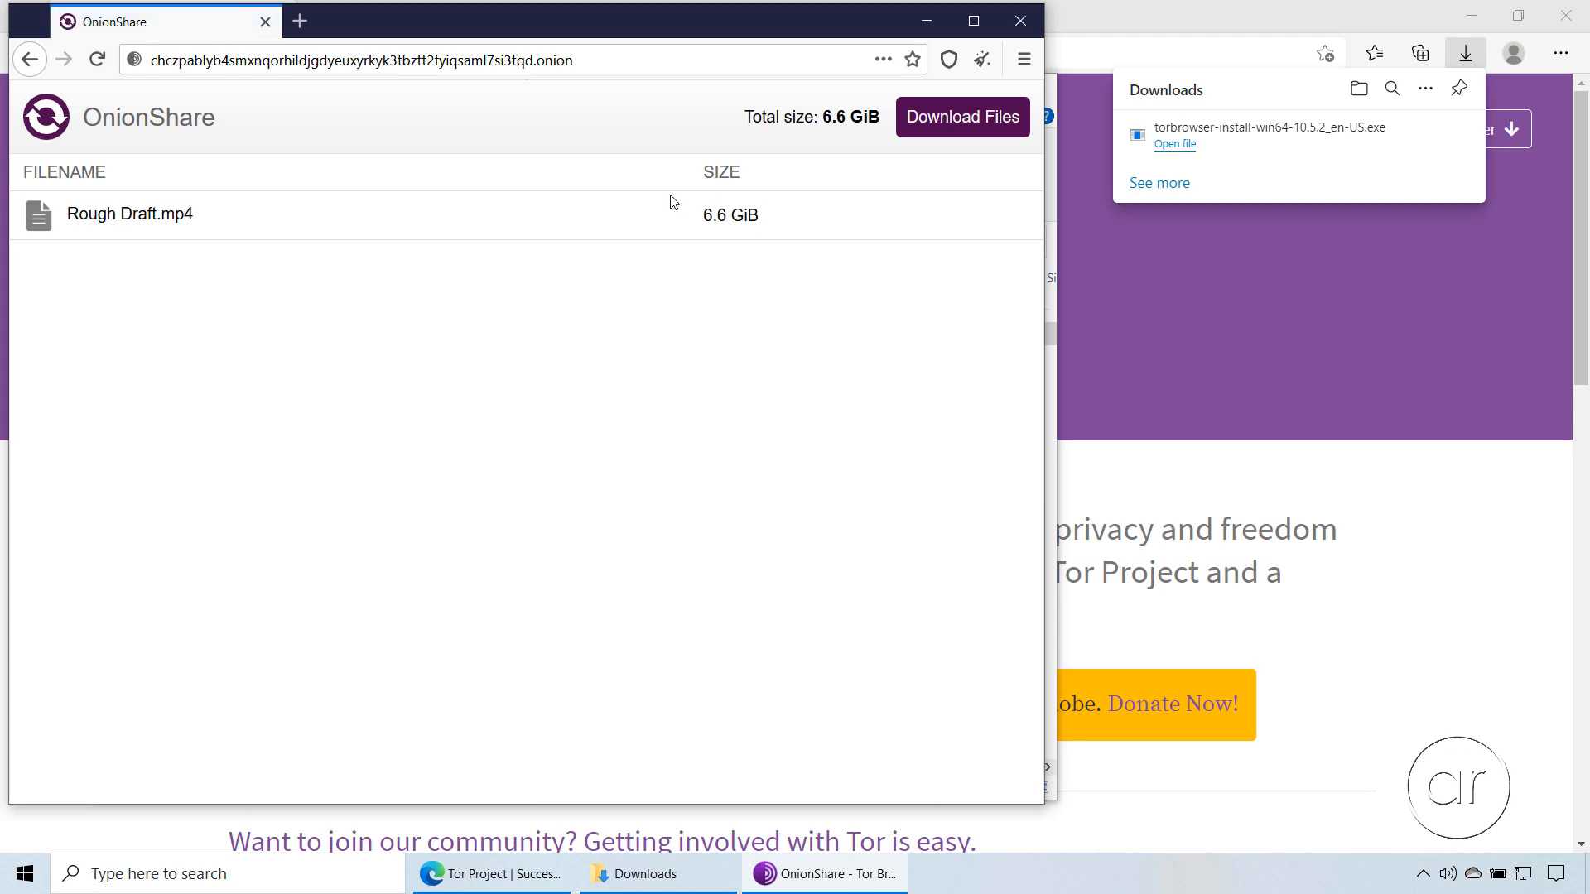
mouse_move(613, 237)
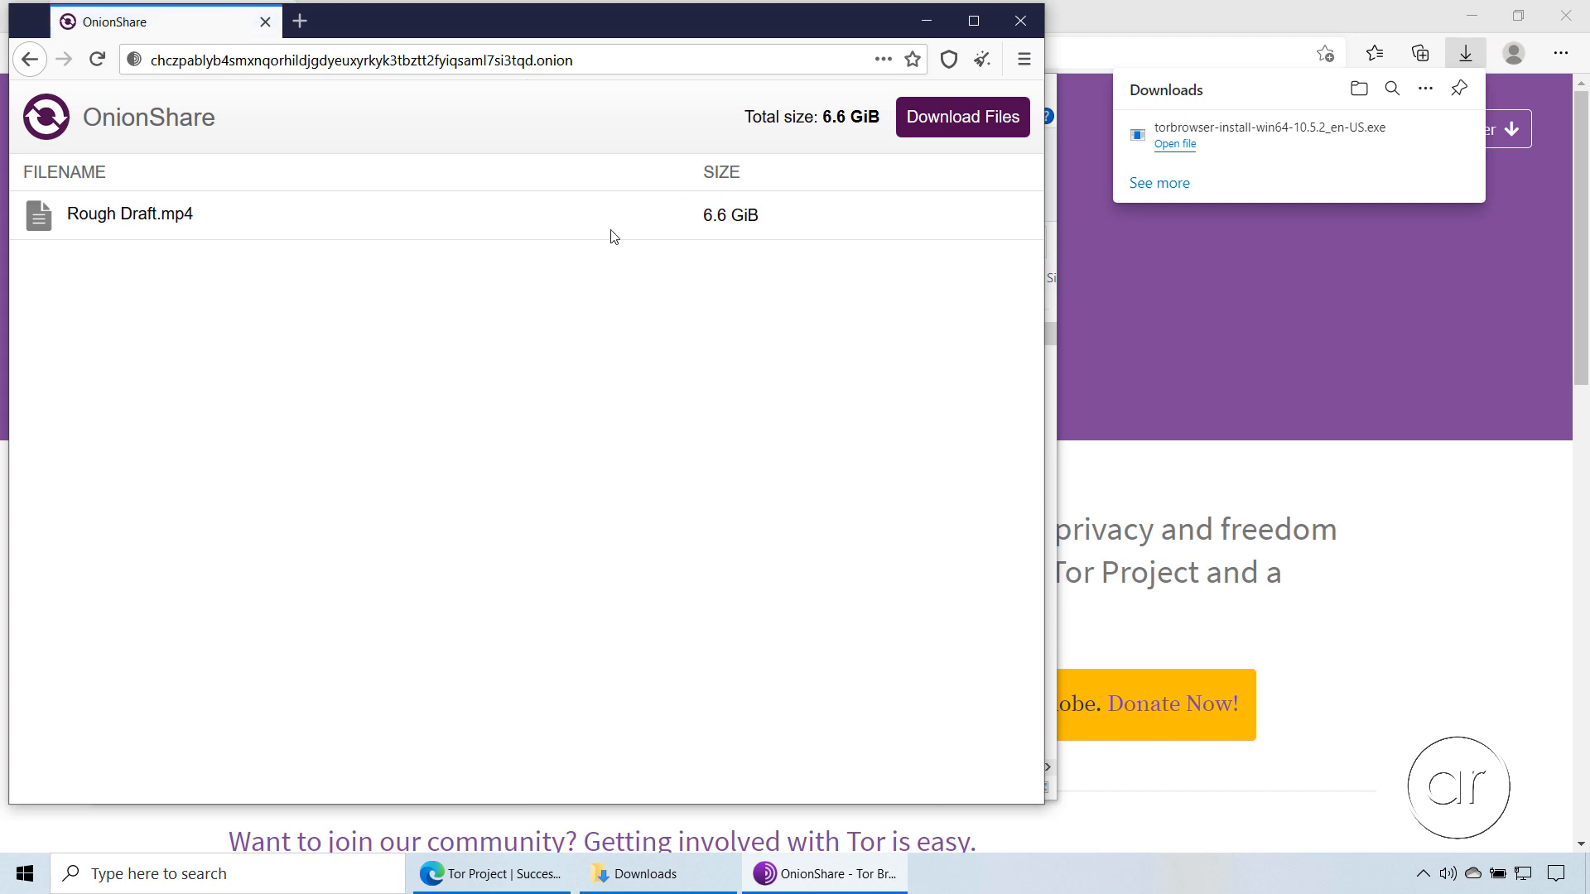
click(960, 118)
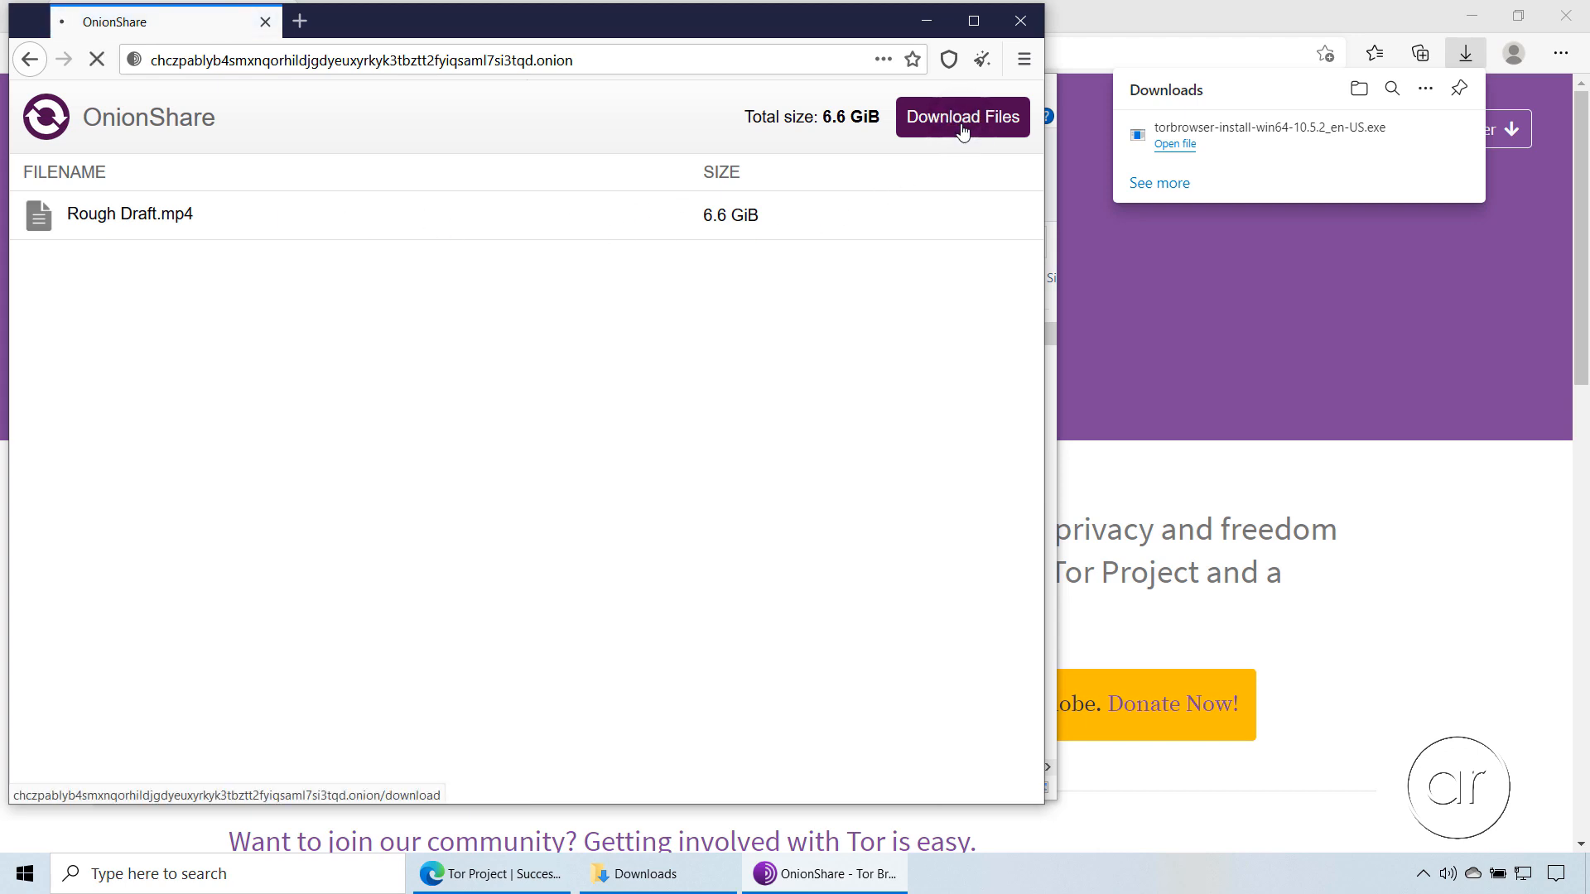
click(961, 118)
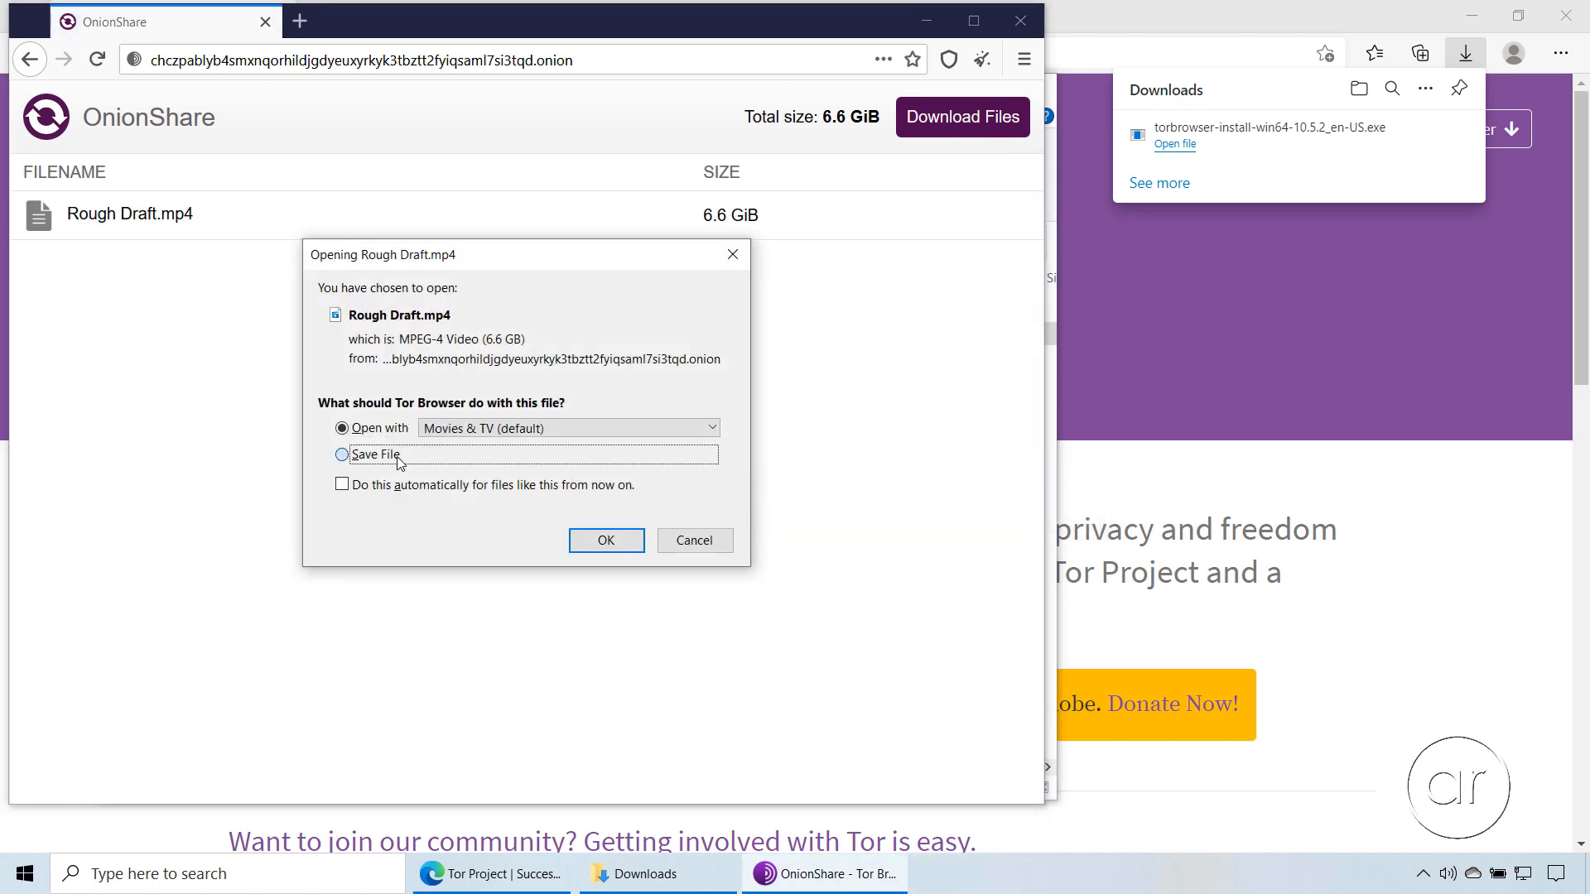
click(606, 540)
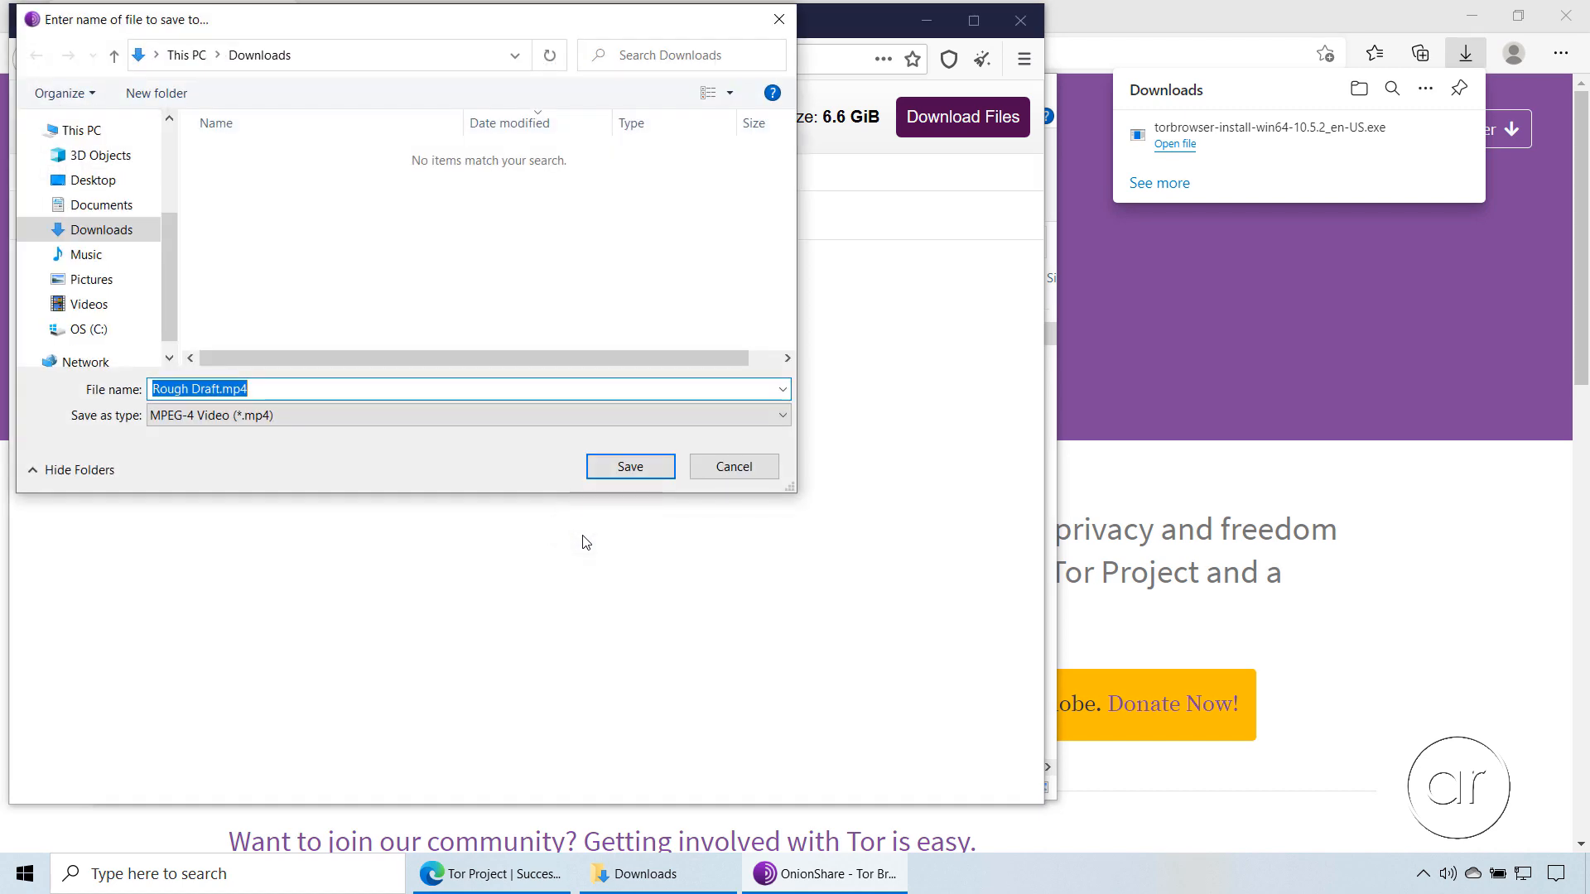
click(630, 467)
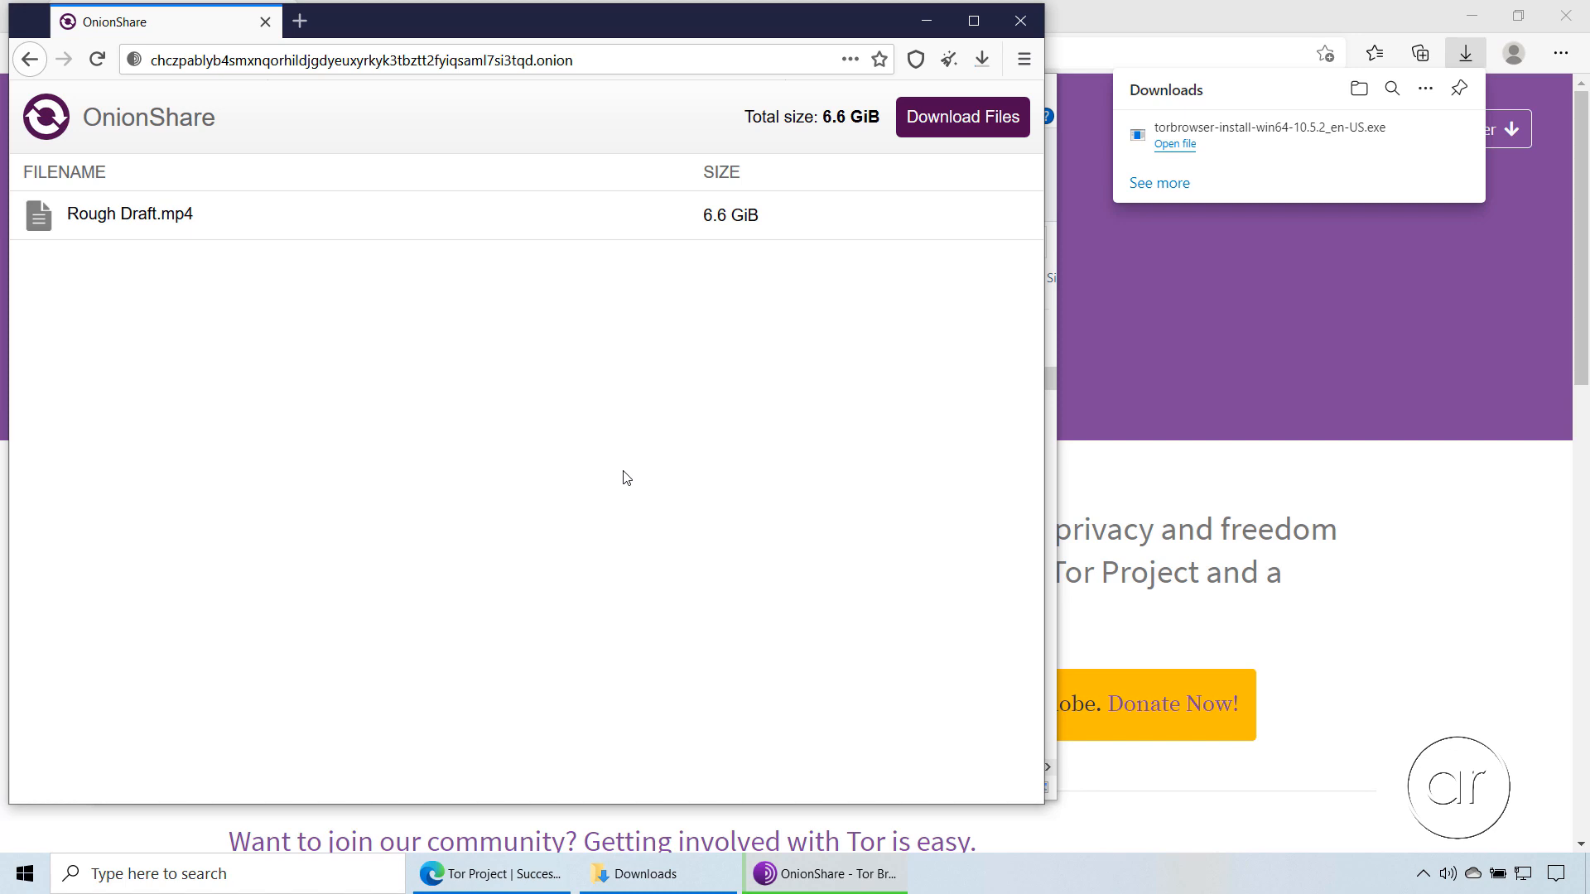
mouse_move(979, 60)
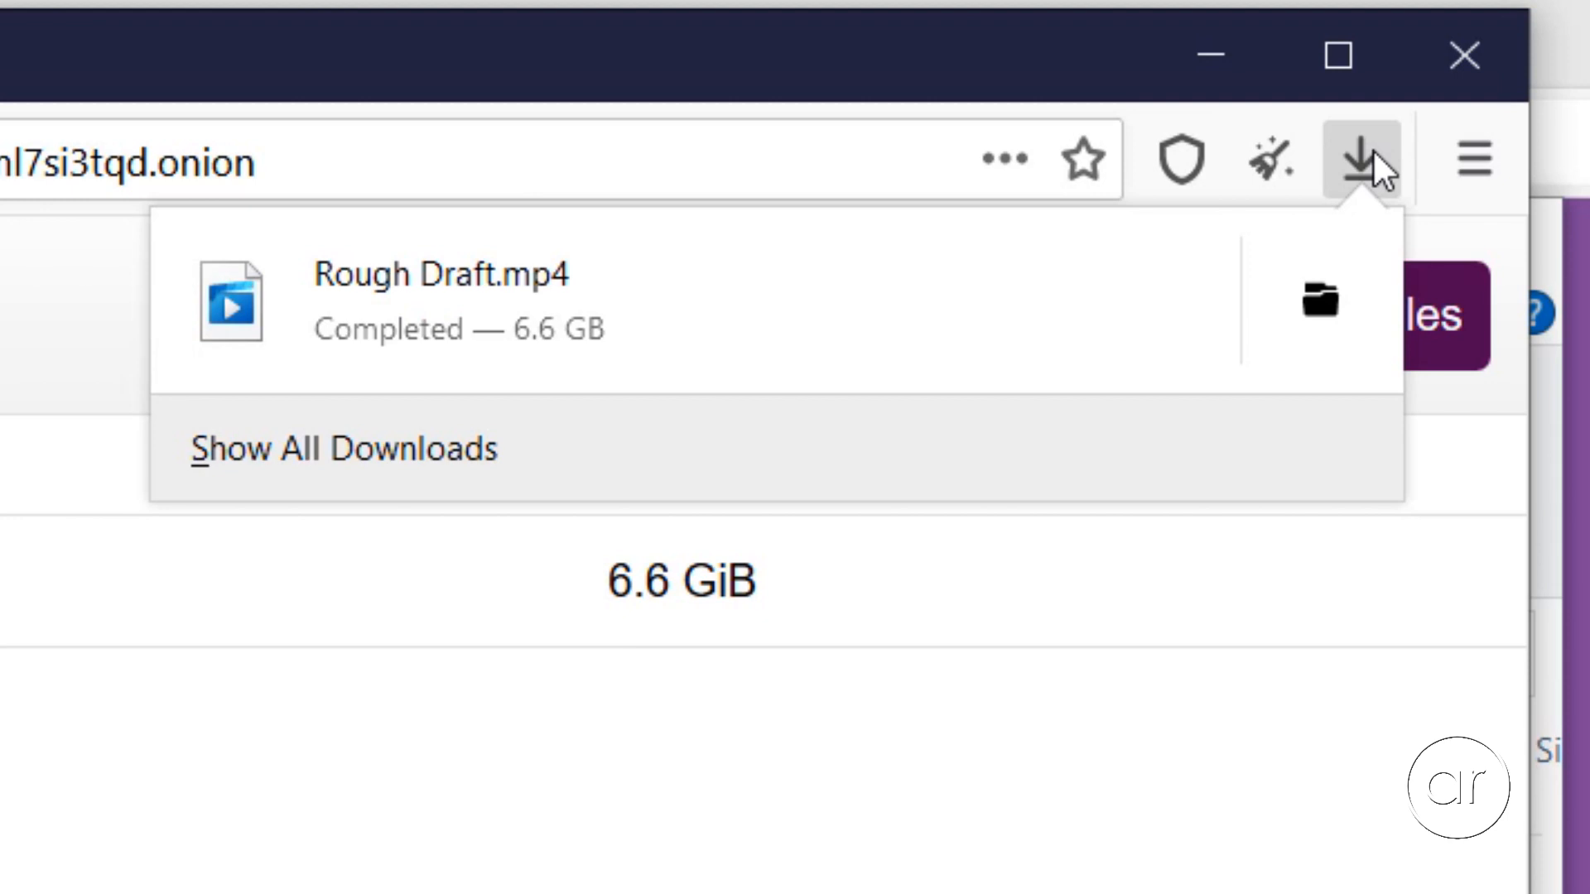
mouse_move(1321, 302)
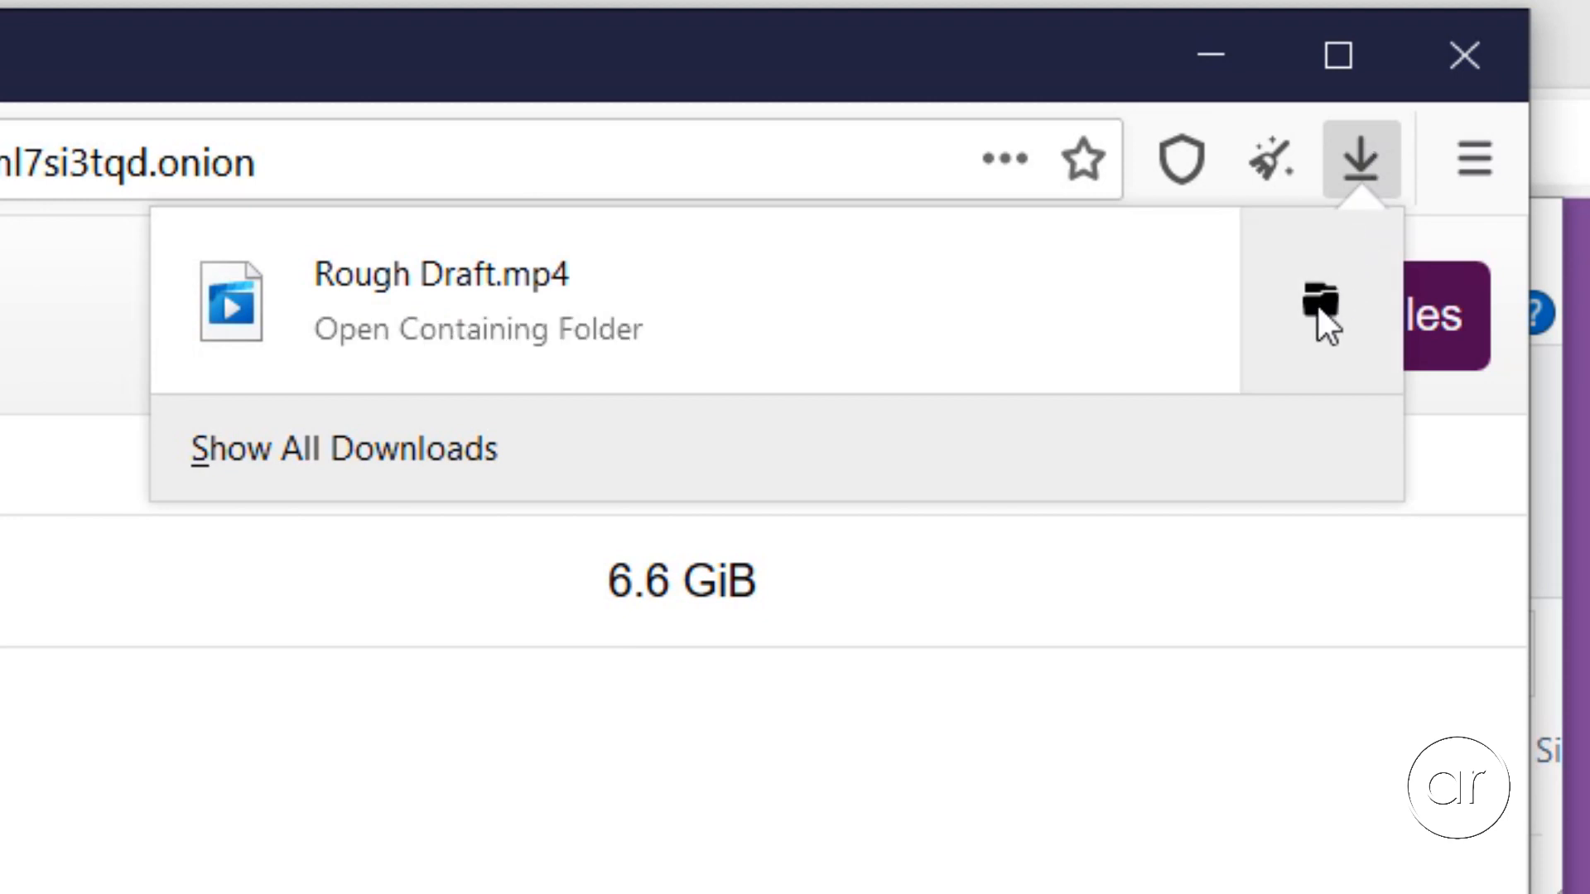
- Reveal the downloaded Rough Draft.mp4 (6.62 GB) in the Downloads folder
click(1316, 301)
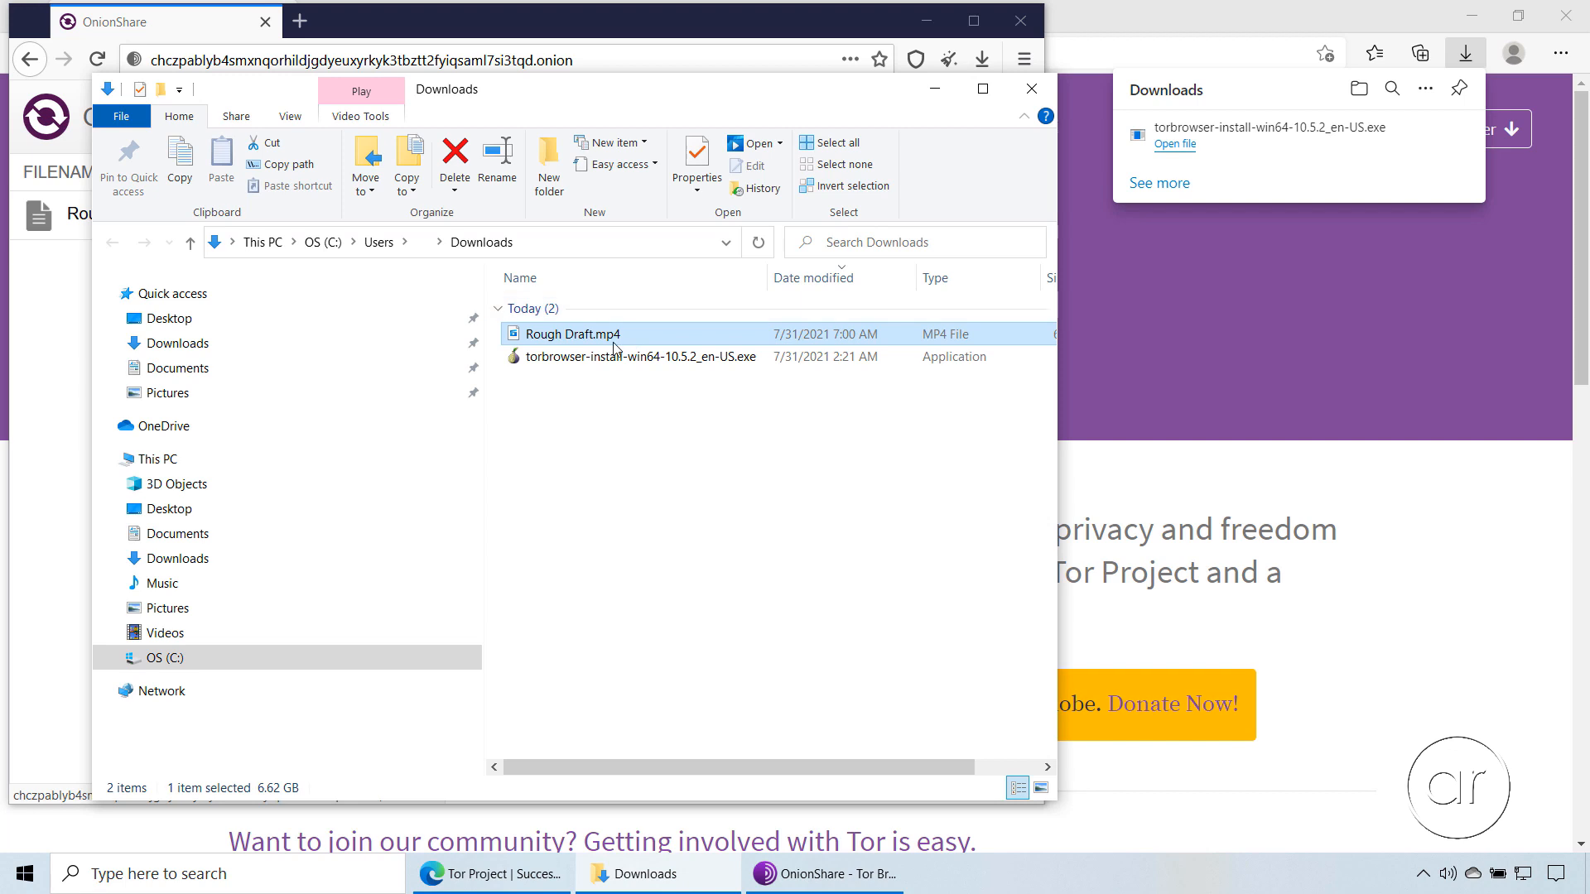
mouse_move(613, 335)
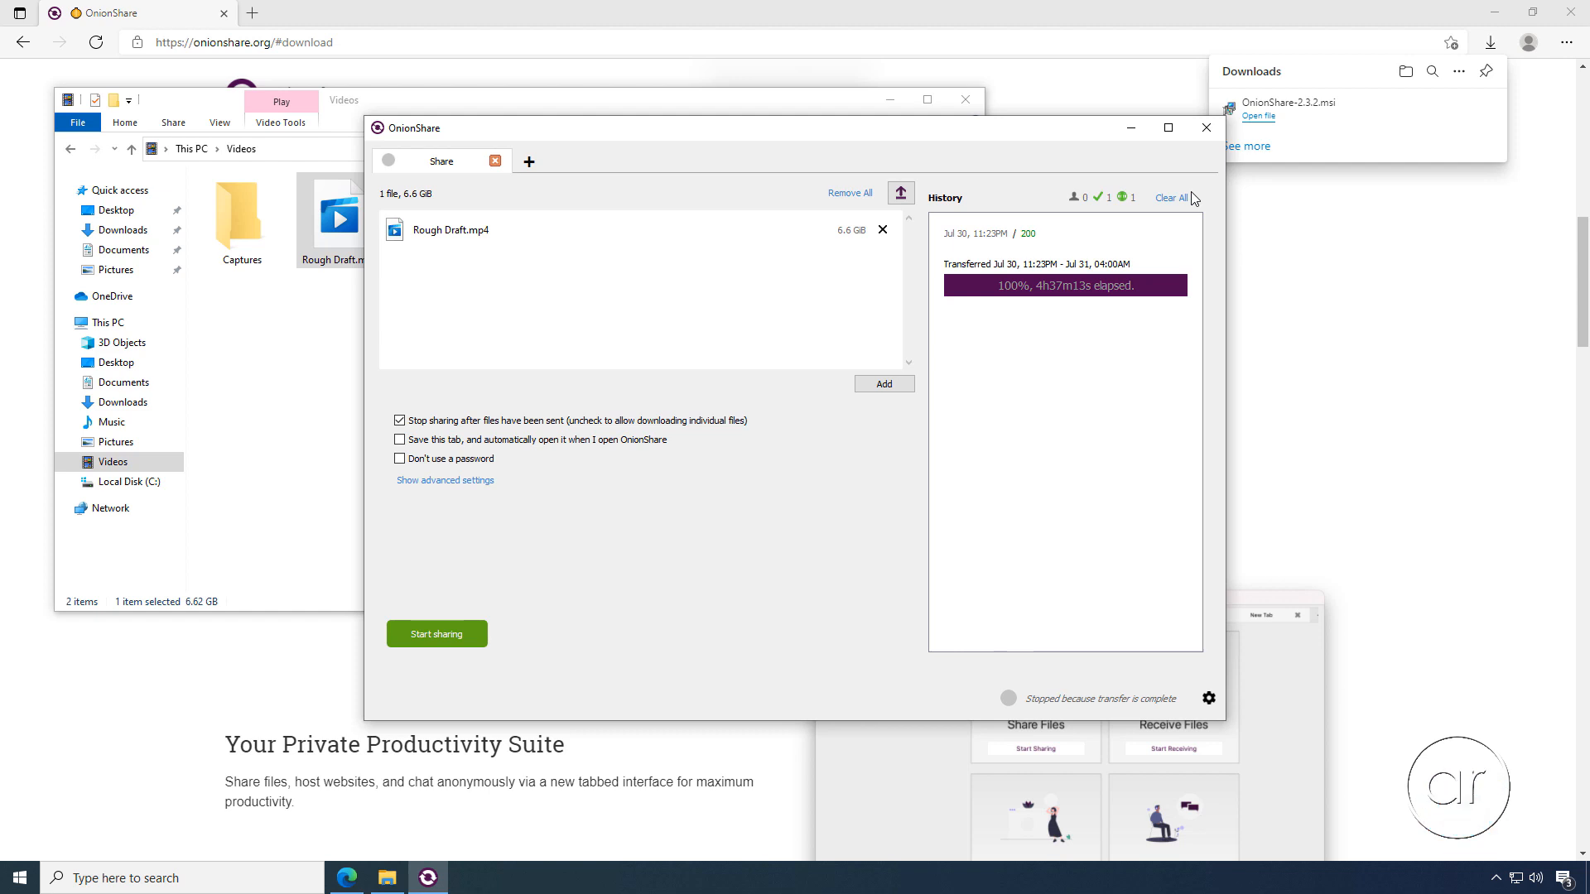
- Clear the transfer history, remove Rough Draft.mp4 and close the finished Share tab
click(1169, 197)
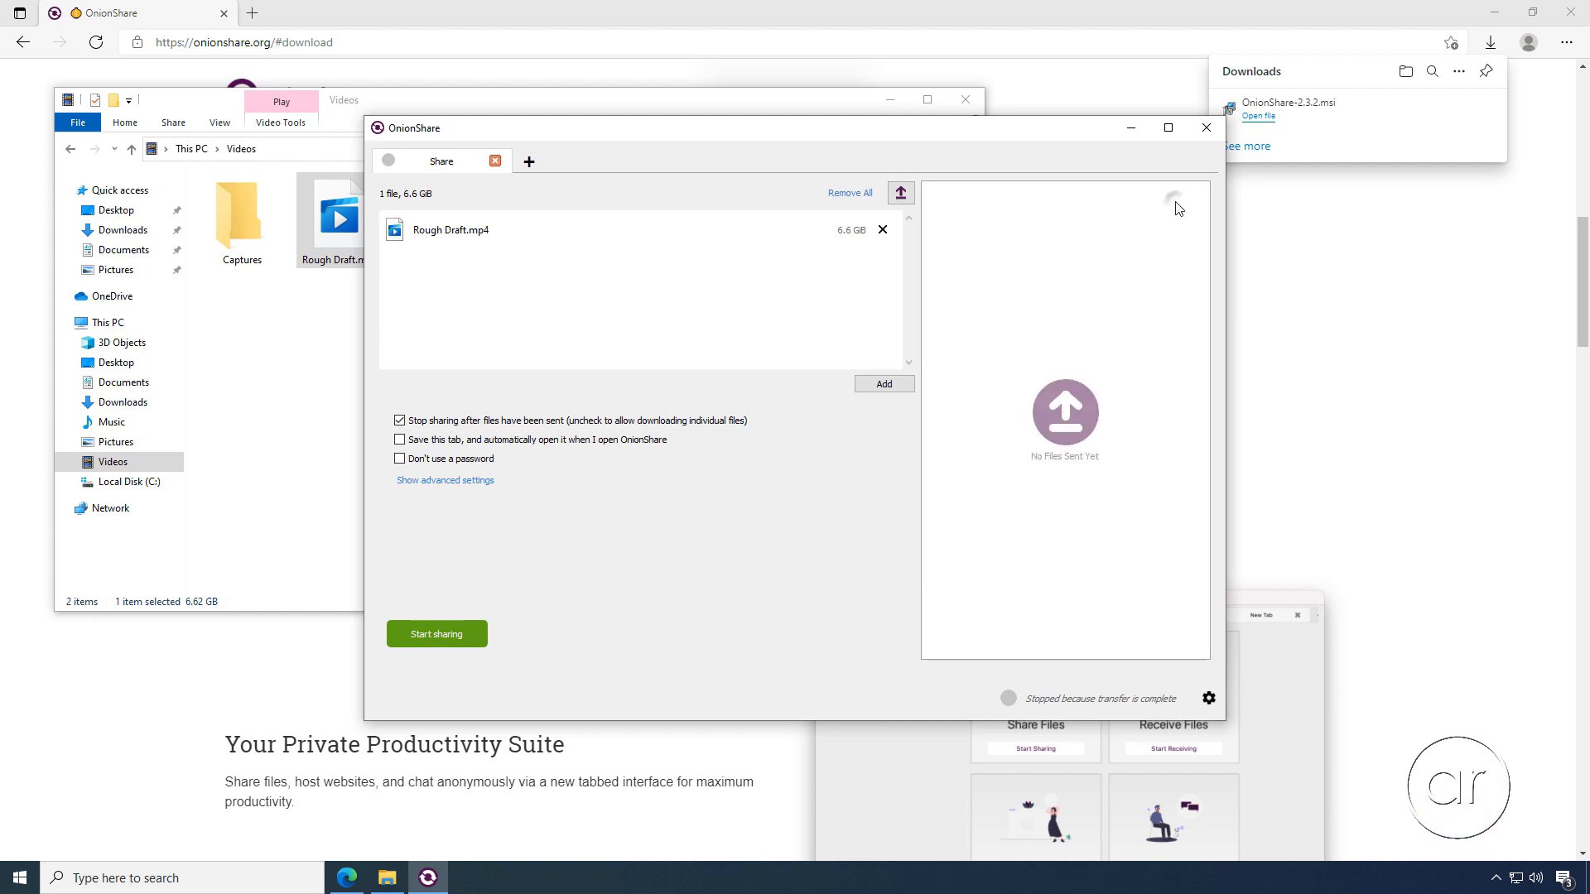
click(881, 228)
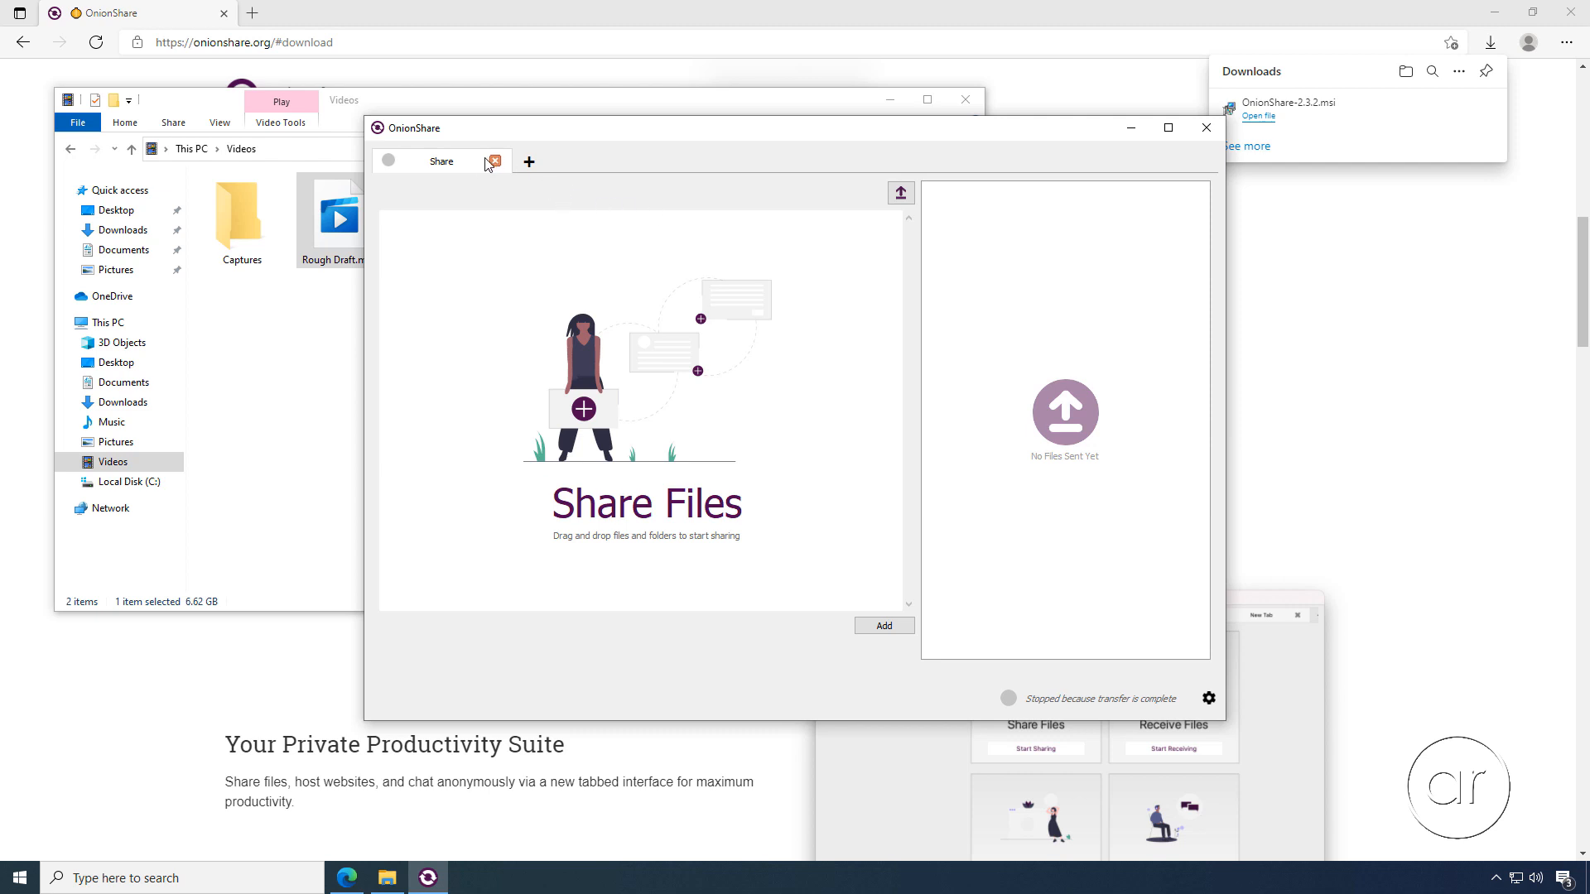
click(496, 161)
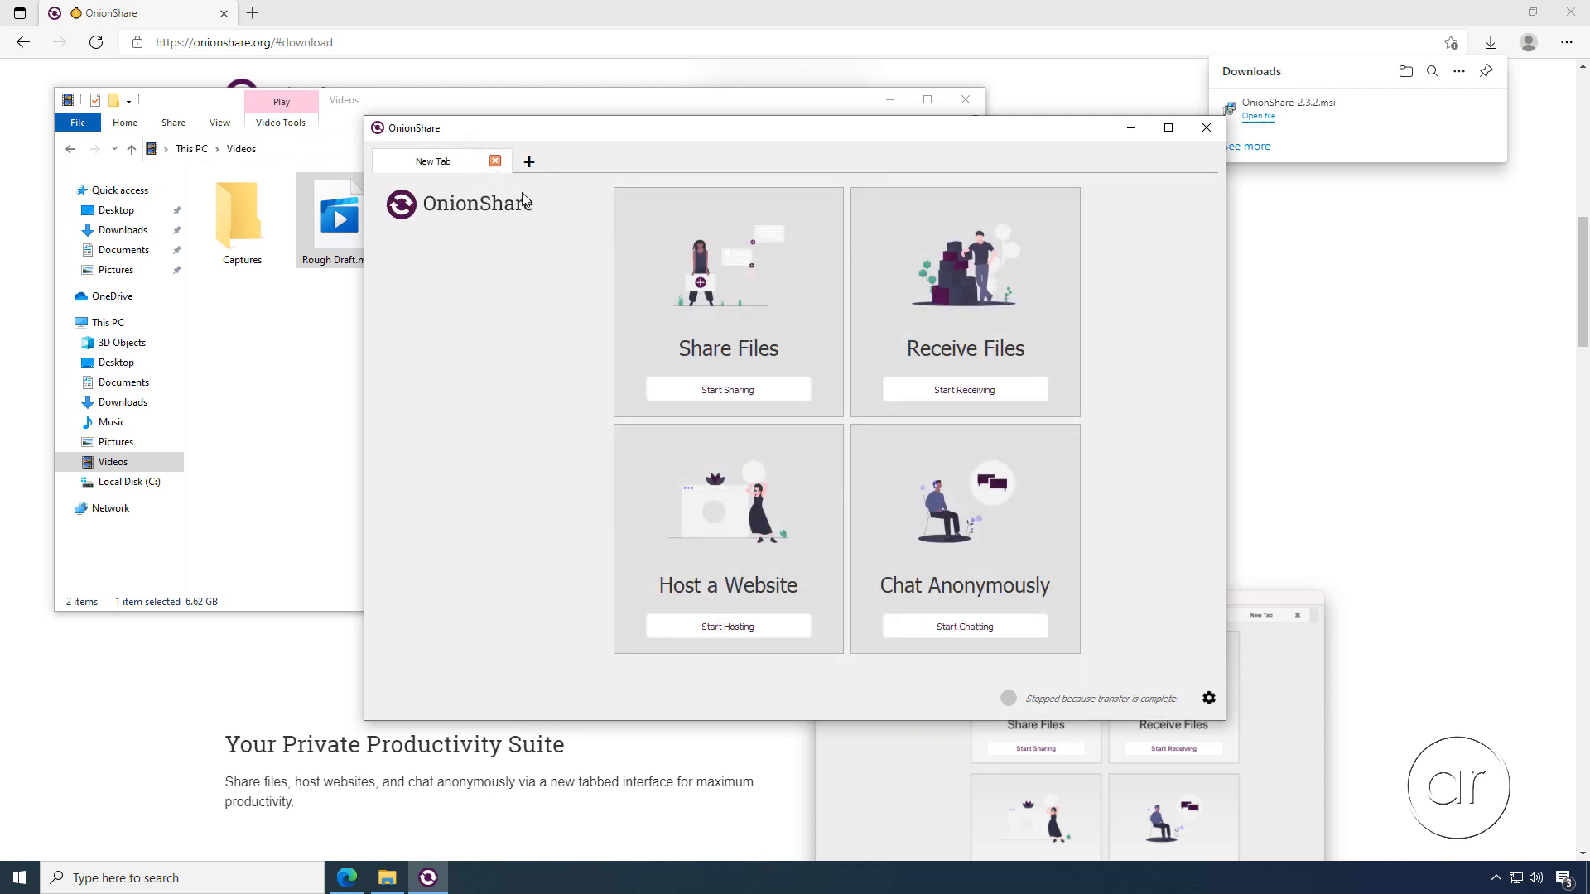
- Create a Receive Files tab and start receive mode to get an onion upload address
click(964, 389)
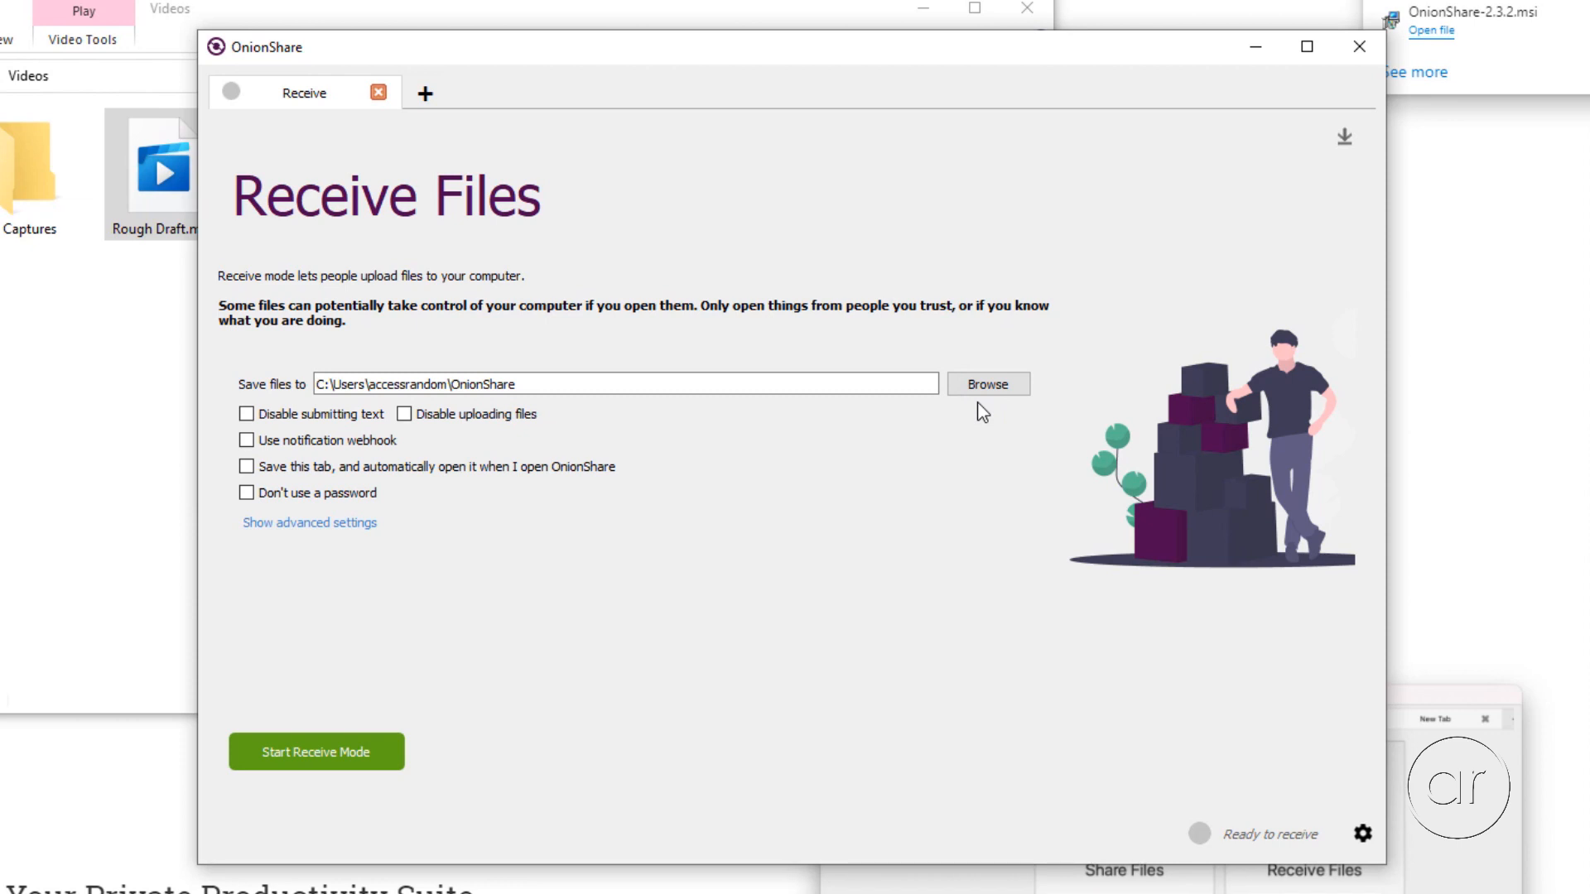
mouse_move(703, 487)
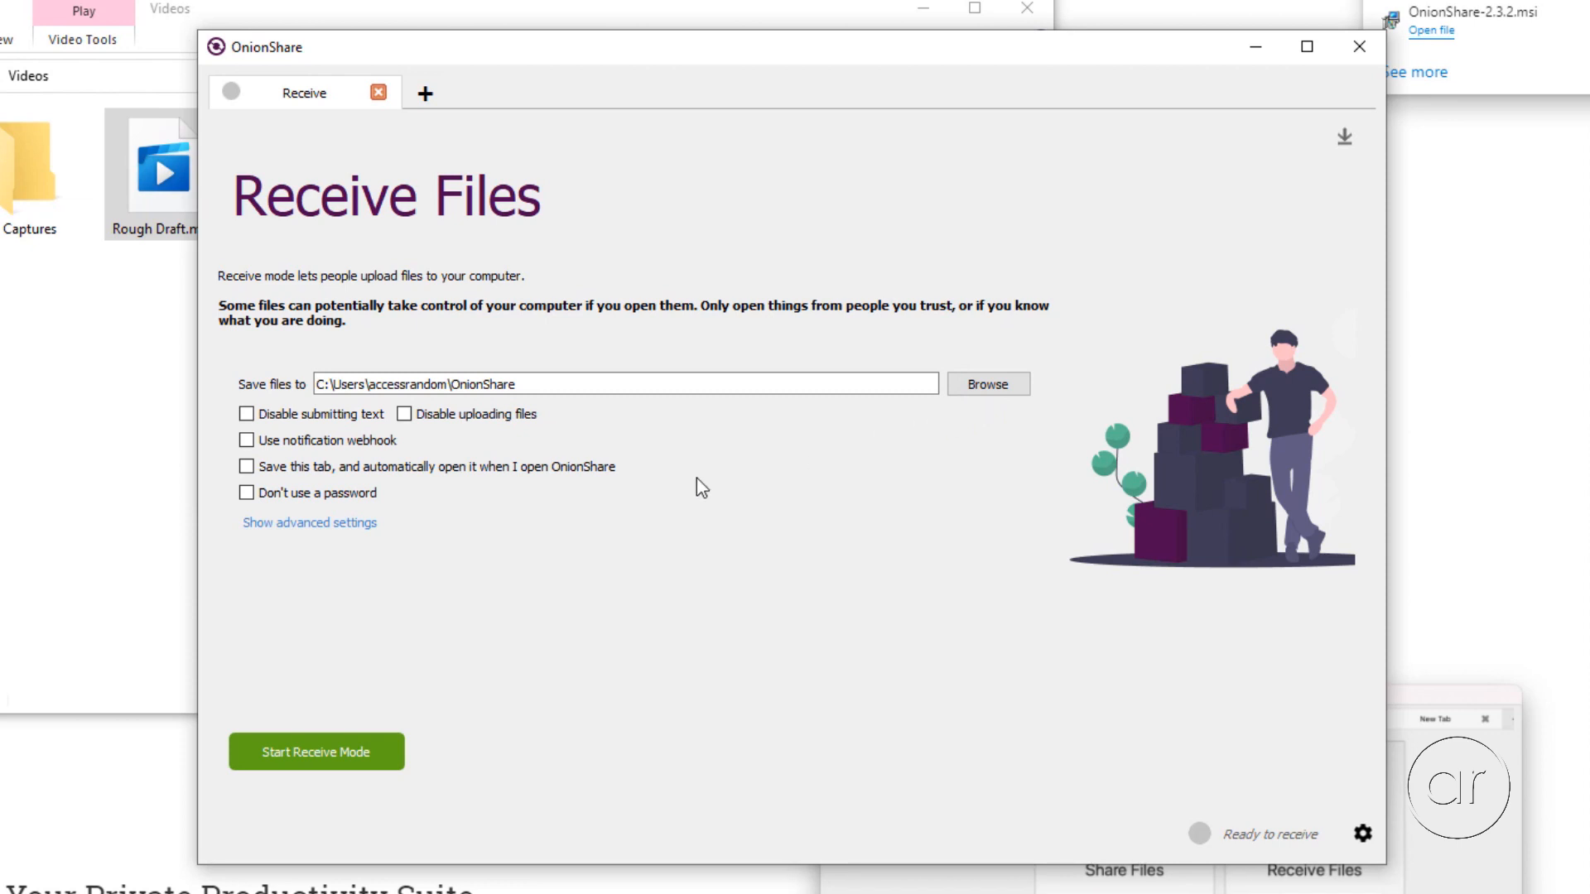
click(315, 752)
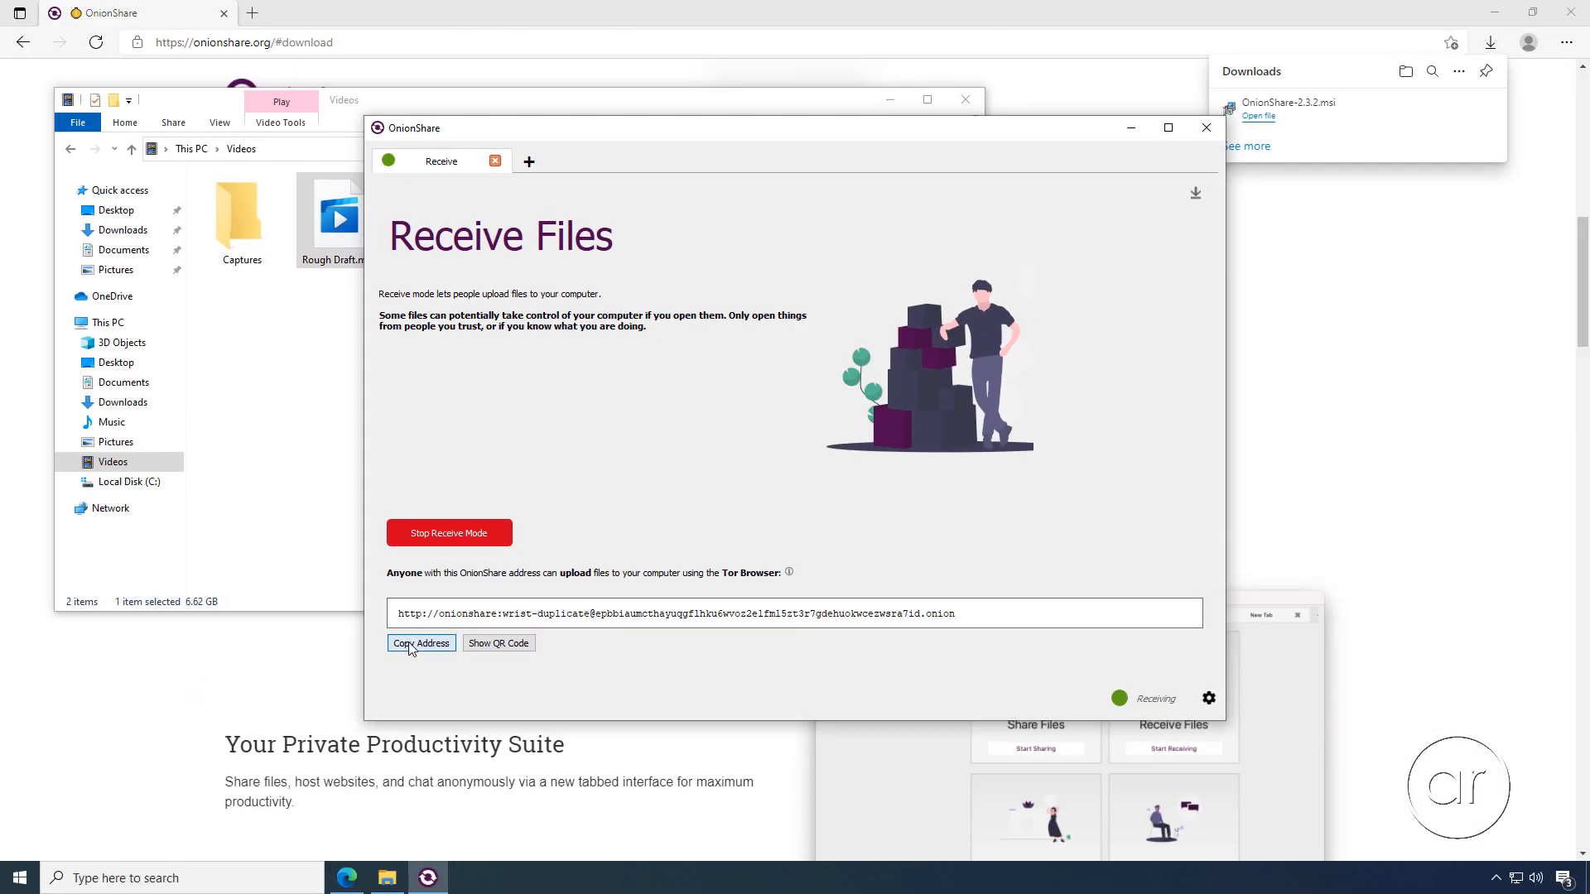
- Copy the receive-mode onion address to hand to the guest
click(421, 643)
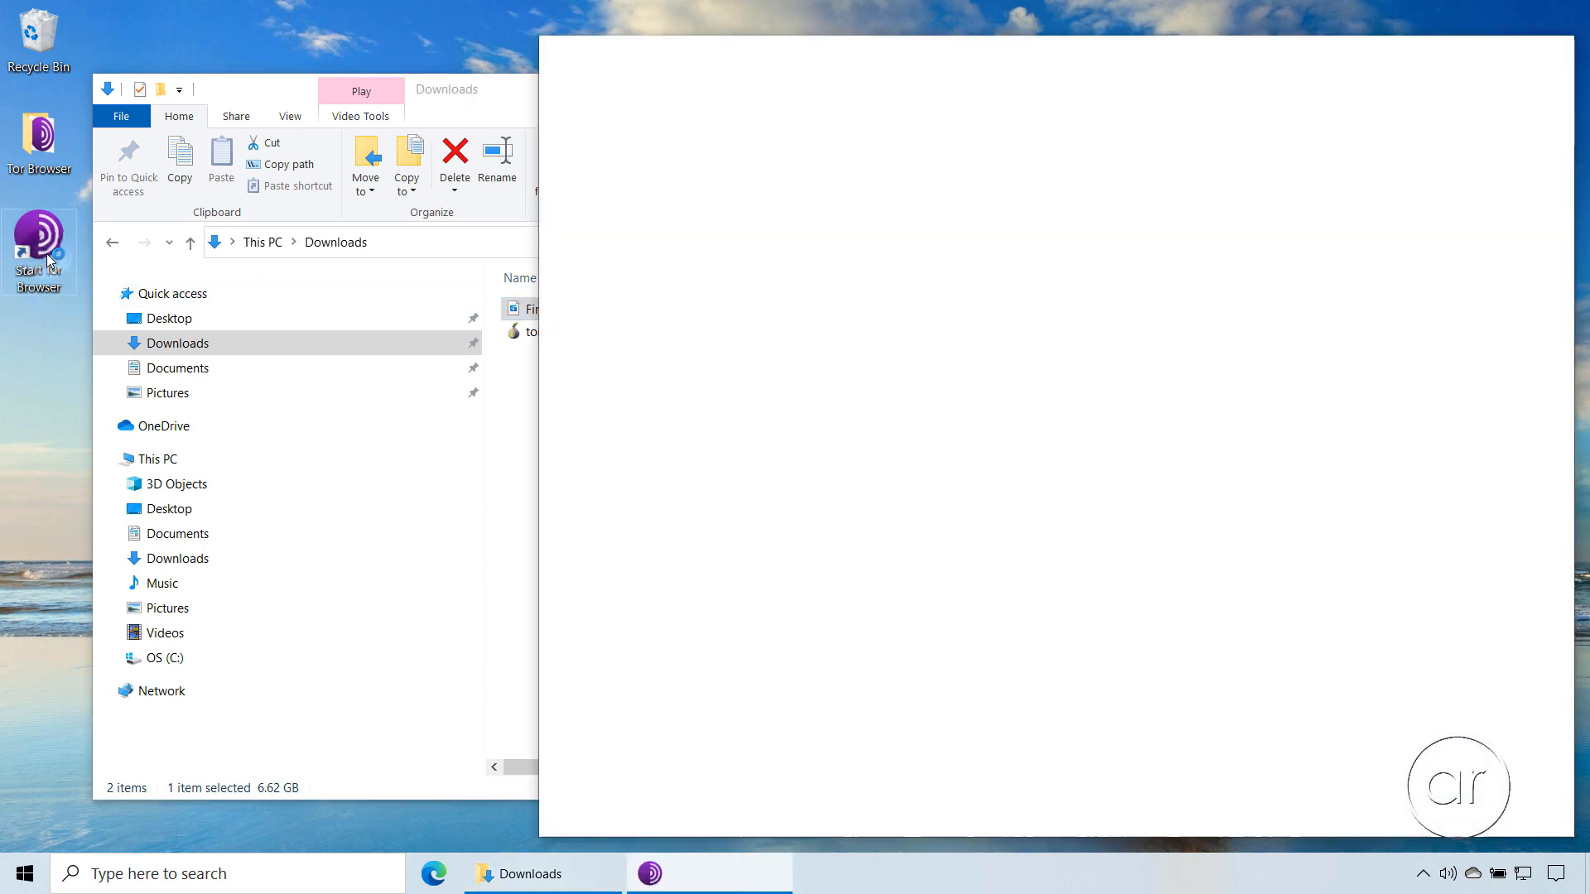
- Launch Tor Browser, connect to Tor and log in to the host's OnionShare dropbox address
double_click(38, 242)
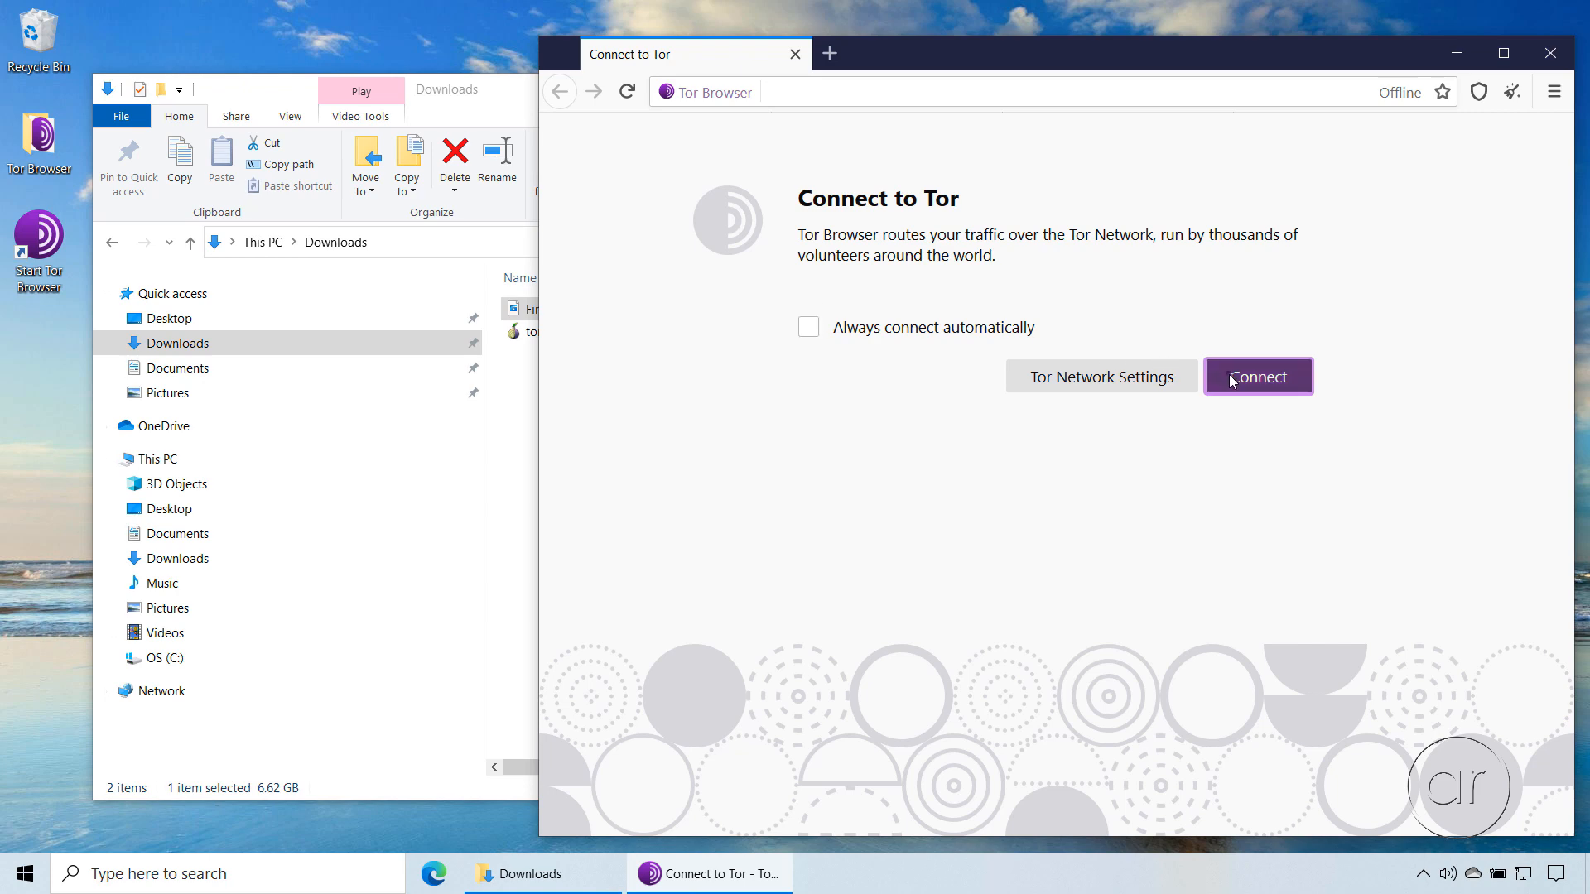
click(1258, 376)
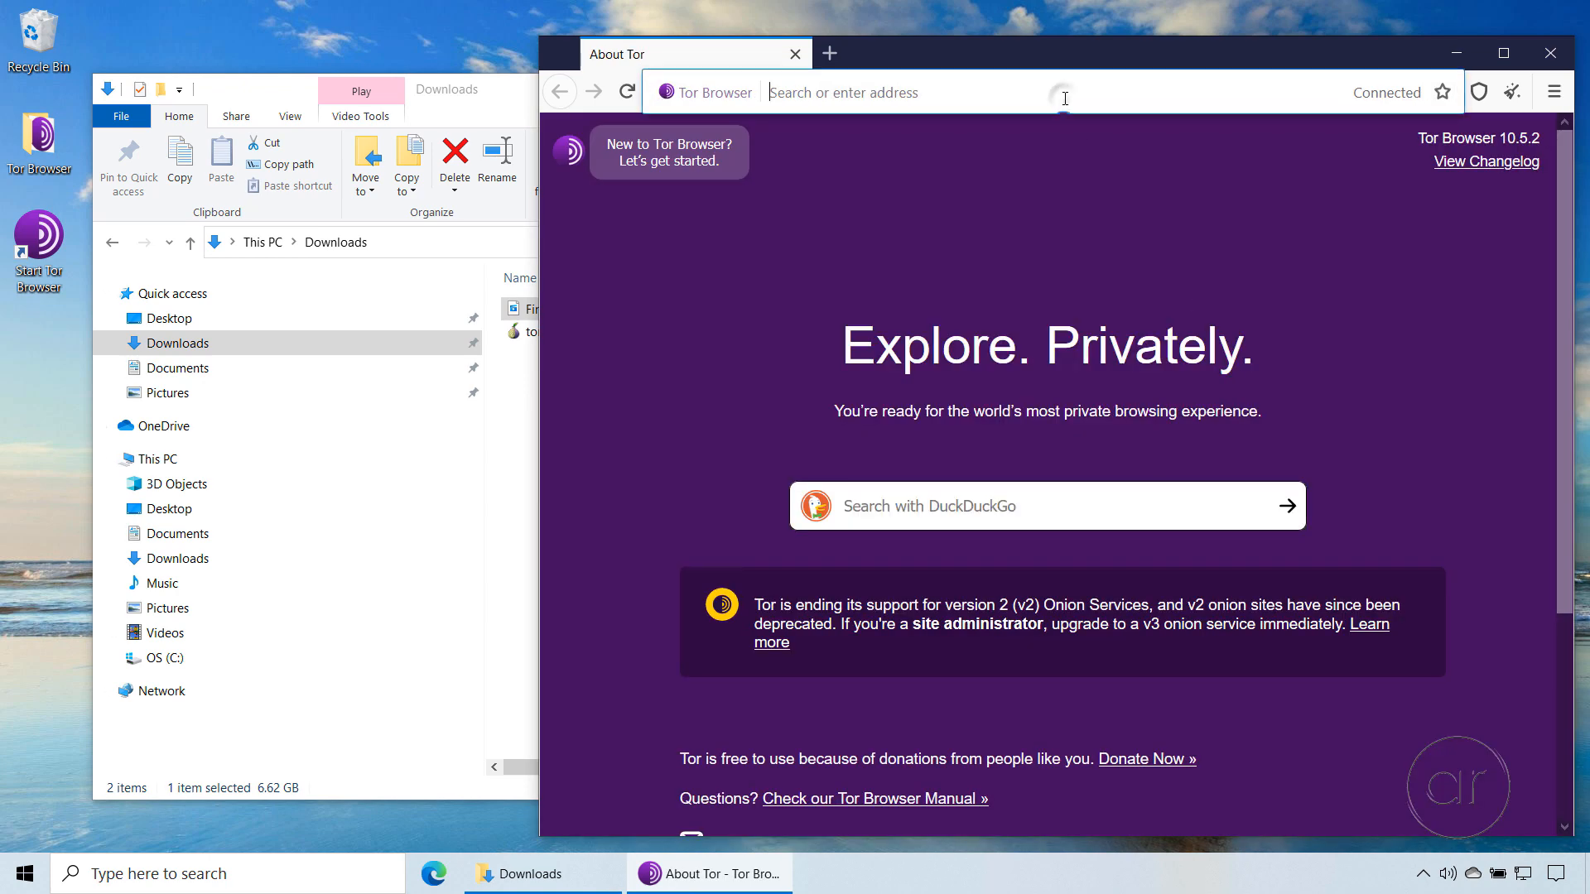
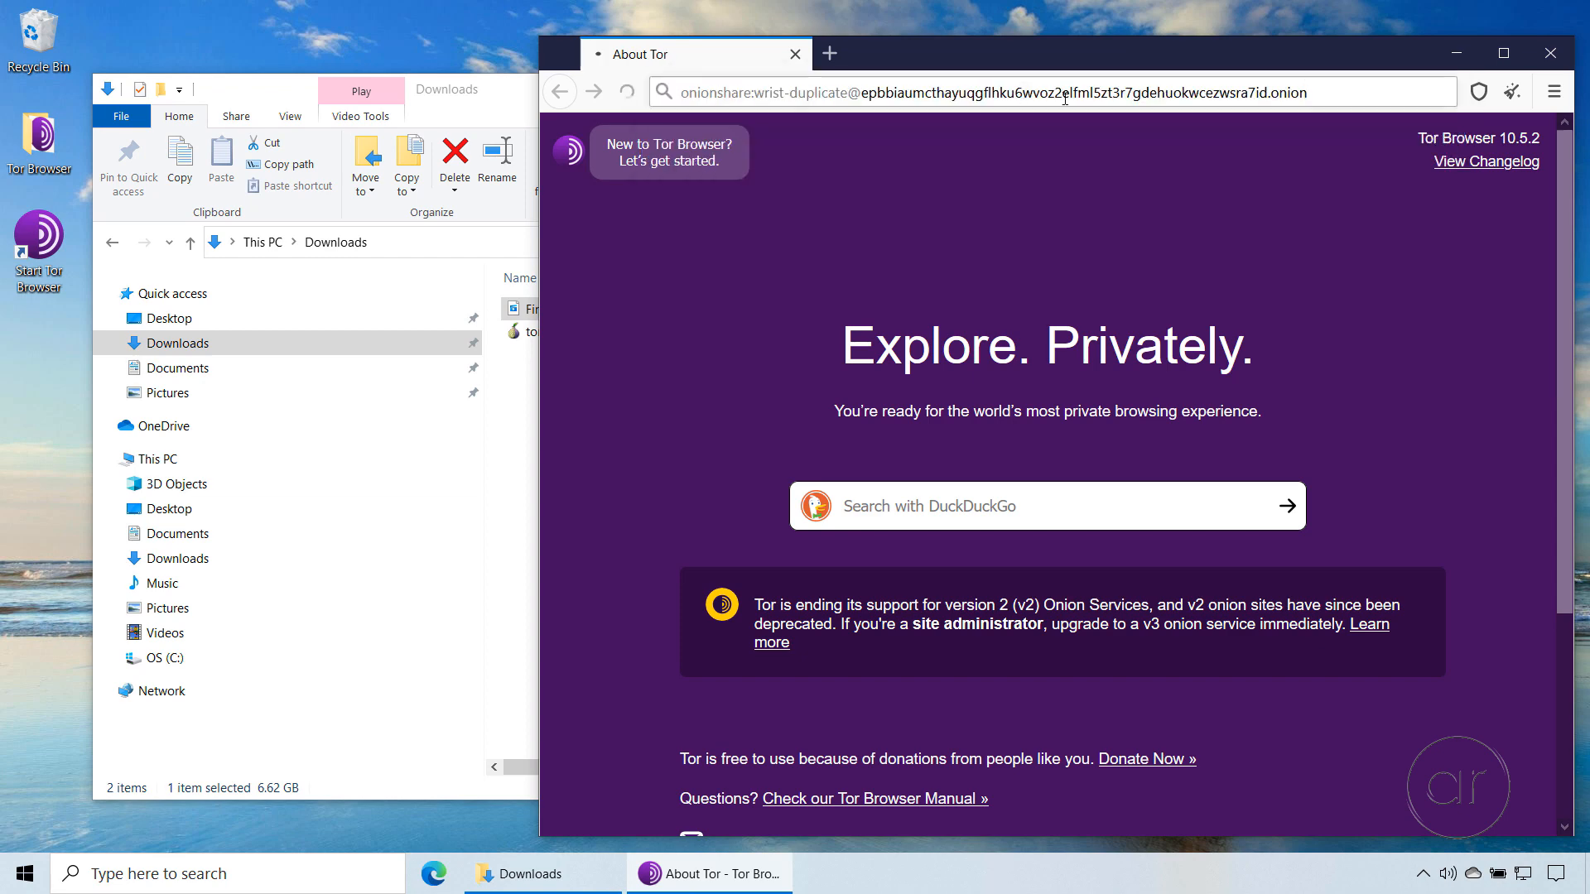
key(Return)
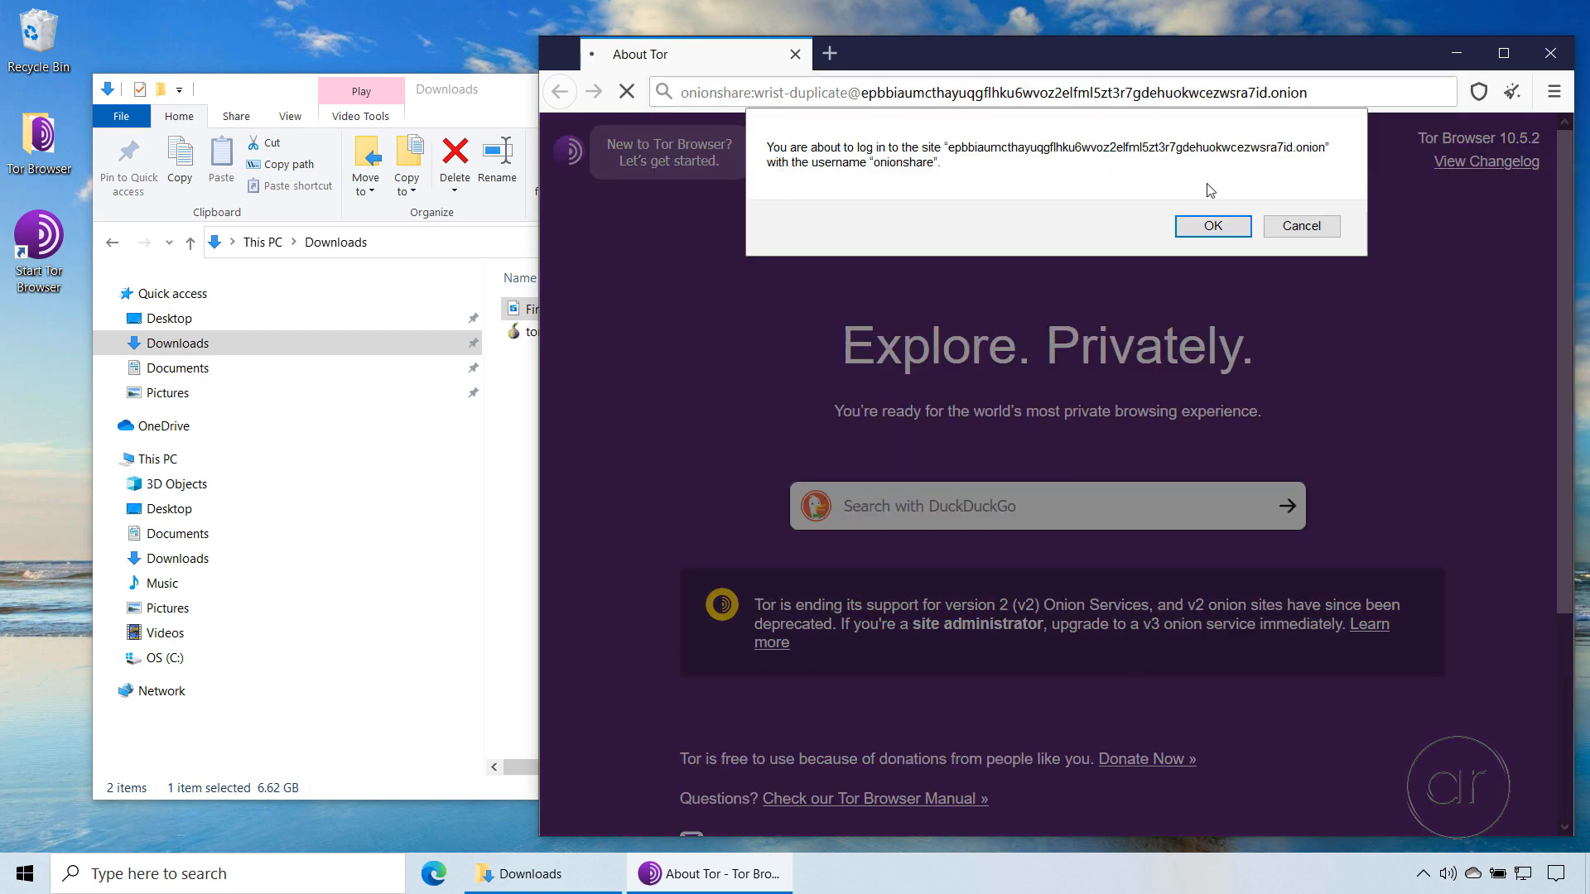
click(1213, 227)
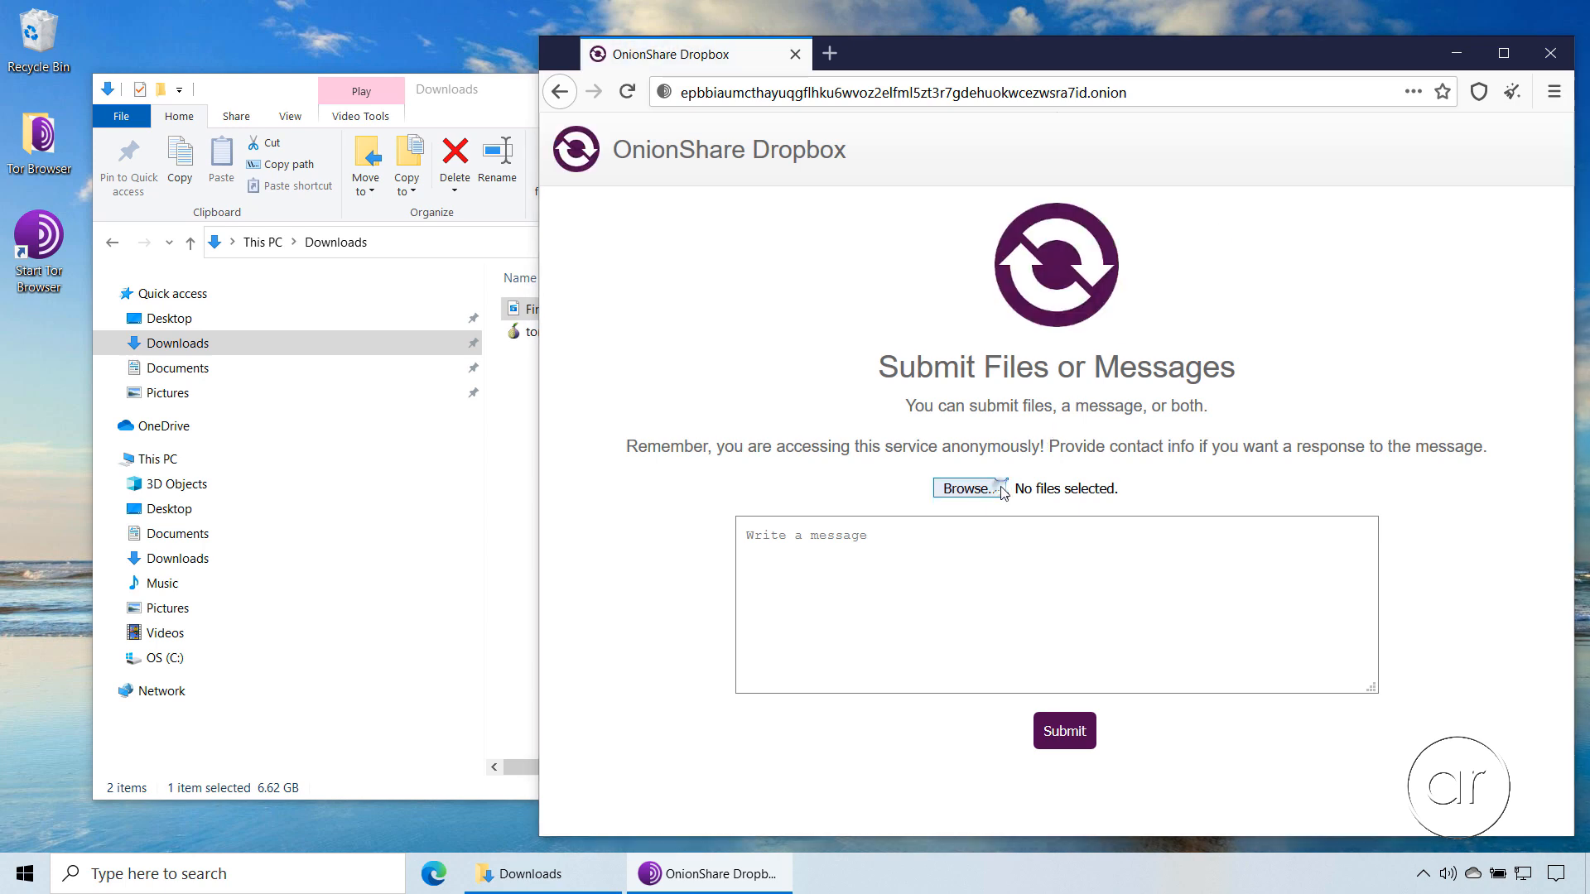
- Browse to Final Draft.mp4 and submit it to the host's dropbox
click(969, 488)
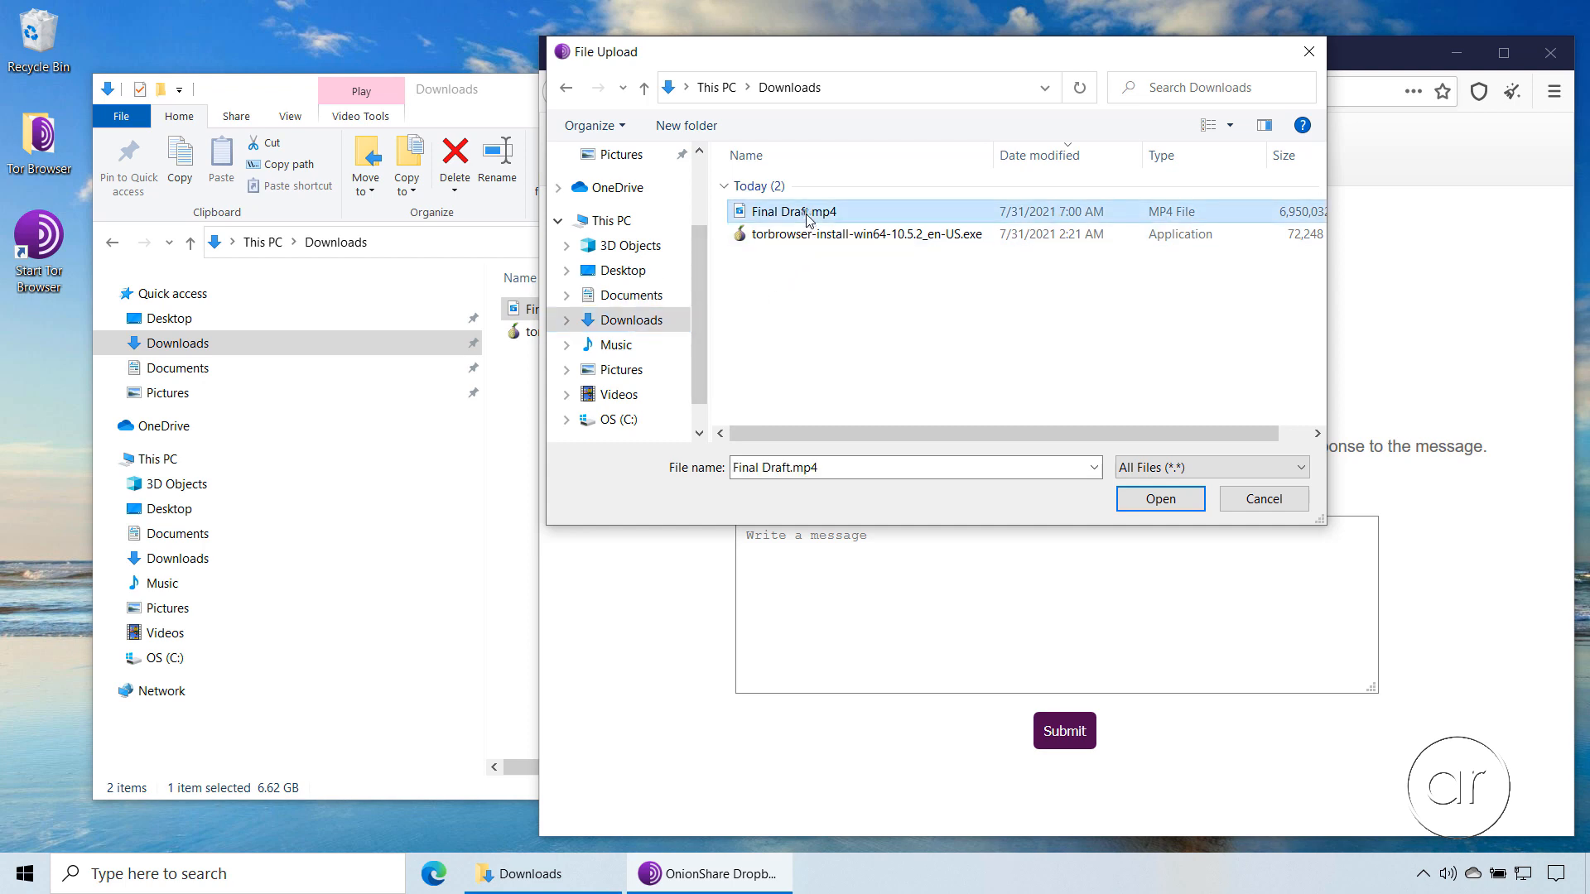
click(1160, 499)
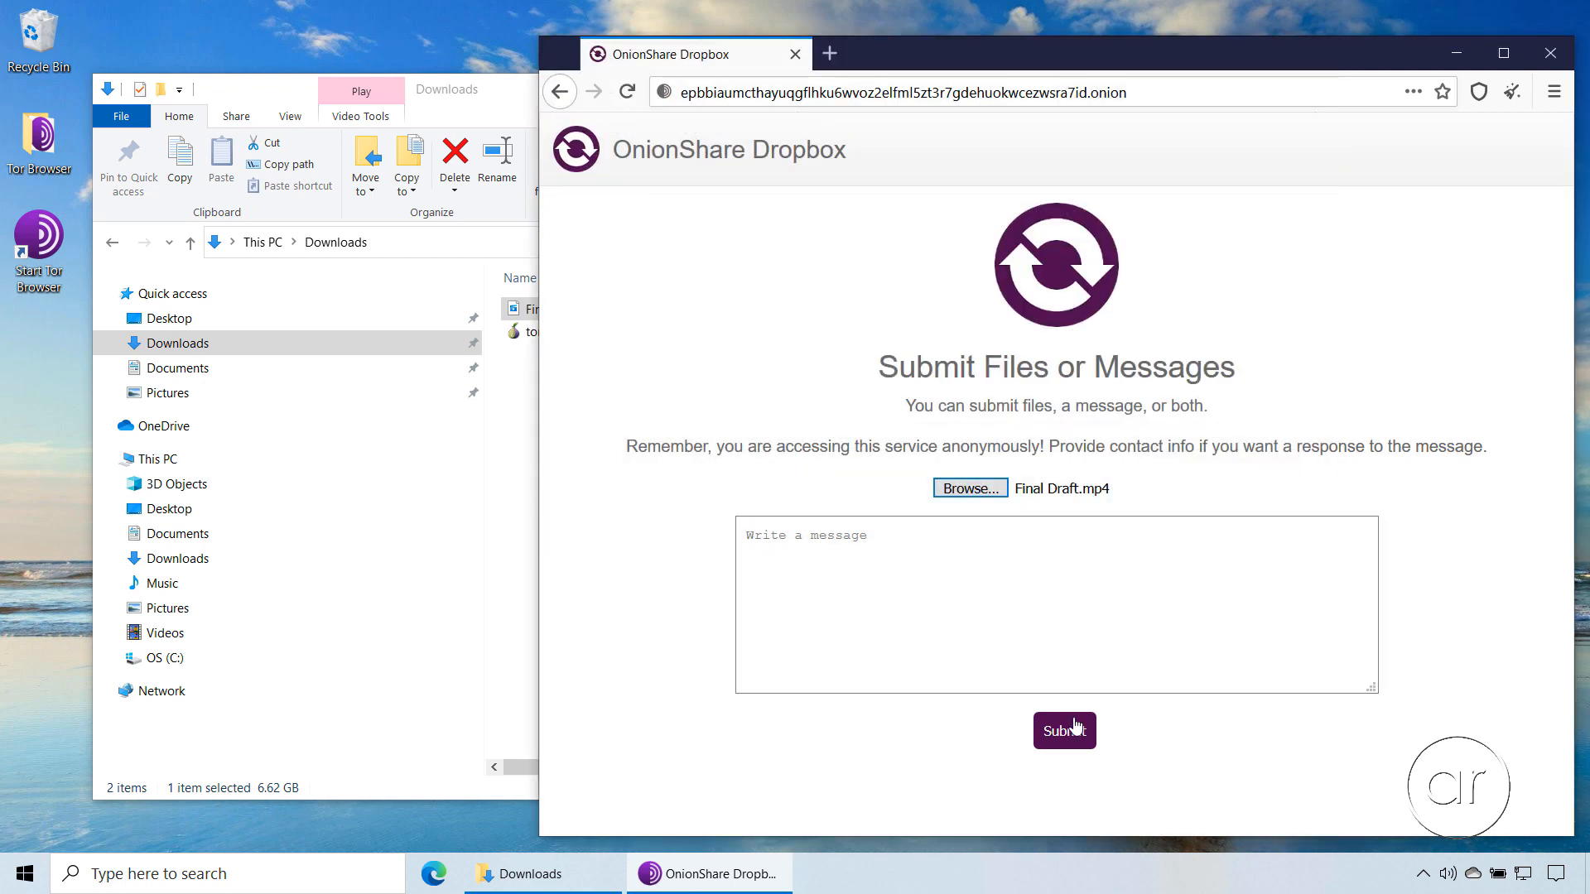
click(1065, 730)
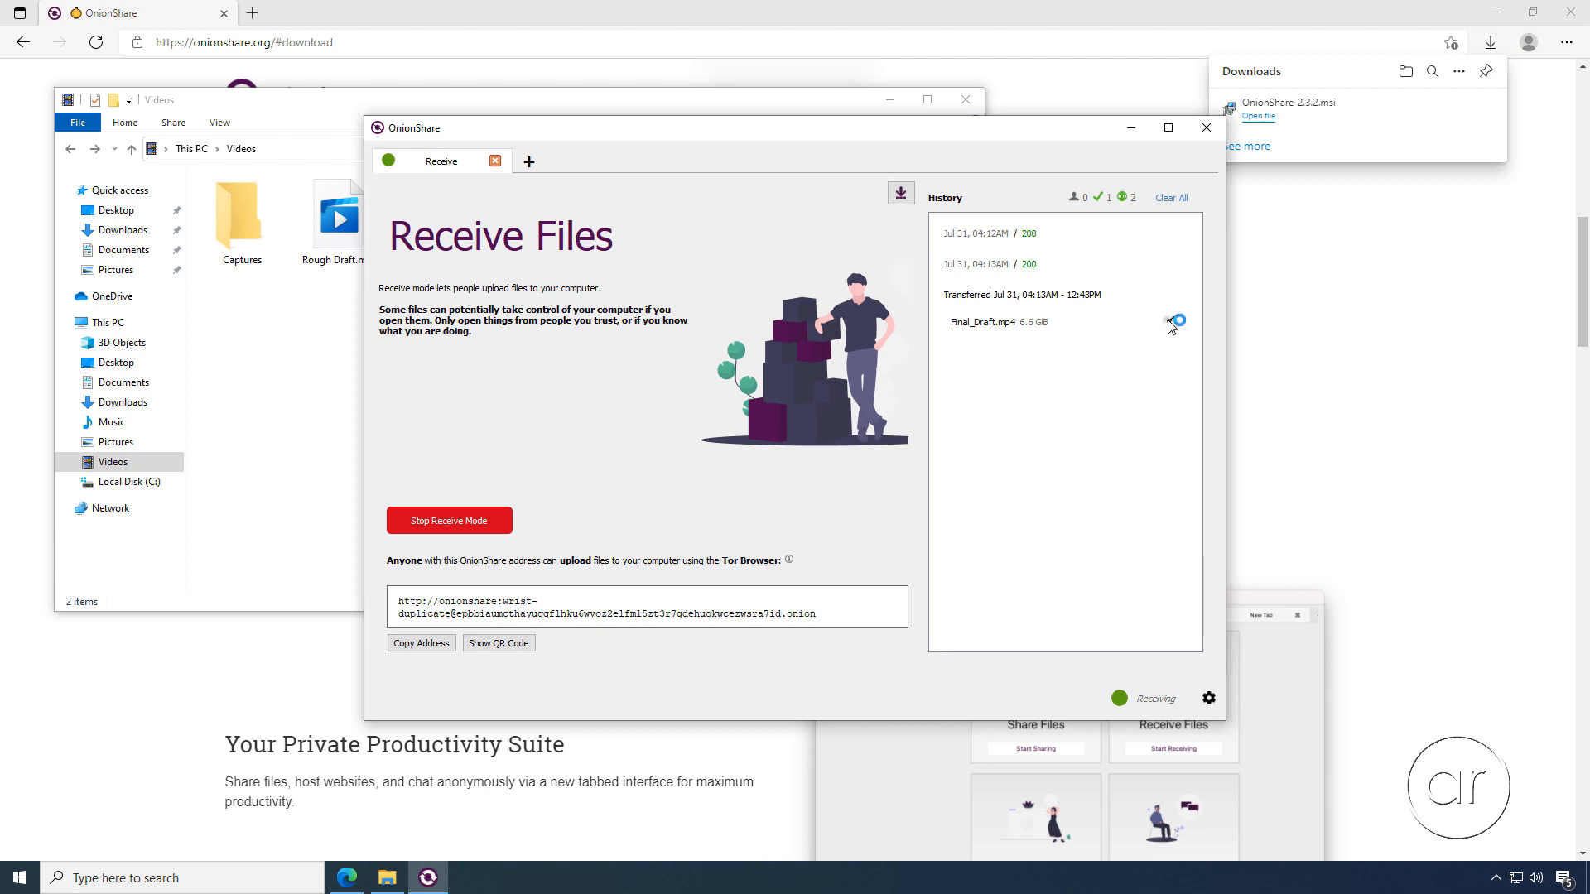
- Show the received Final_Draft.mp4 in OnionShare's dated receive folder in File Explorer
click(1174, 322)
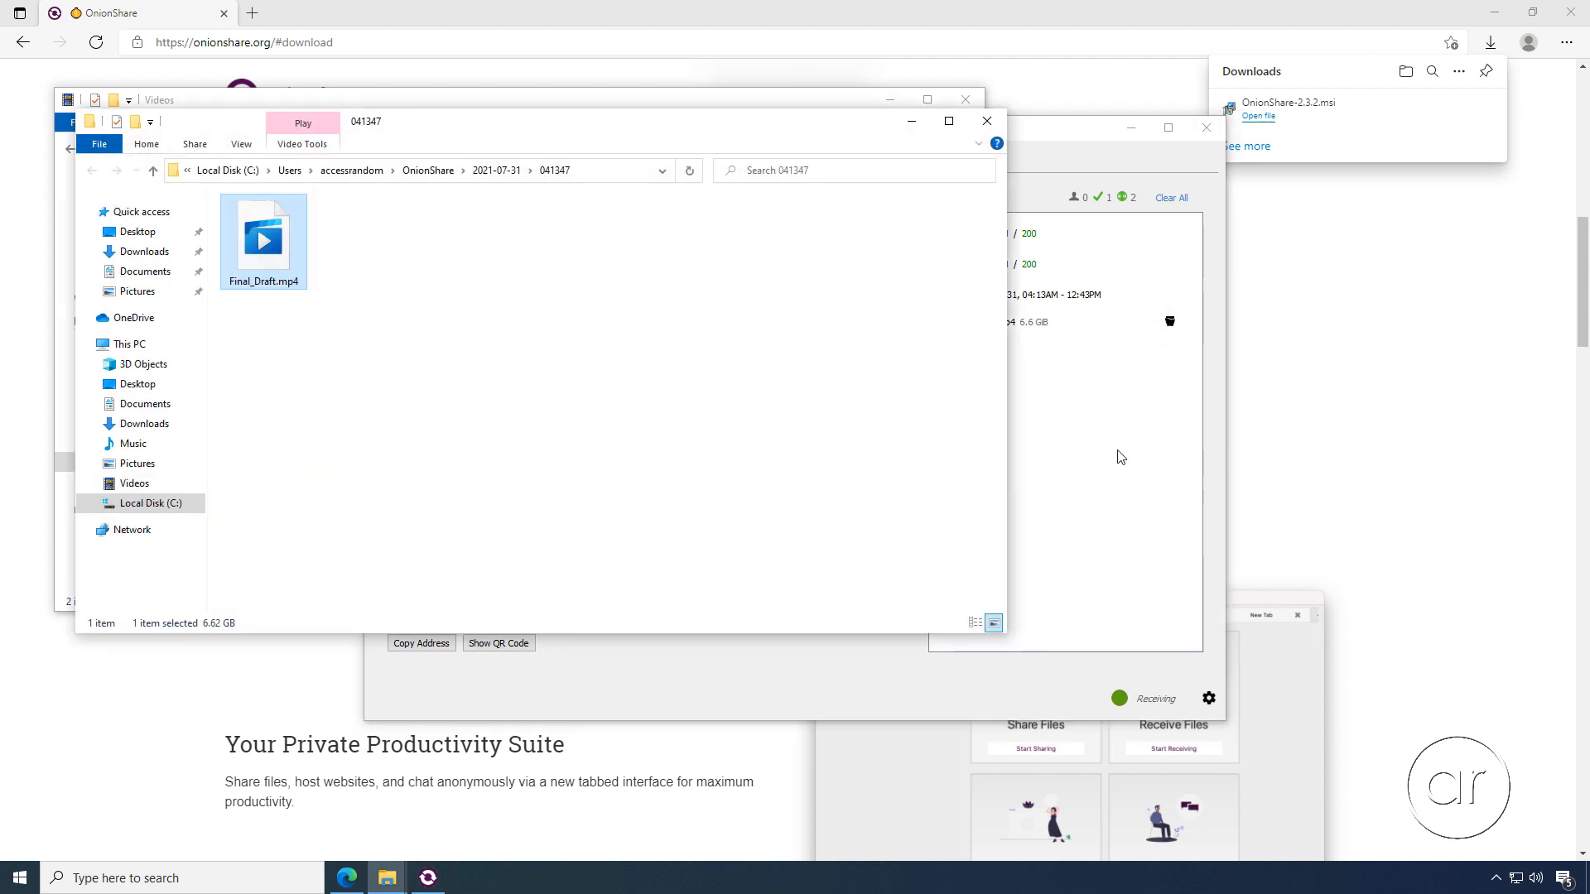